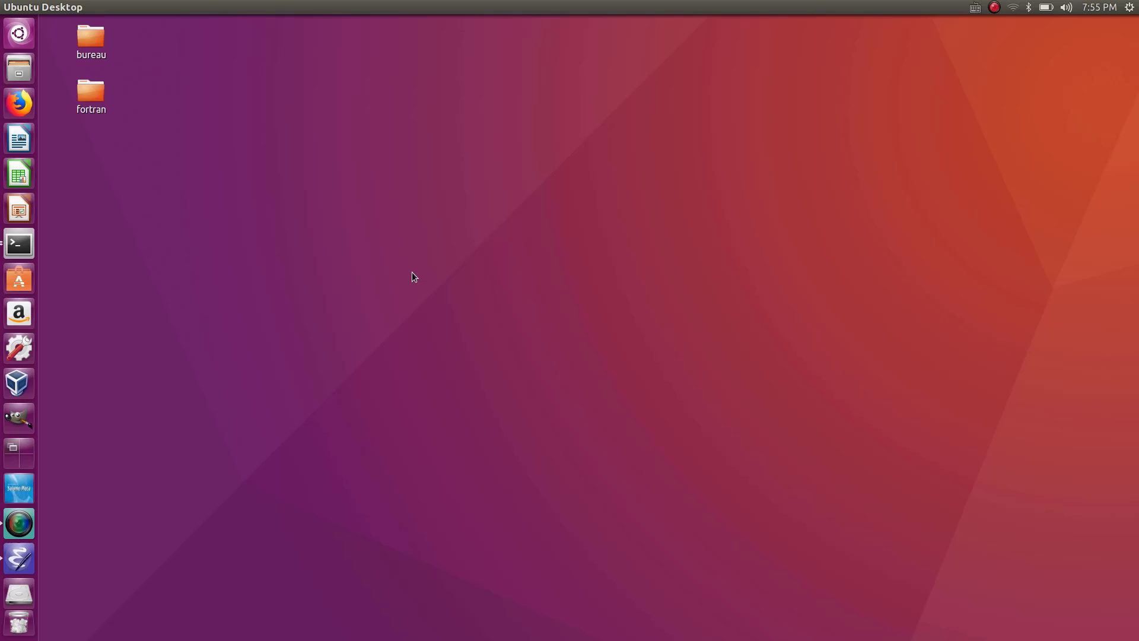
{"action": "mouse_move", "coordinate": [3, 267]}
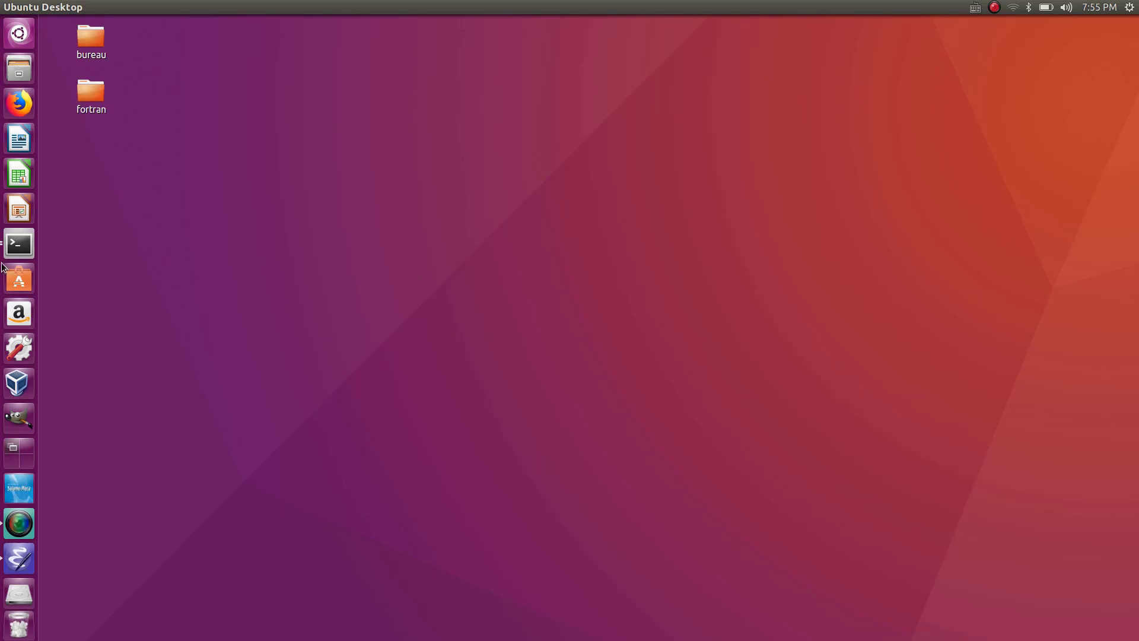
Step: Open a terminal from the desktop's right-click menu
{"action": "right_click", "coordinate": [19, 243]}
{"action": "type", "text": "cd D"}
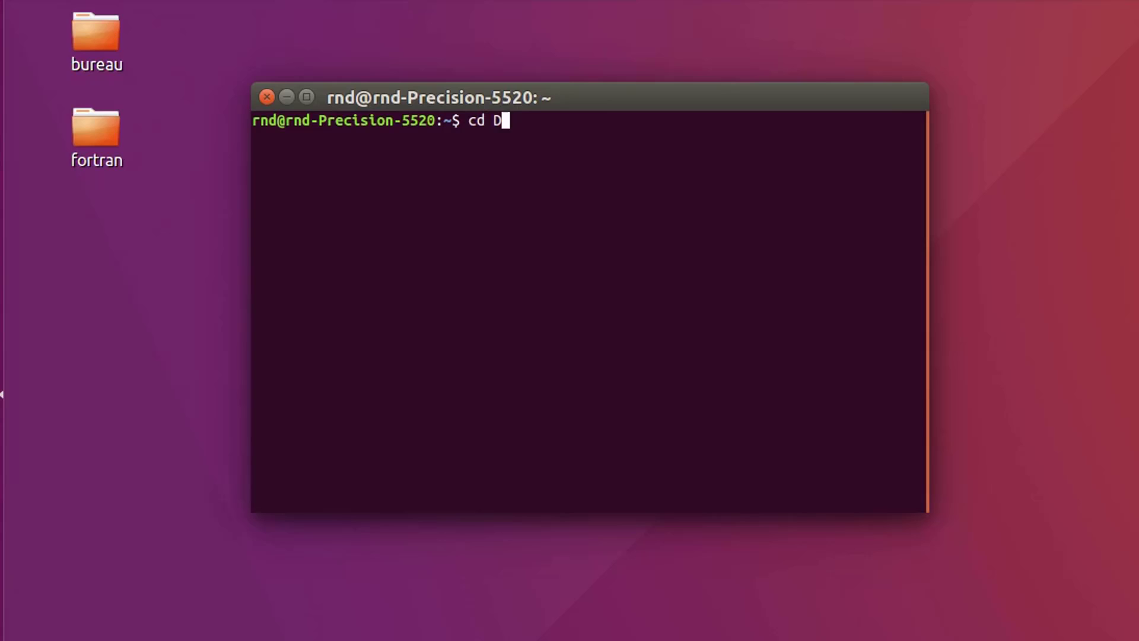
Step: Change into Desktop/fortran and launch Emacs on a new file table.f90
{"action": "type", "text": "esktop/f"}
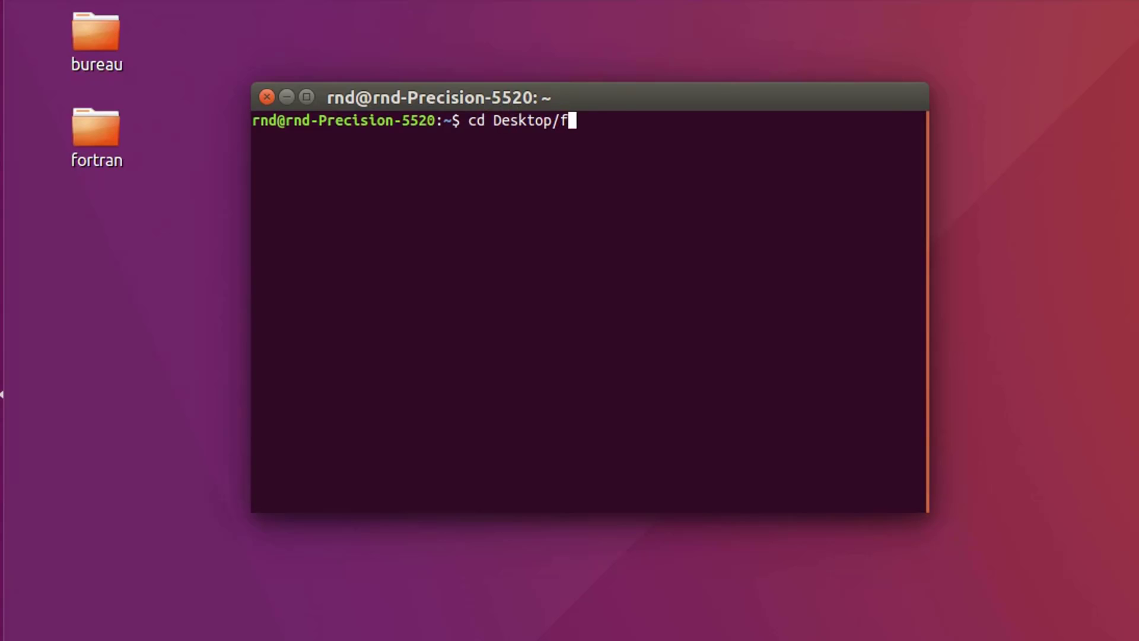
{"action": "key", "text": "Return"}
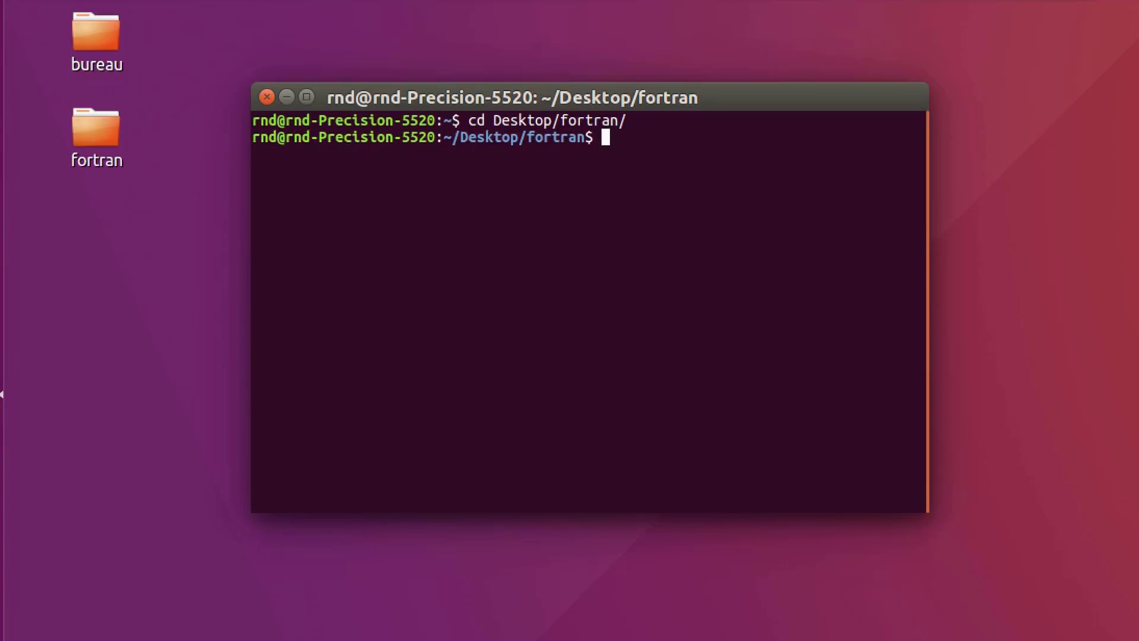
{"action": "type", "text": "em"}
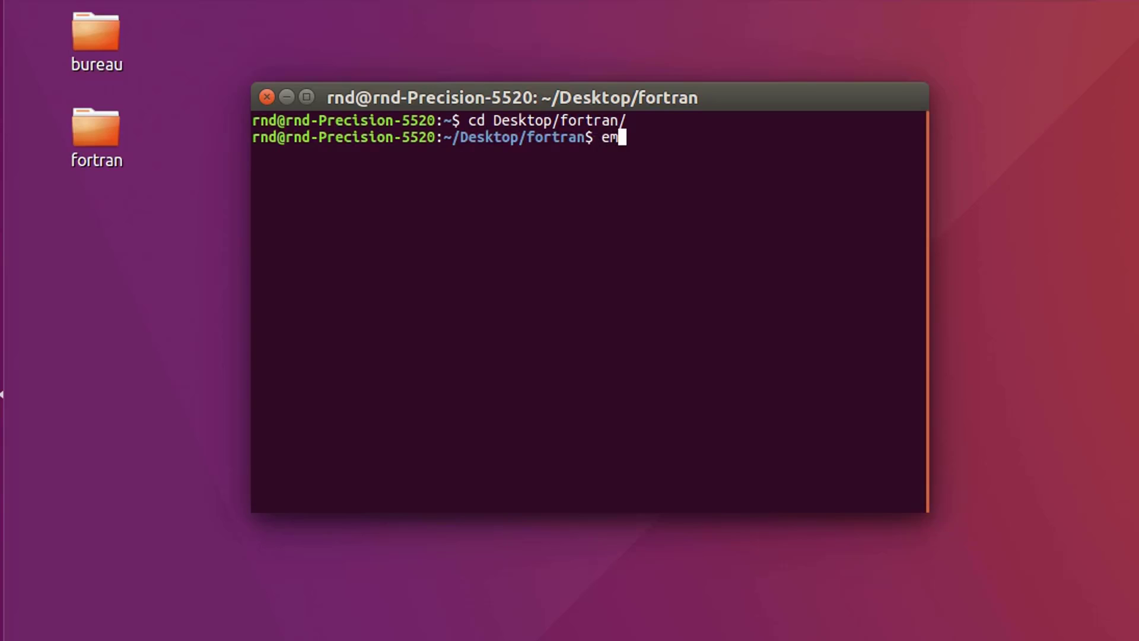
{"action": "type", "text": "acs"}
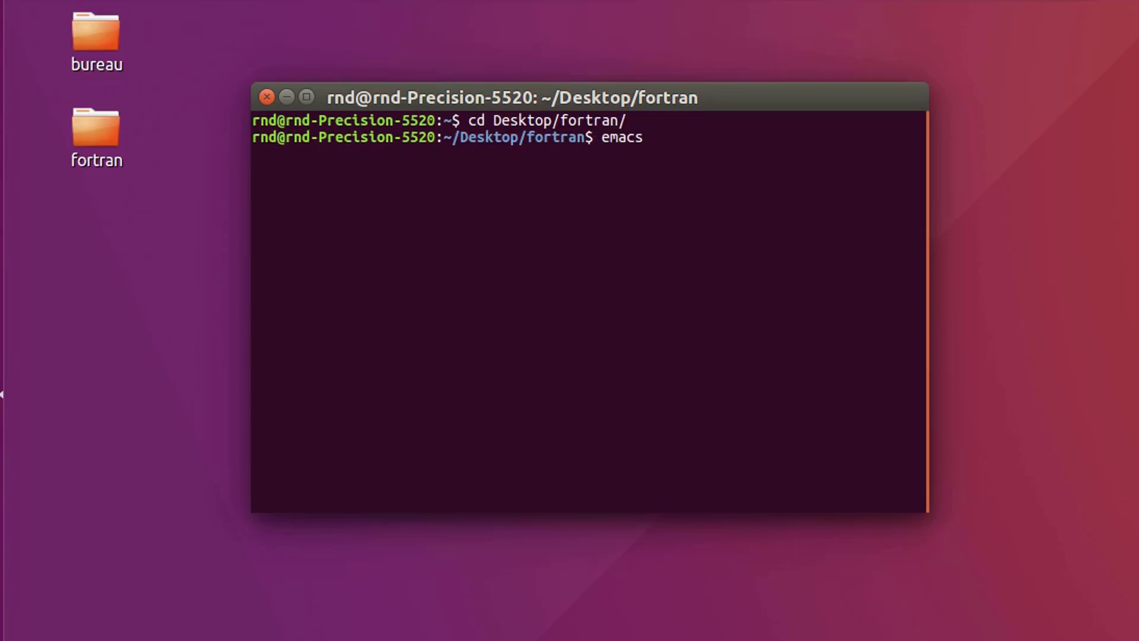
{"action": "type", "text": "tab"}
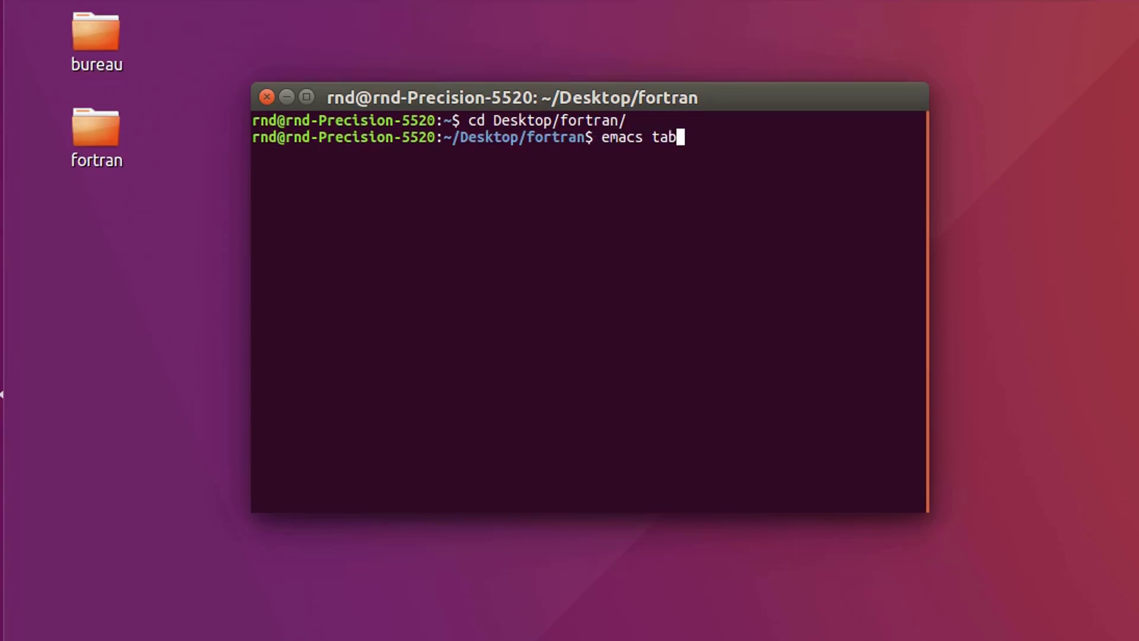
{"action": "type", "text": "le."}
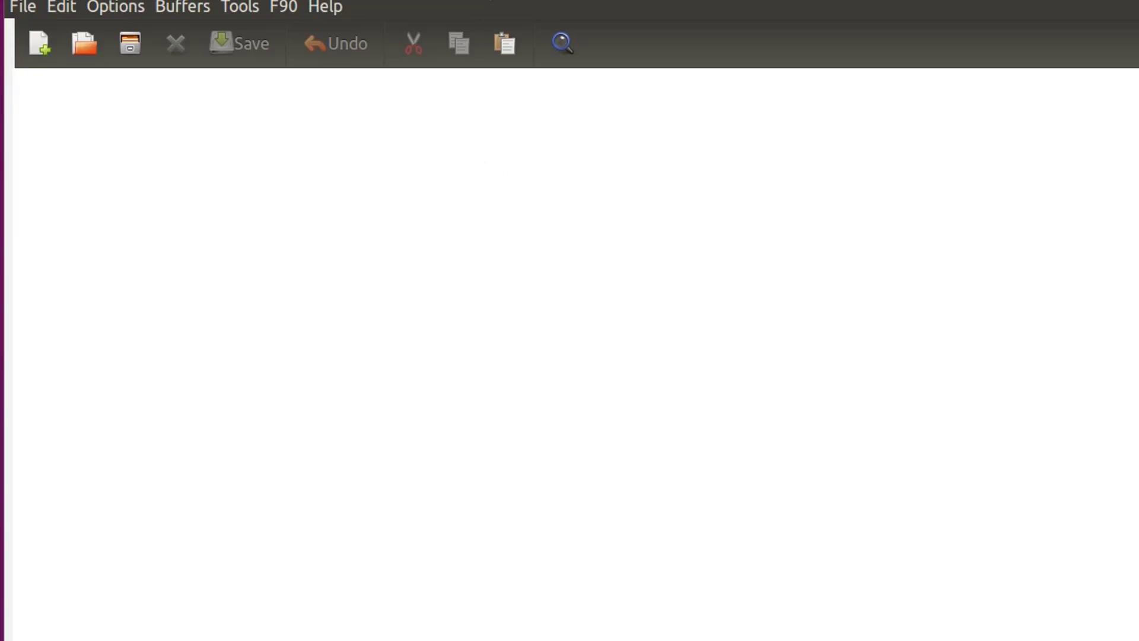
Step: Write 'program table' and 'end program table', then start an implicit none line
{"action": "type", "text": "progra"}
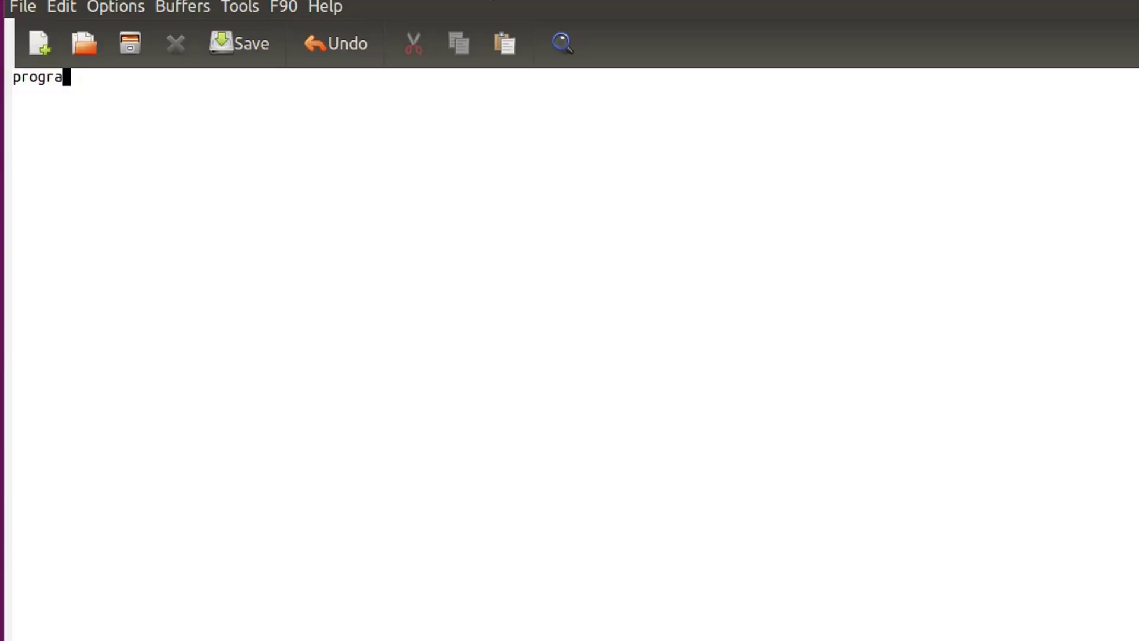
{"action": "type", "text": "m tabl"}
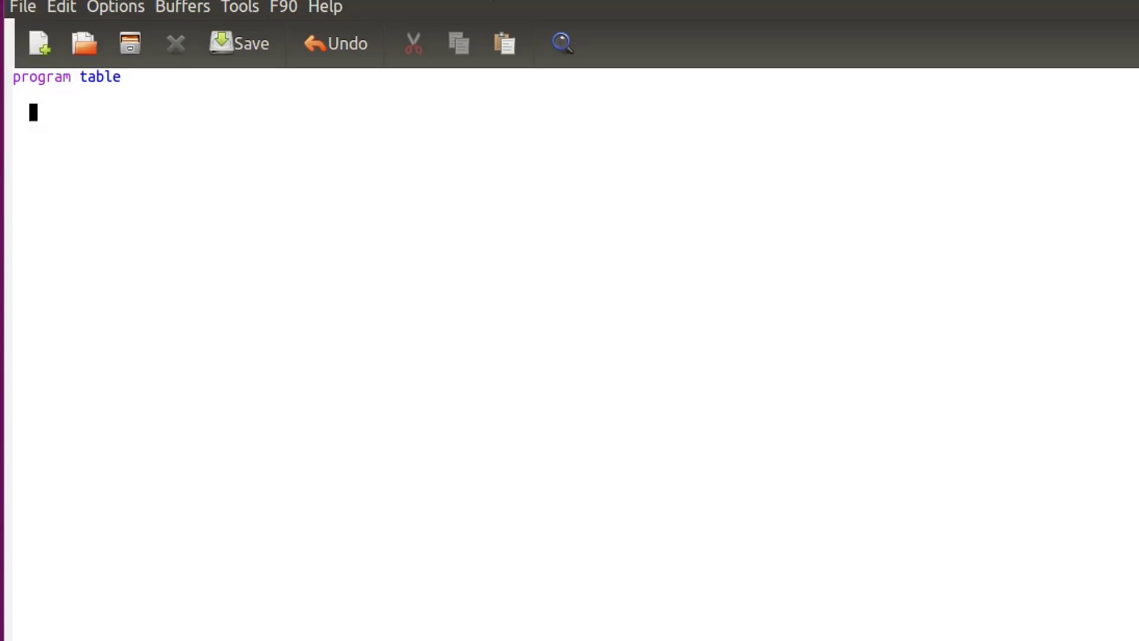
{"action": "type", "text": "end program"}
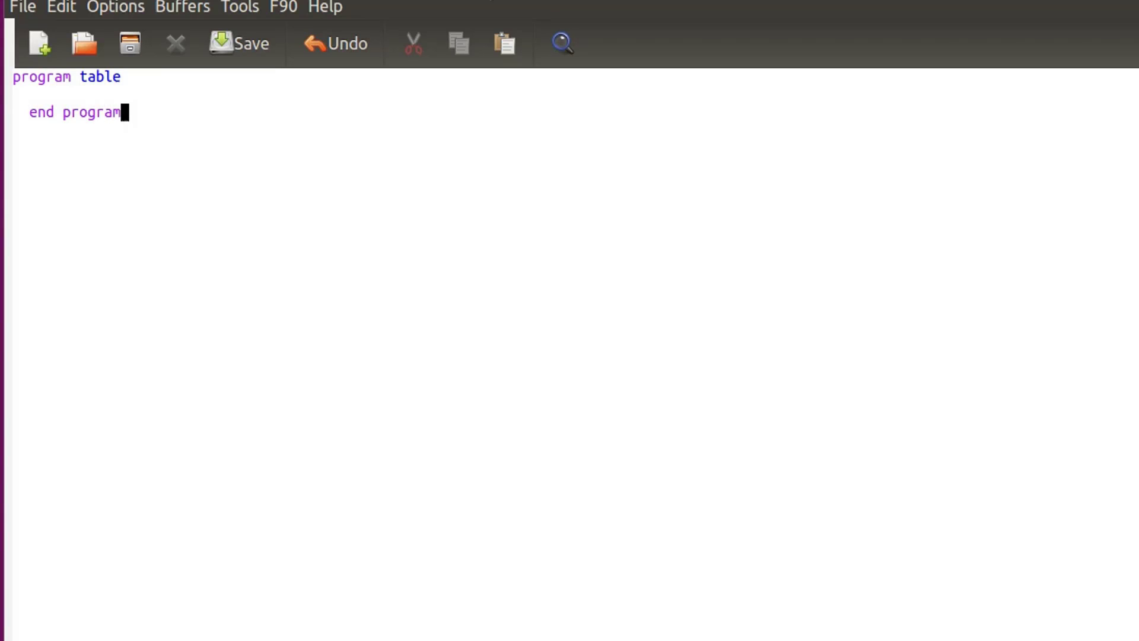
{"action": "type", "text": "table"}
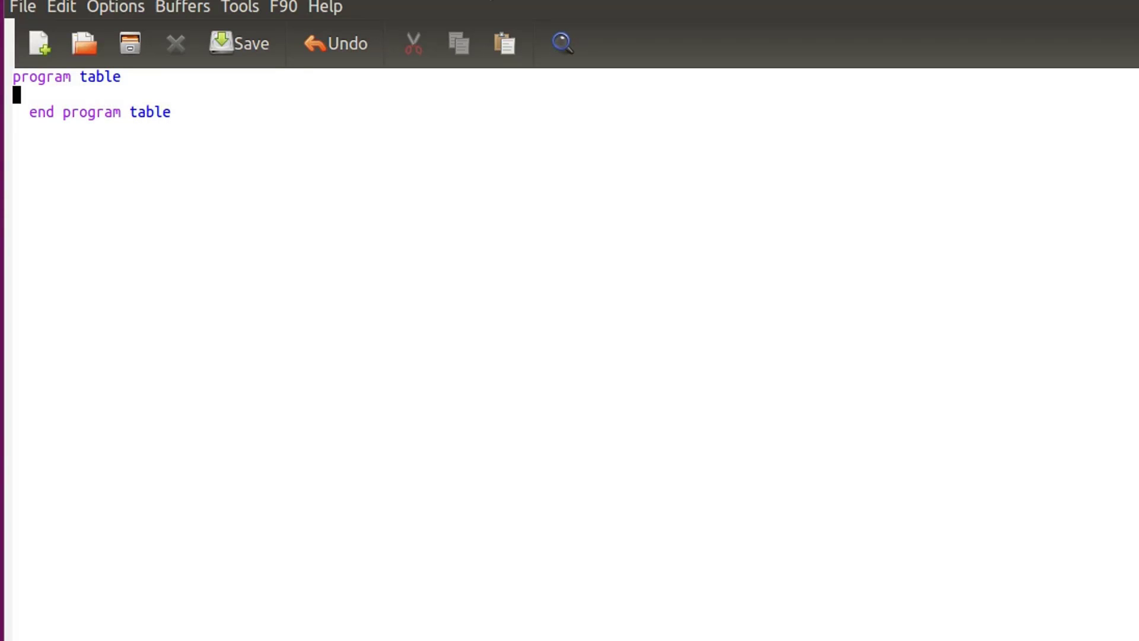
{"action": "key", "text": "Return"}
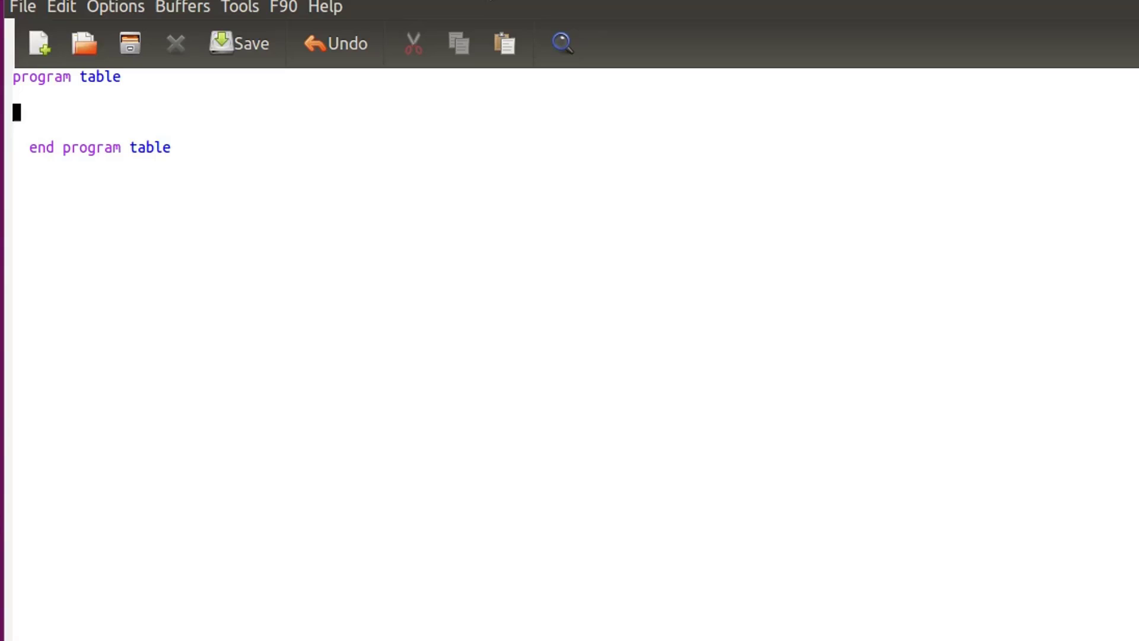
{"action": "type", "text": "implicit none"}
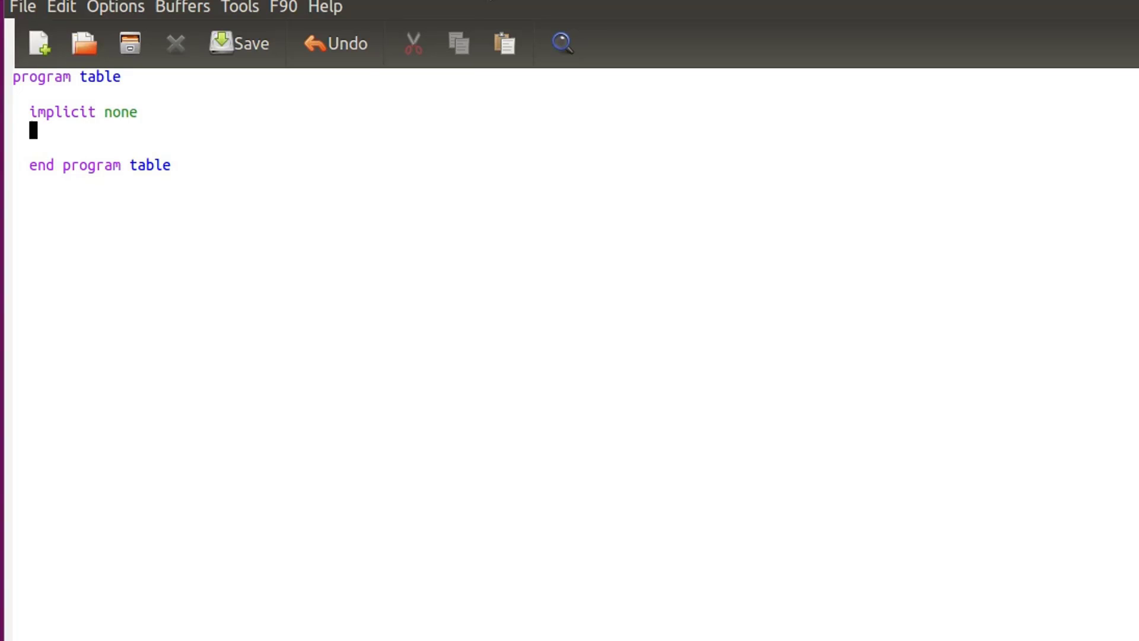
Step: Type the comment '!construct a table z=x*y for x from 1 to 4 and y from 1 to 6'
{"action": "type", "text": "!"}
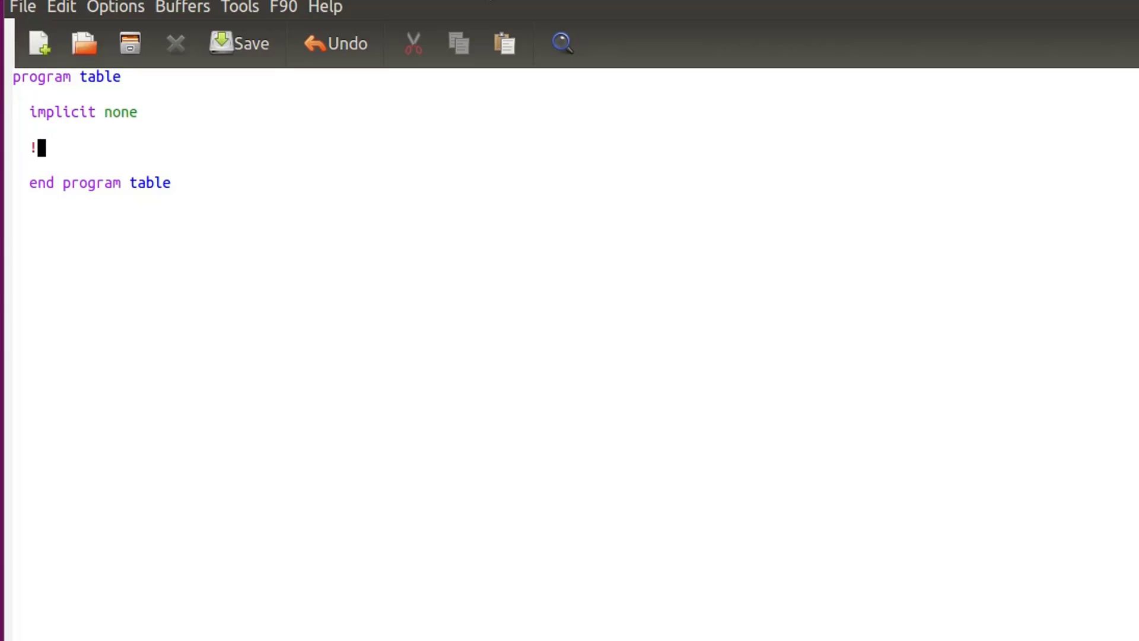
{"action": "type", "text": "cons"}
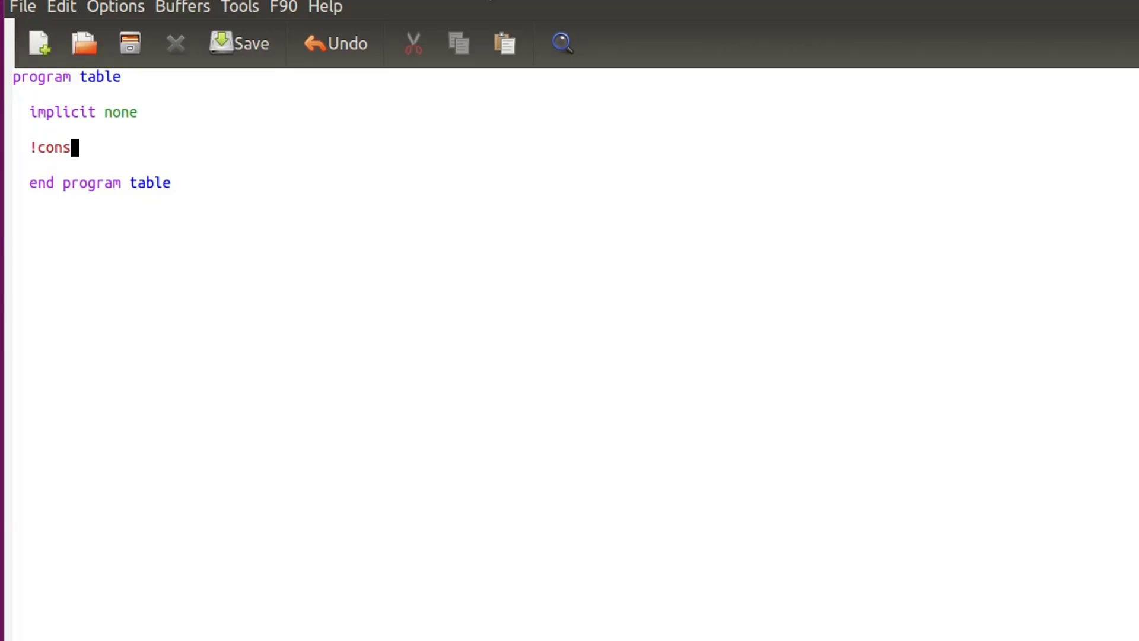
{"action": "type", "text": "truct a"}
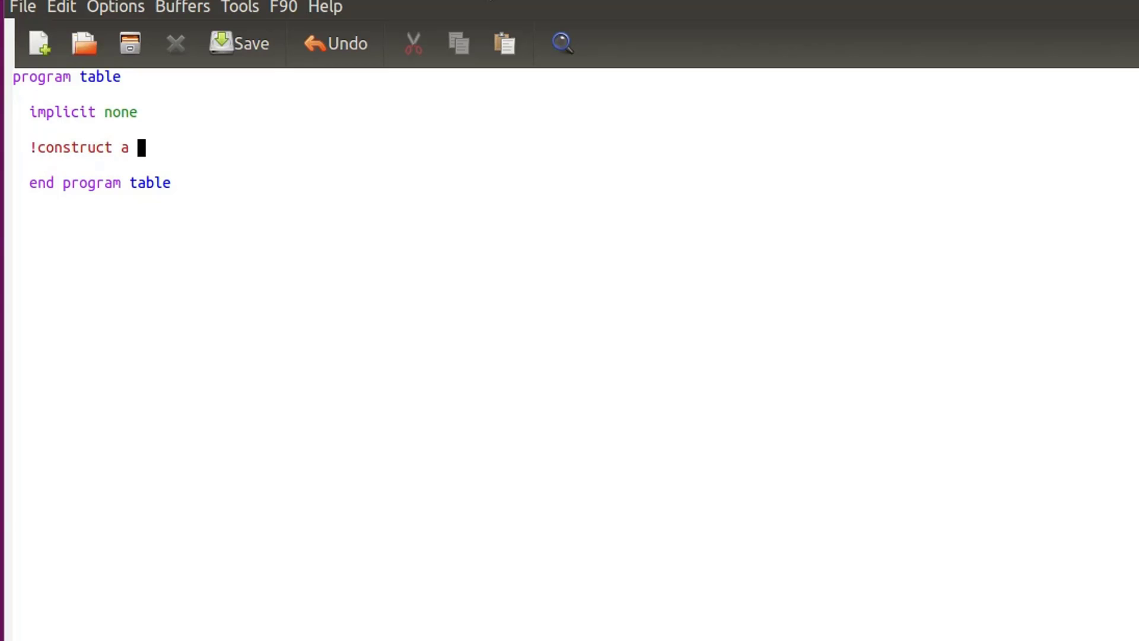
{"action": "type", "text": "table"}
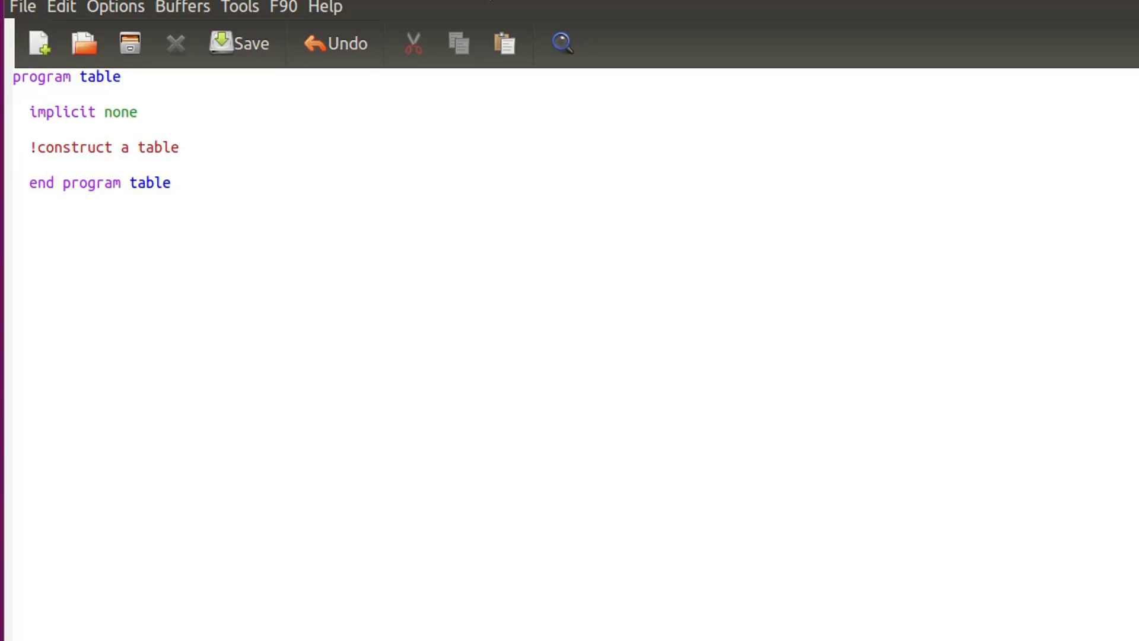
{"action": "type", "text": "z"}
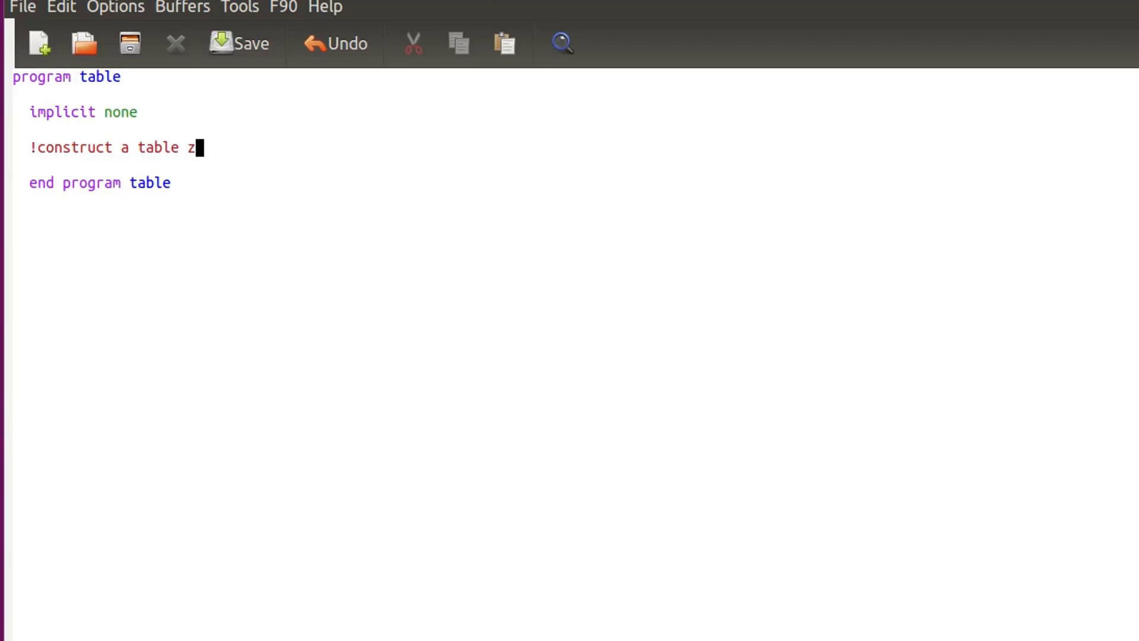
{"action": "type", "text": "="}
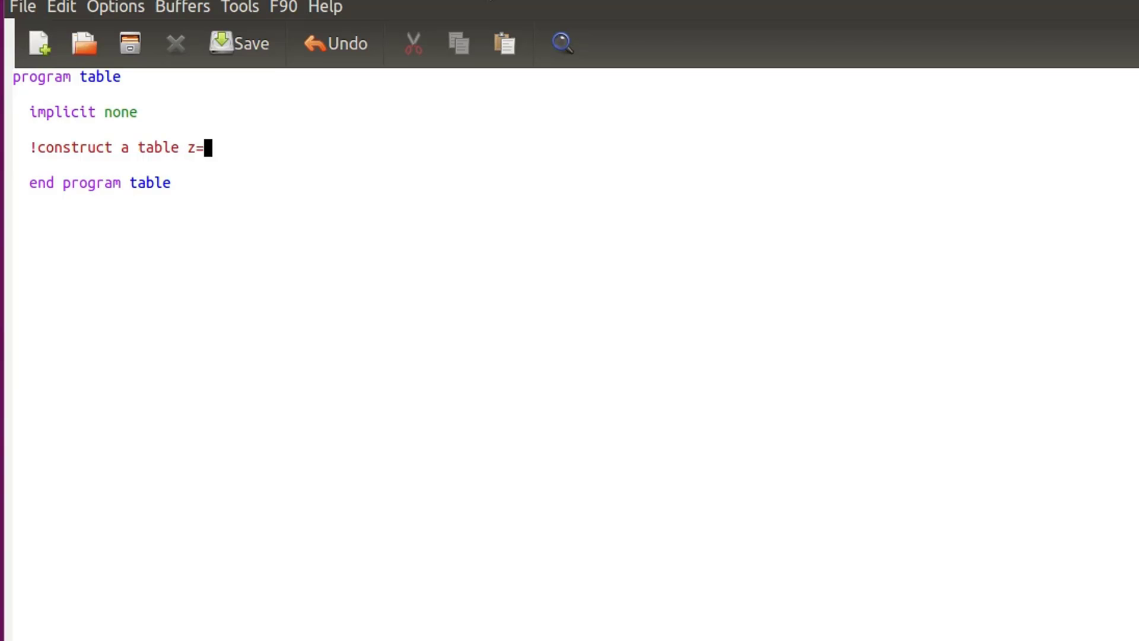
{"action": "type", "text": "x*"}
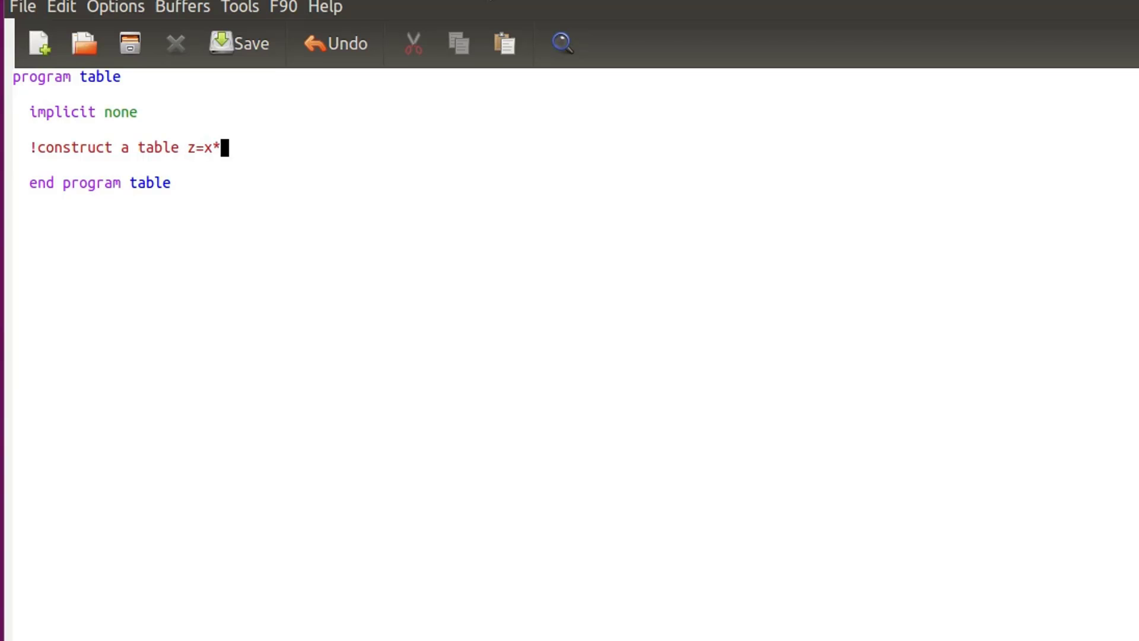
{"action": "type", "text": "y"}
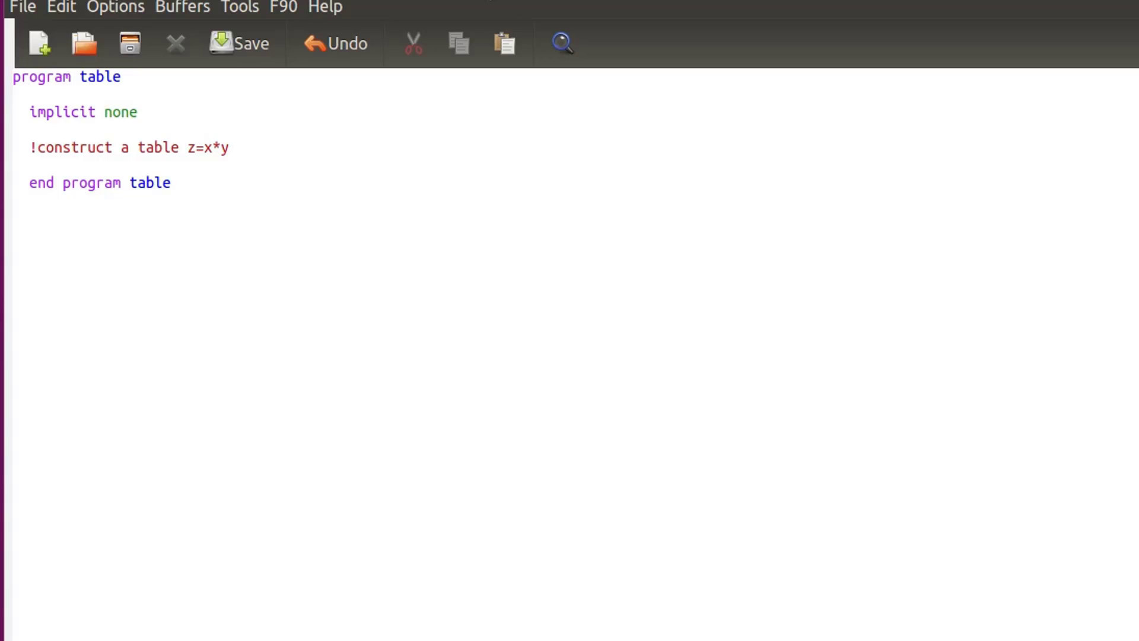
{"action": "type", "text": "for x"}
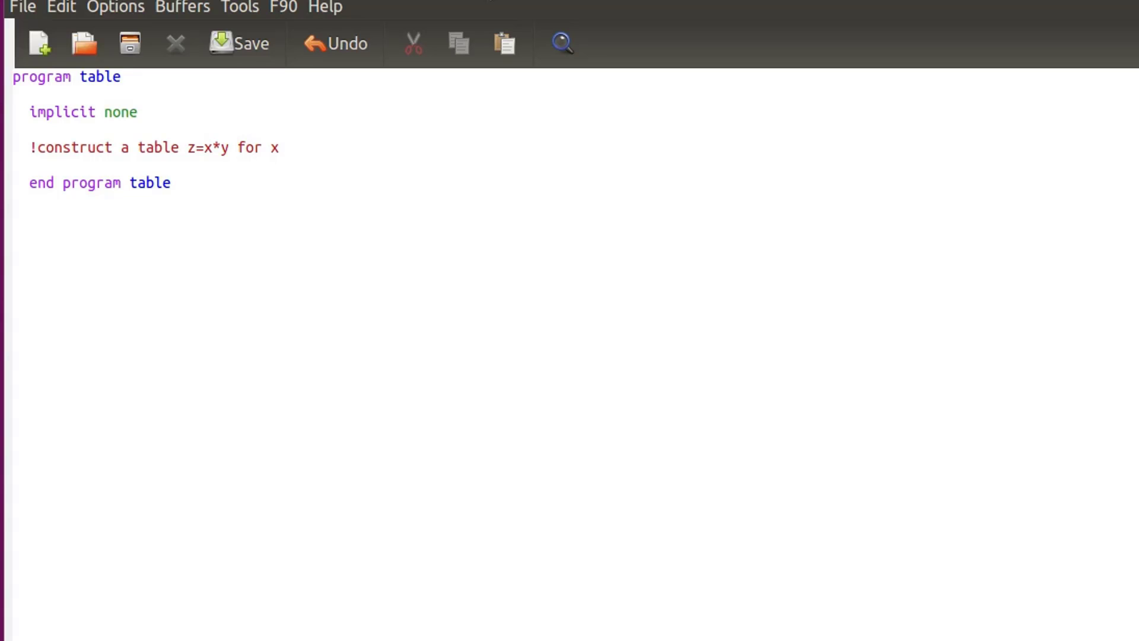
{"action": "type", "text": "from 1 to 4"}
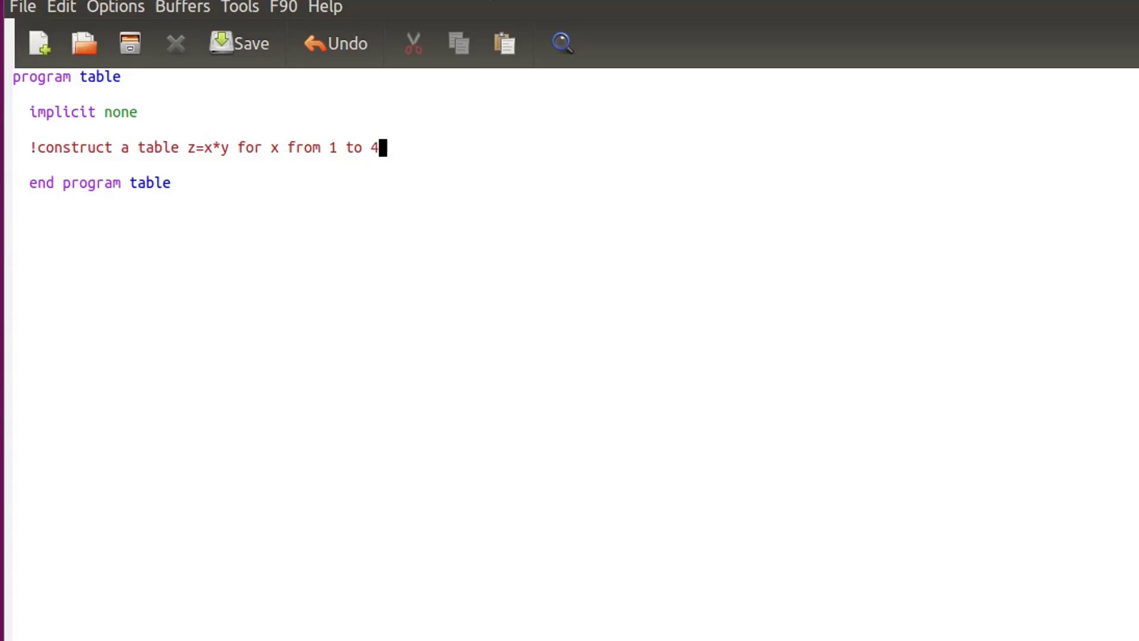
{"action": "type", "text": "and"}
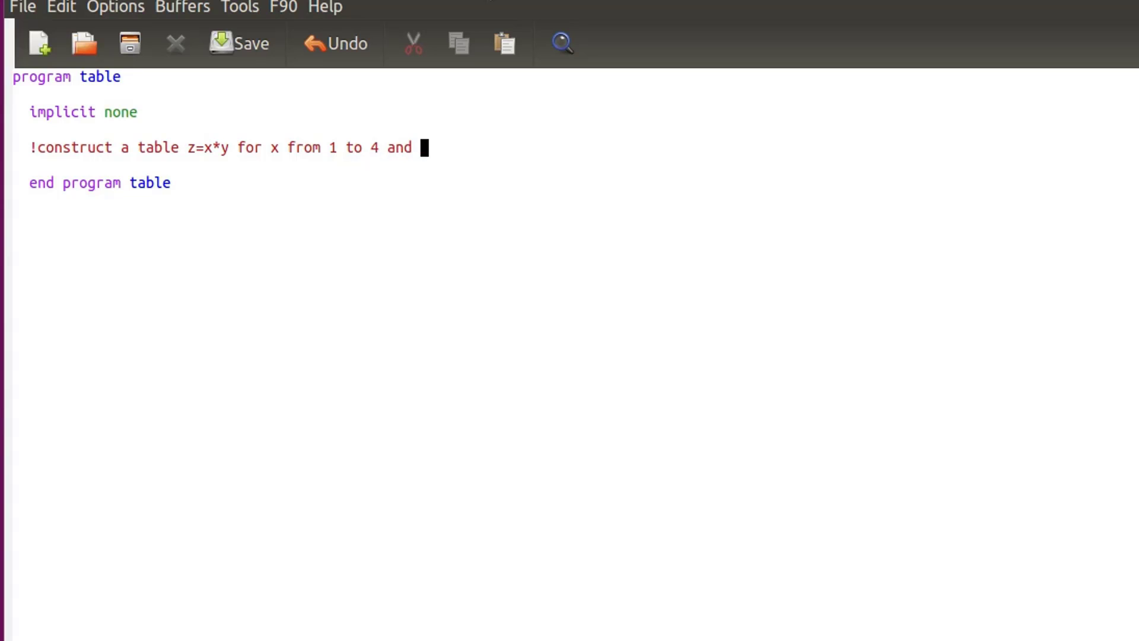
{"action": "type", "text": "y from"}
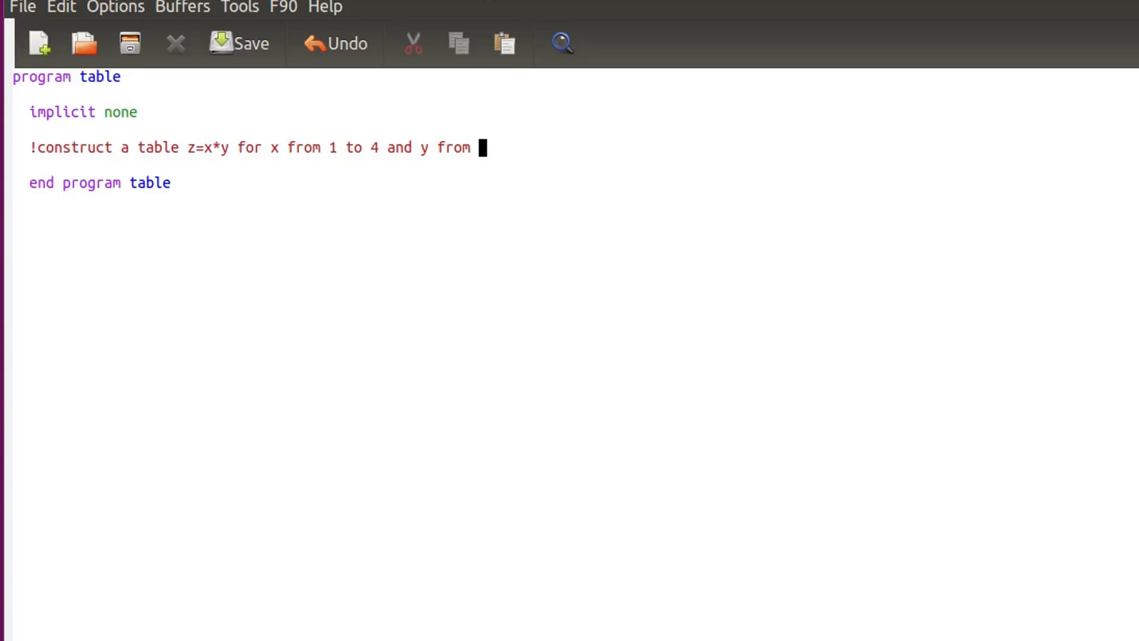
{"action": "type", "text": "1 to"}
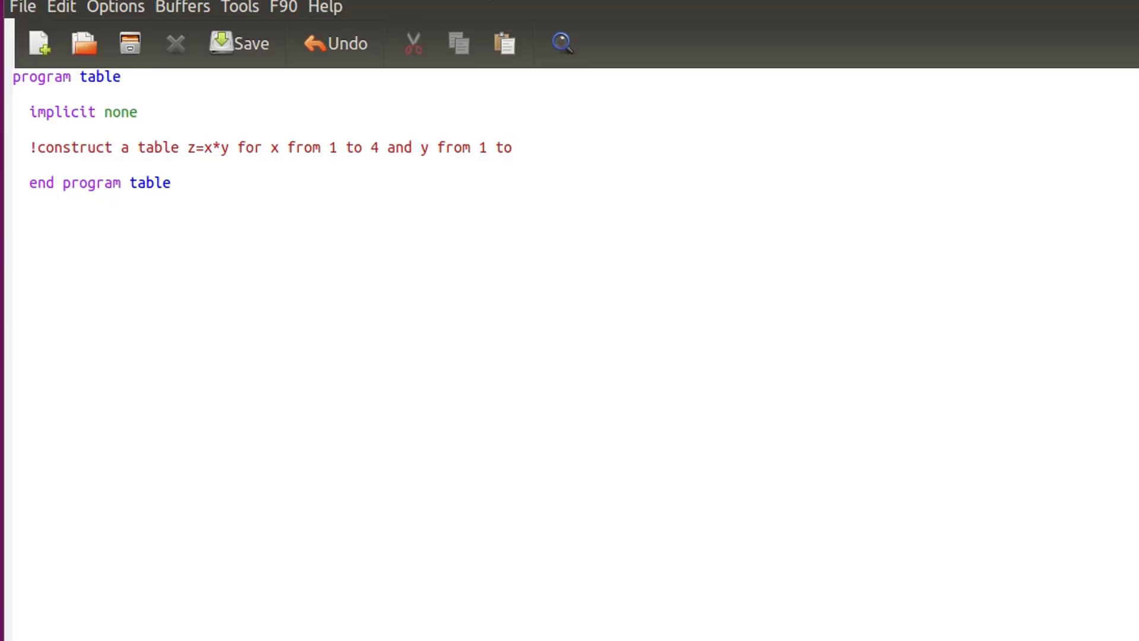
{"action": "type", "text": "6"}
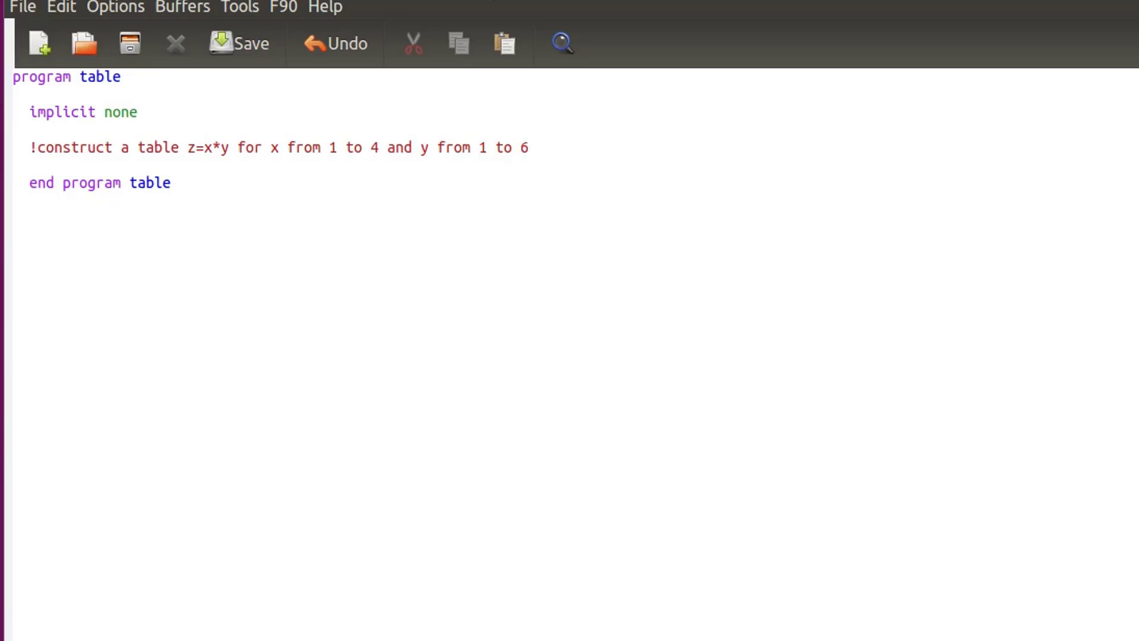
Step: After a blank line, add a '!Declare' comment and 'real :: x,y,z'
{"action": "key", "text": "Return"}
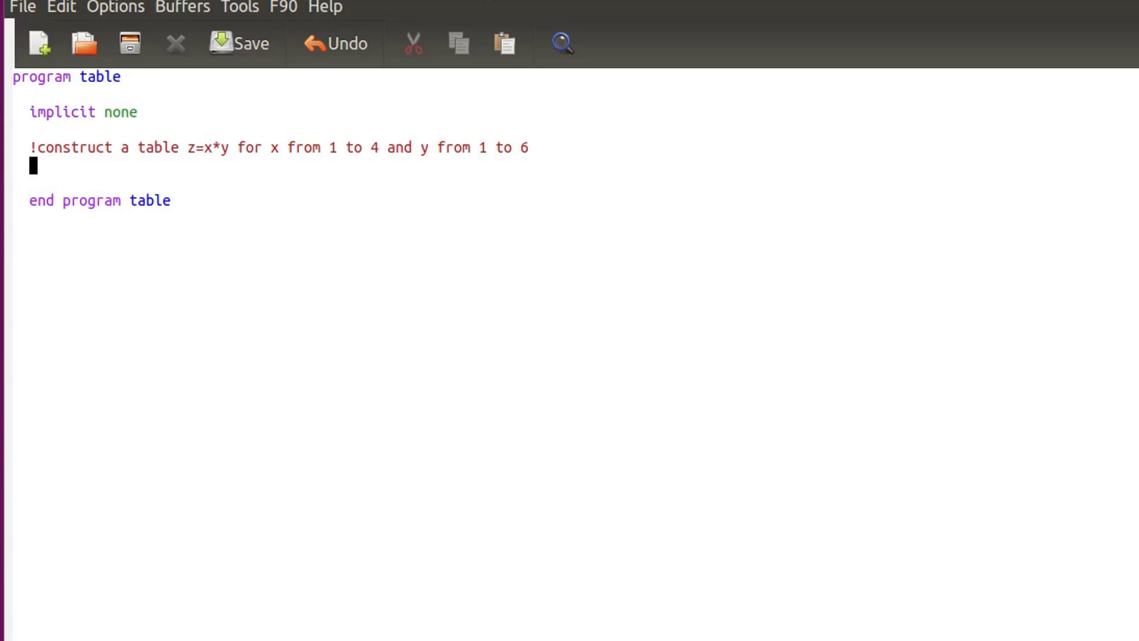
{"action": "key", "text": "Return"}
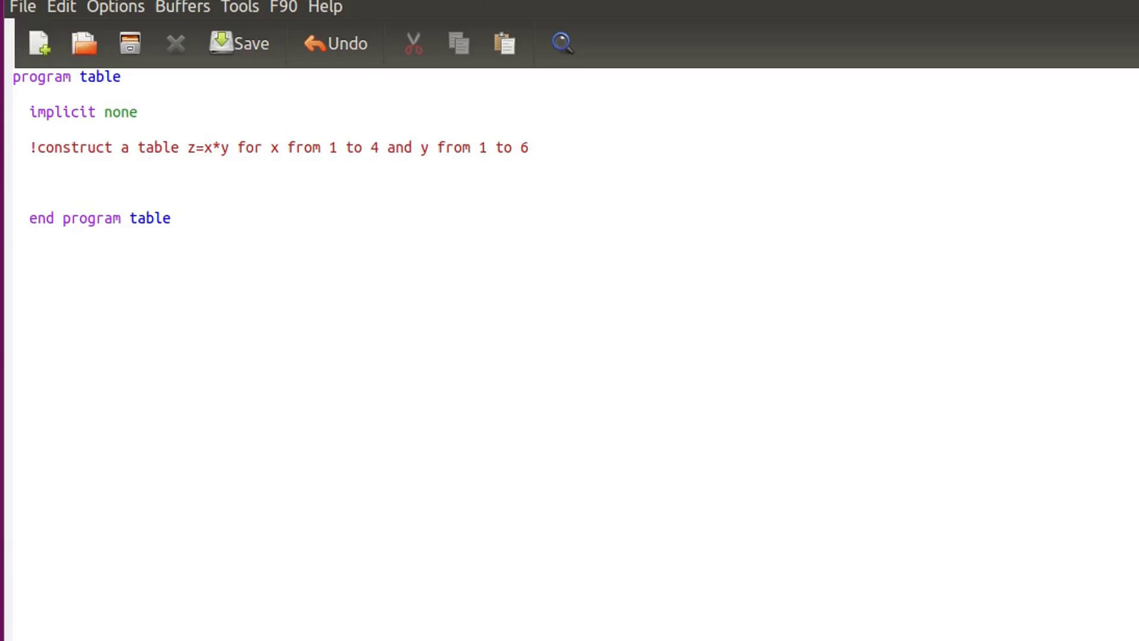
{"action": "type", "text": "!Decla"}
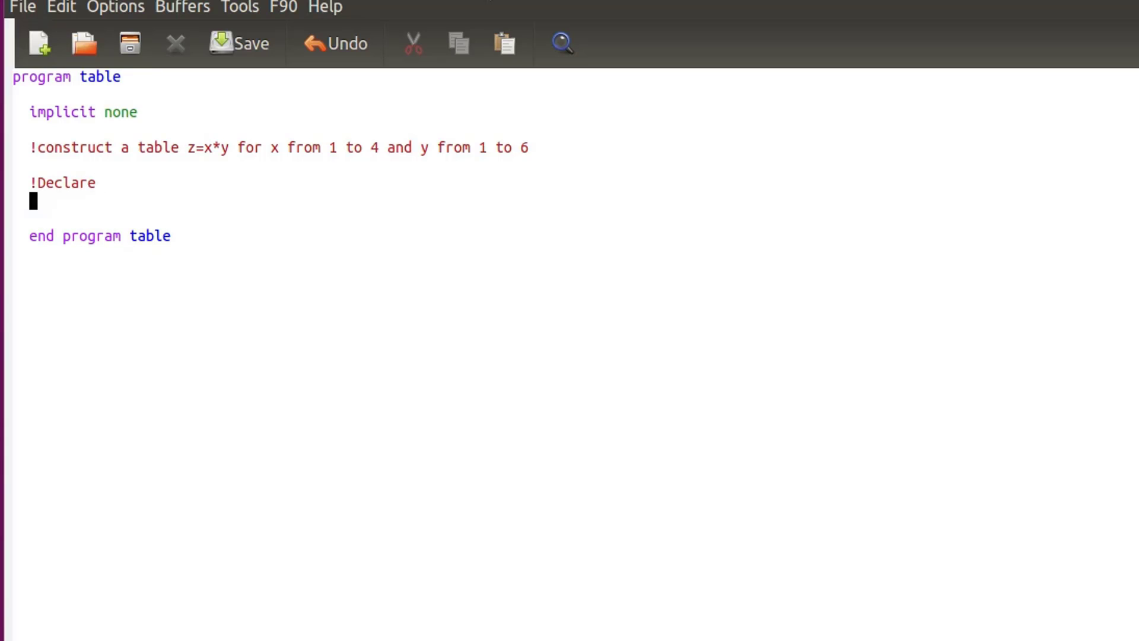
{"action": "type", "text": "re"}
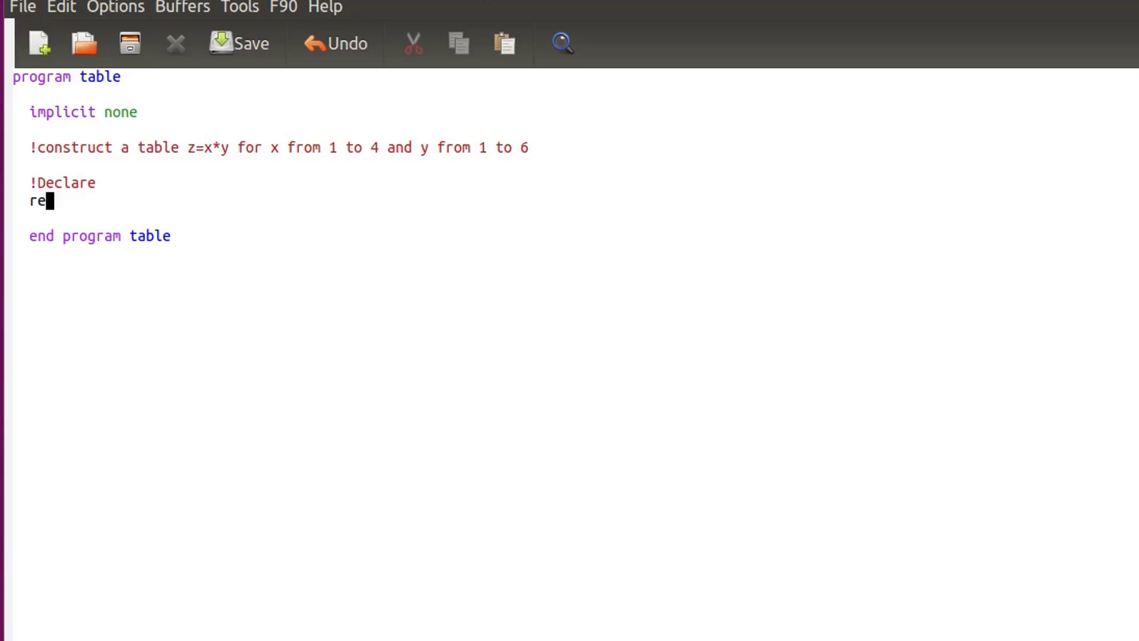
{"action": "type", "text": "al ::"}
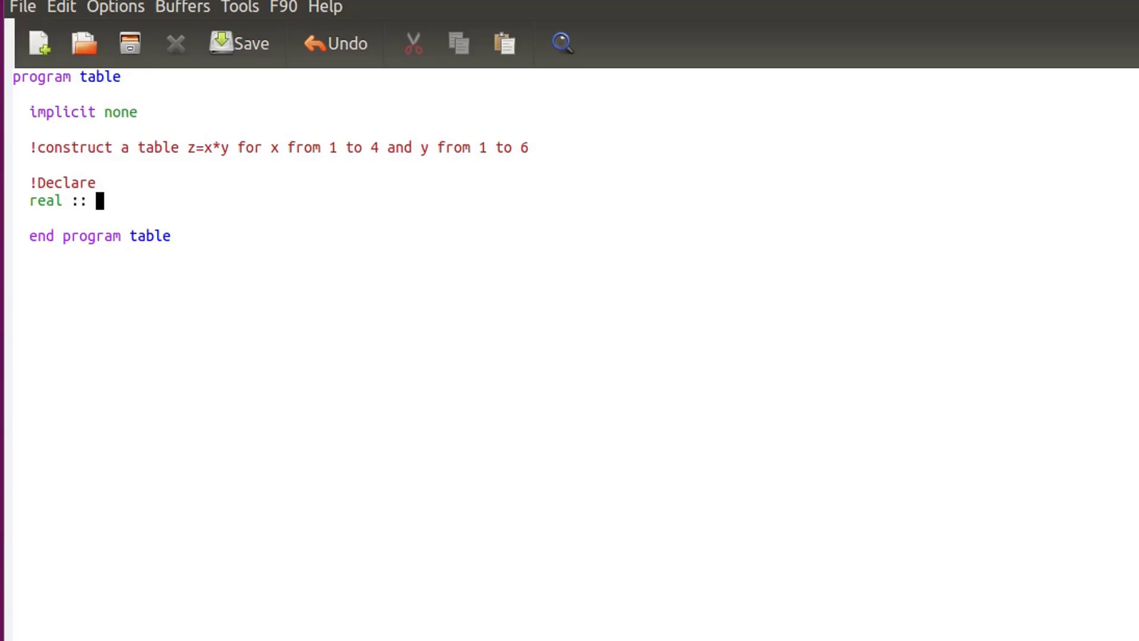
{"action": "type", "text": "x,y,z"}
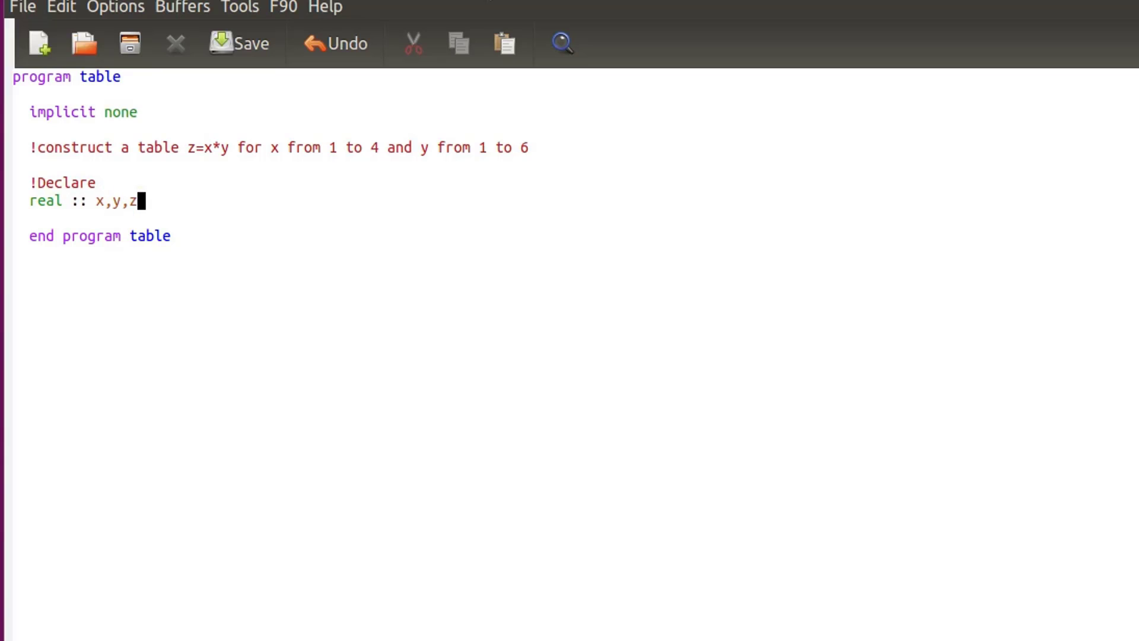
{"action": "key", "text": "Return"}
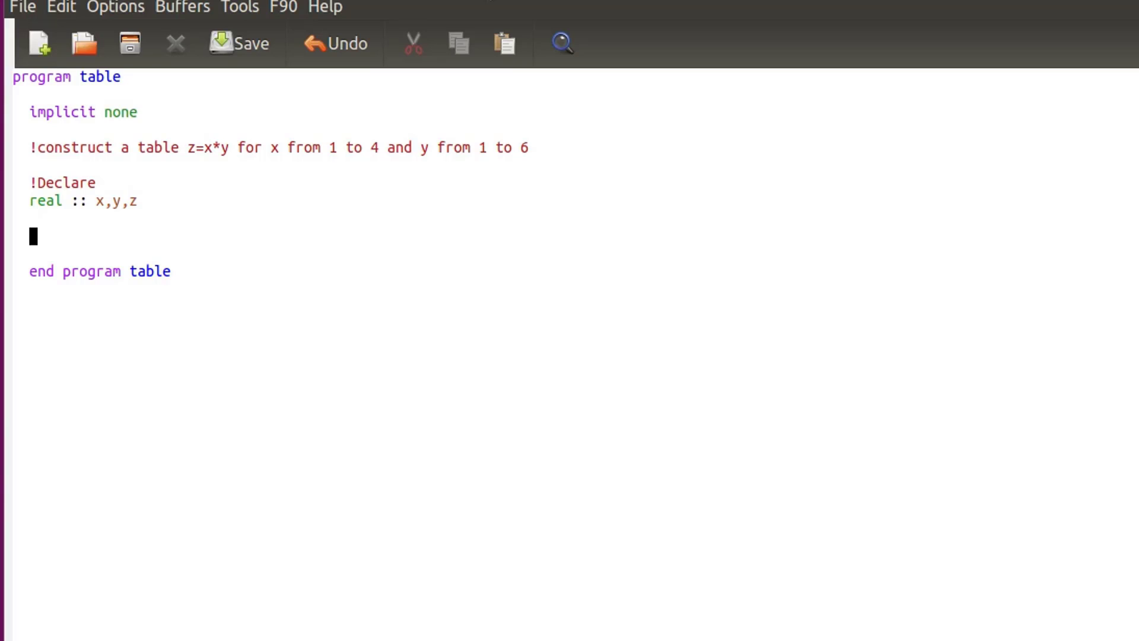
Step: Add the statement open(10,file='mytable.txt') followed by a new line
{"action": "type", "text": "open"}
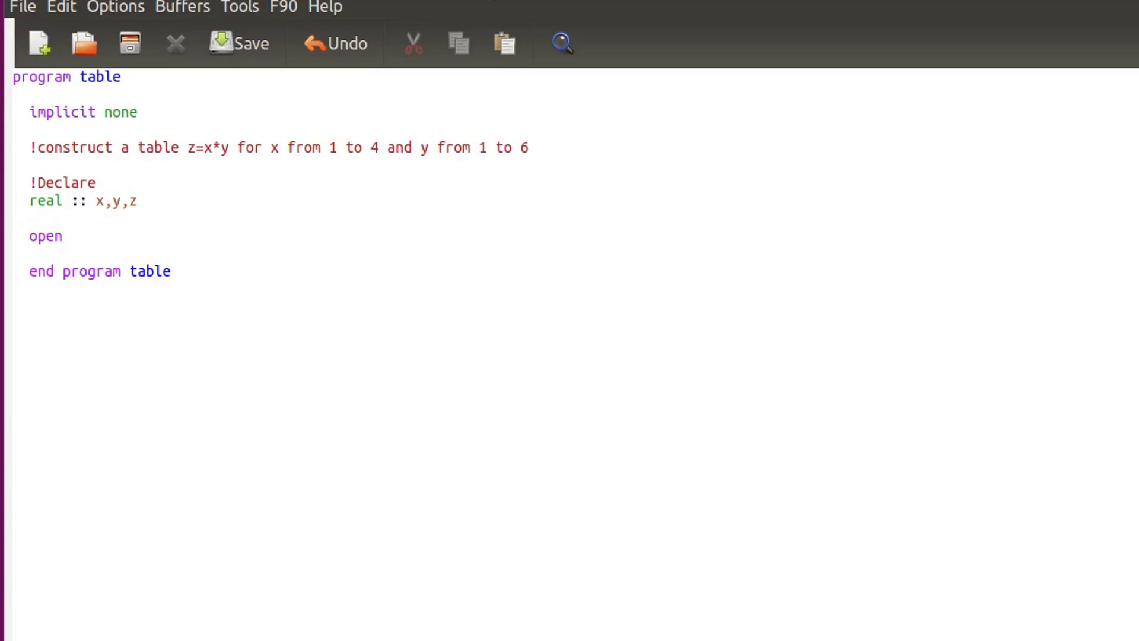
{"action": "type", "text": "("}
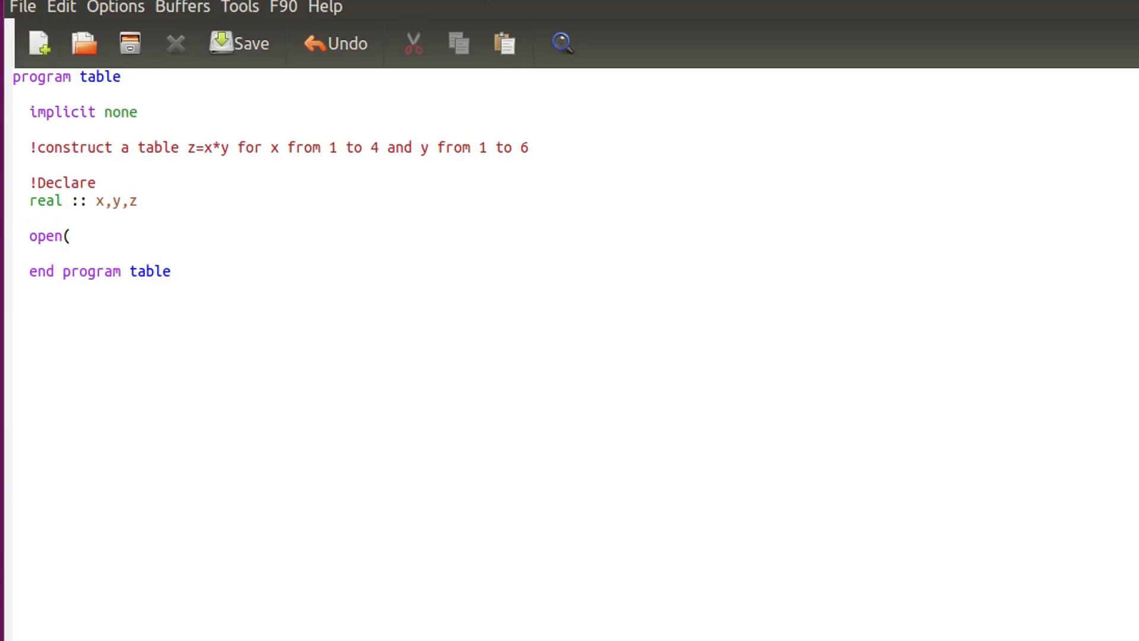
{"action": "type", "text": "10,"}
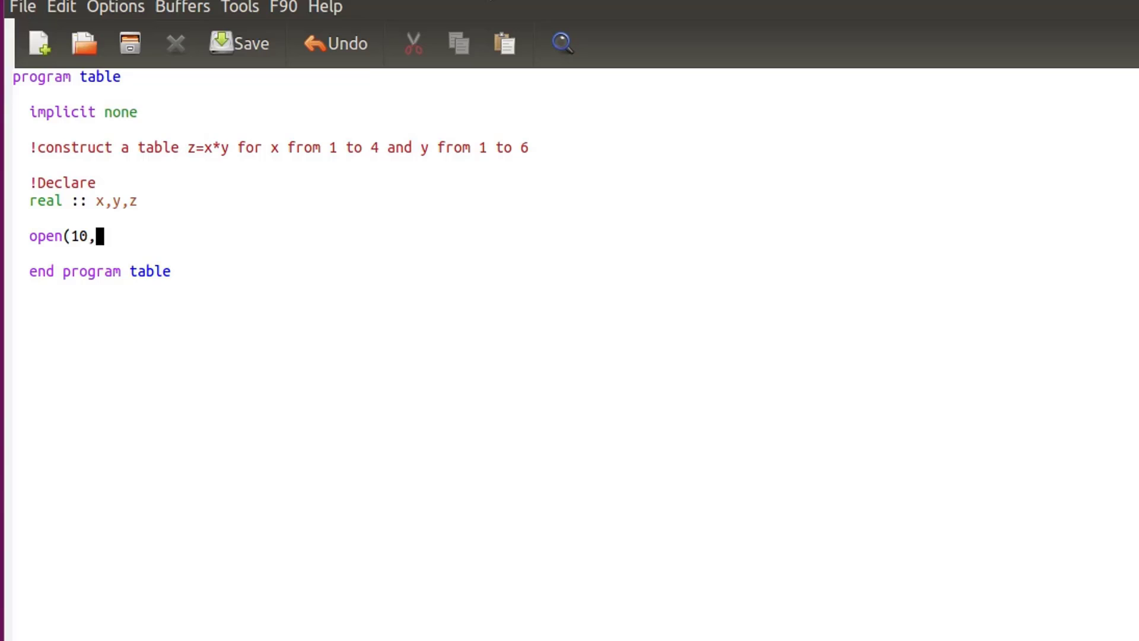
{"action": "type", "text": "file="}
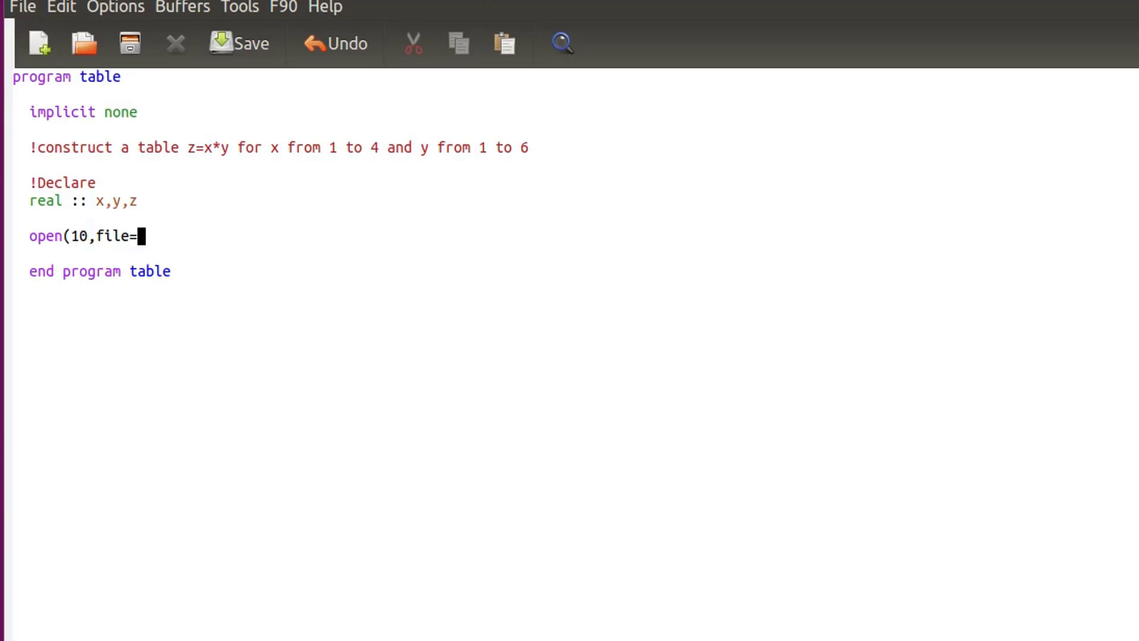
{"action": "type", "text": "'my"}
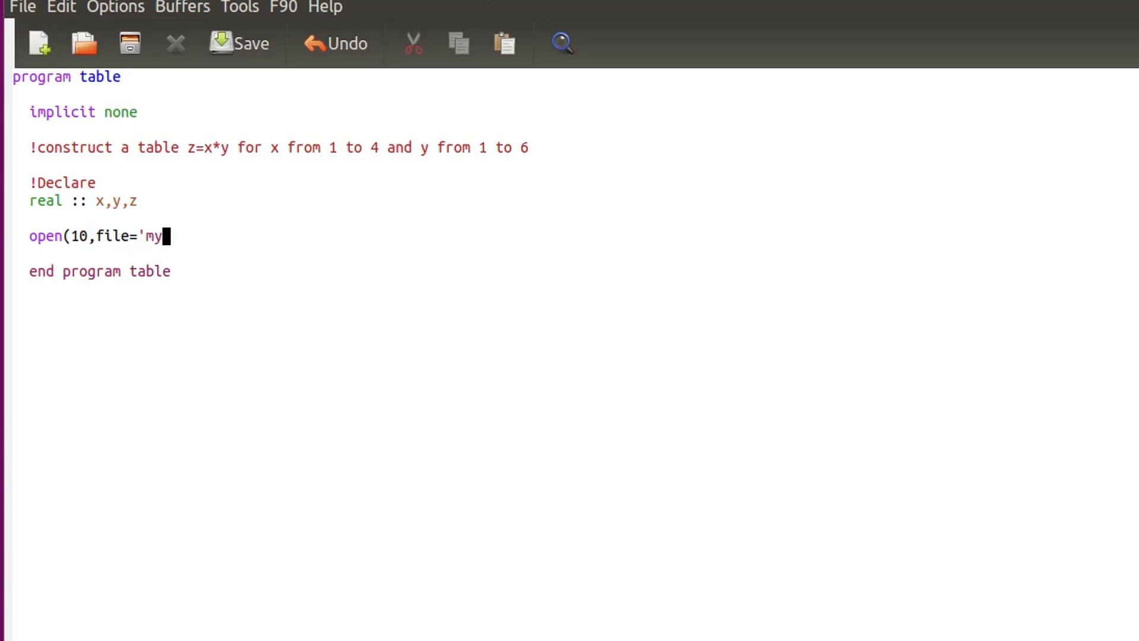
{"action": "type", "text": "tav"}
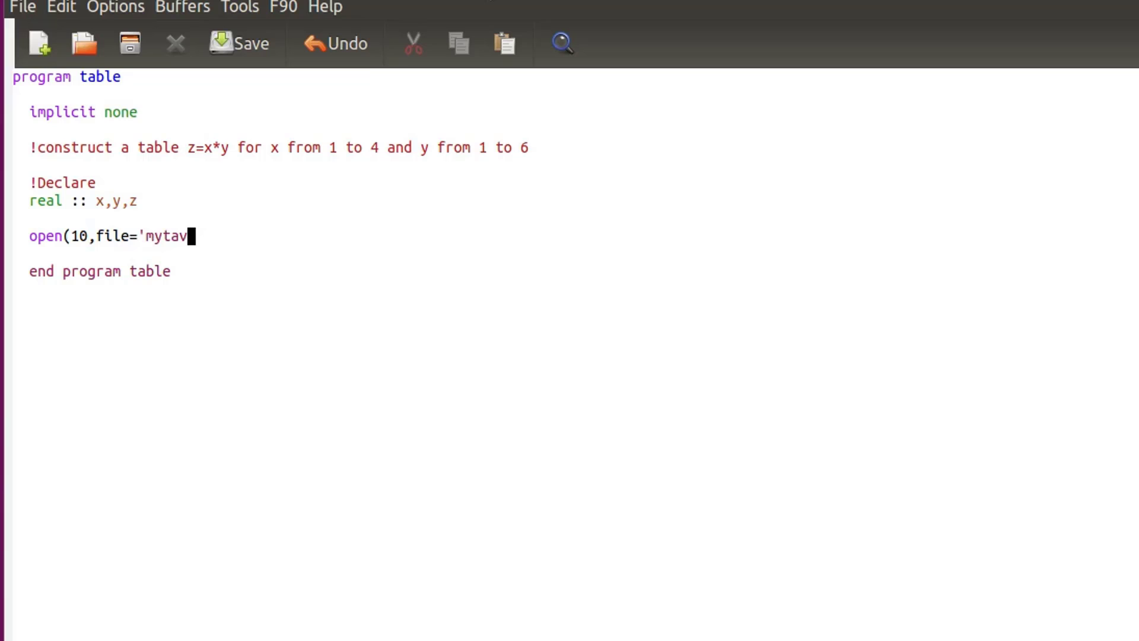
{"action": "type", "text": "ble.txt"}
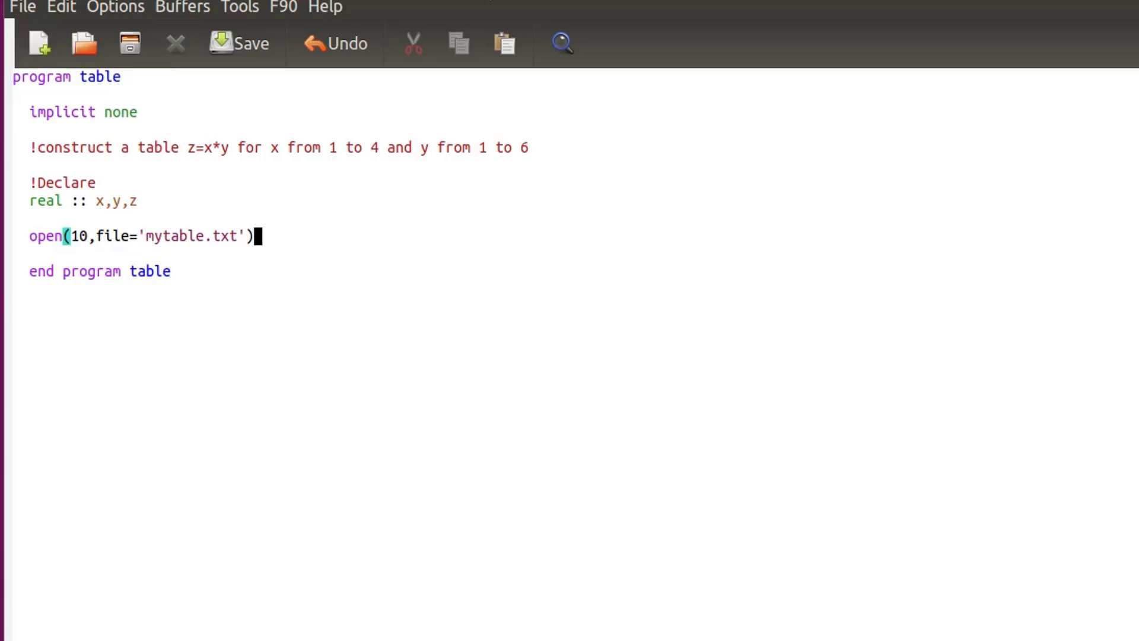
{"action": "key", "text": "Return"}
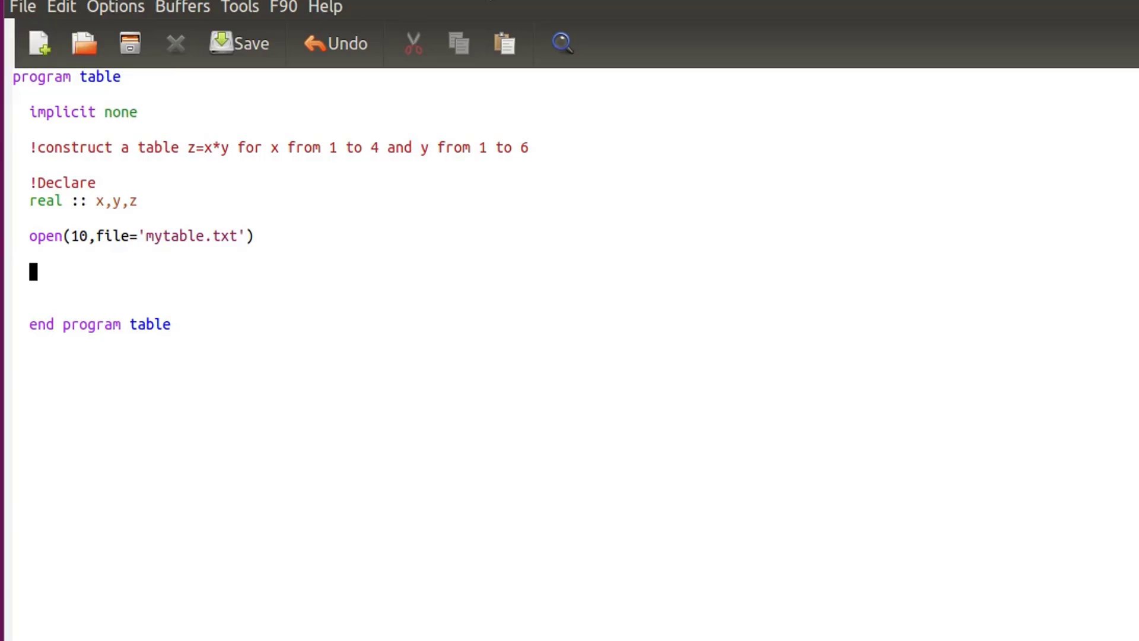
Step: Type write(10,*) with a quoted header string listing x, y and z
{"action": "type", "text": "wri"}
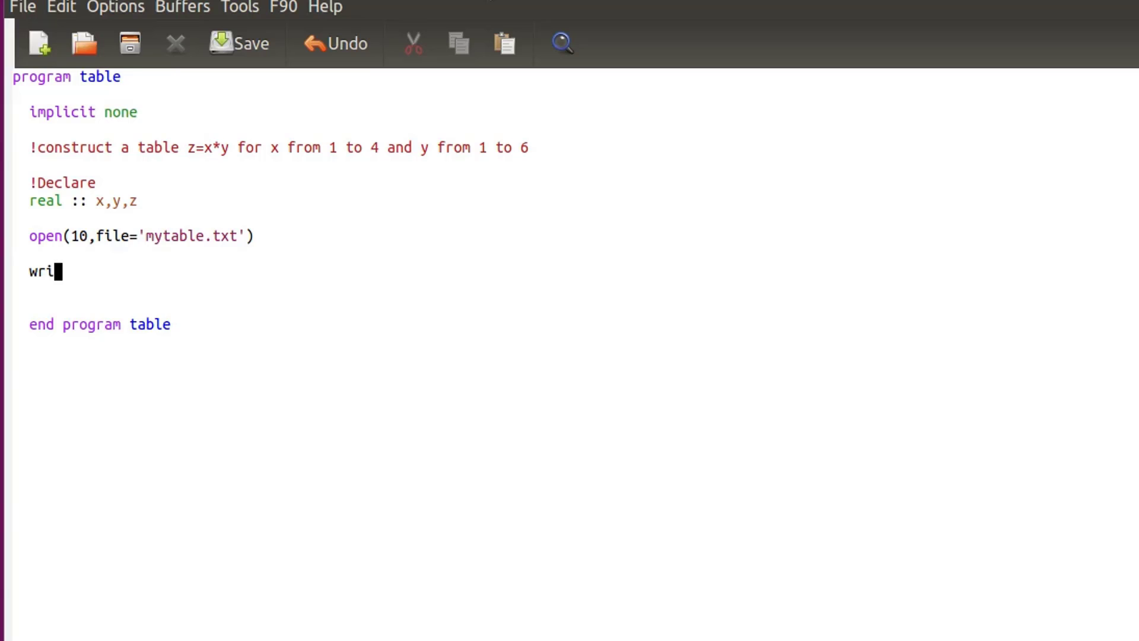
{"action": "type", "text": "te("}
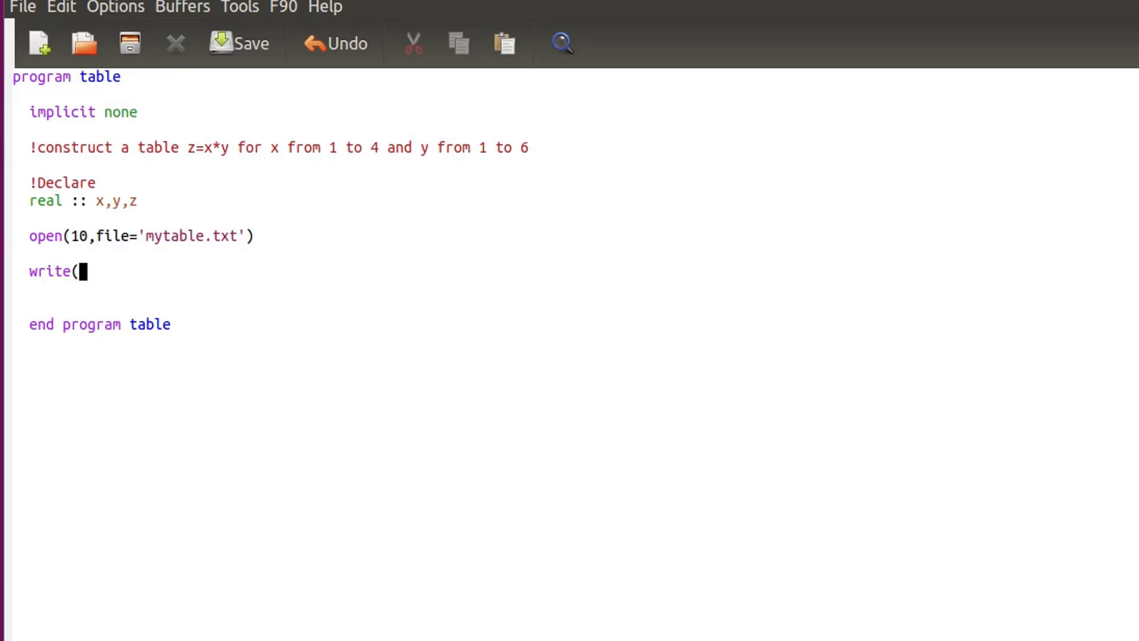
{"action": "type", "text": "1"}
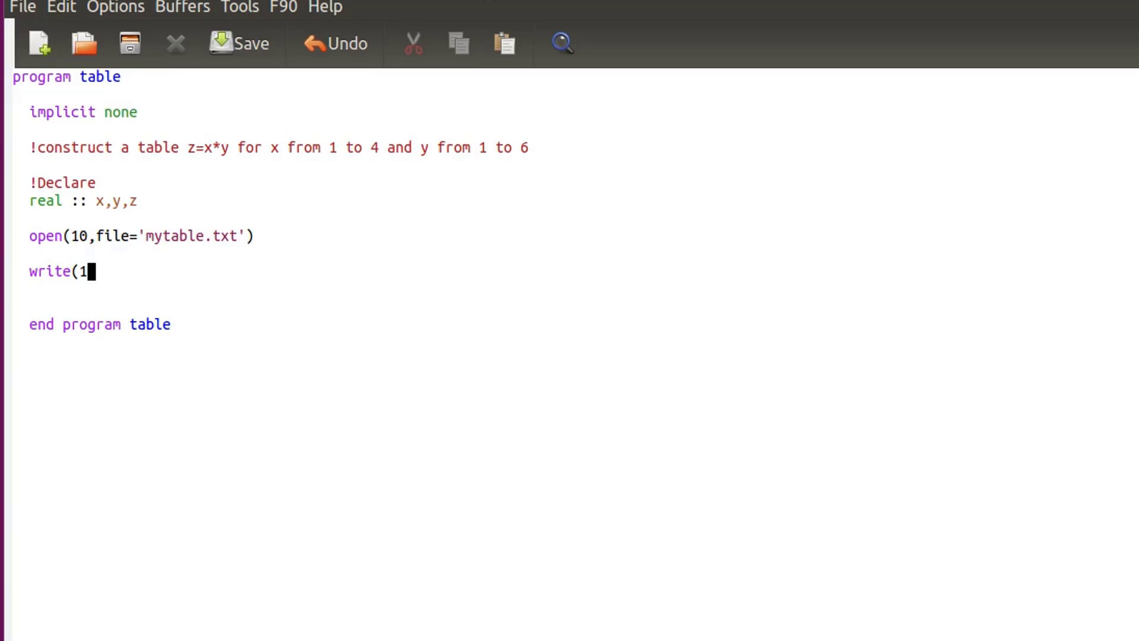
{"action": "type", "text": "0,"}
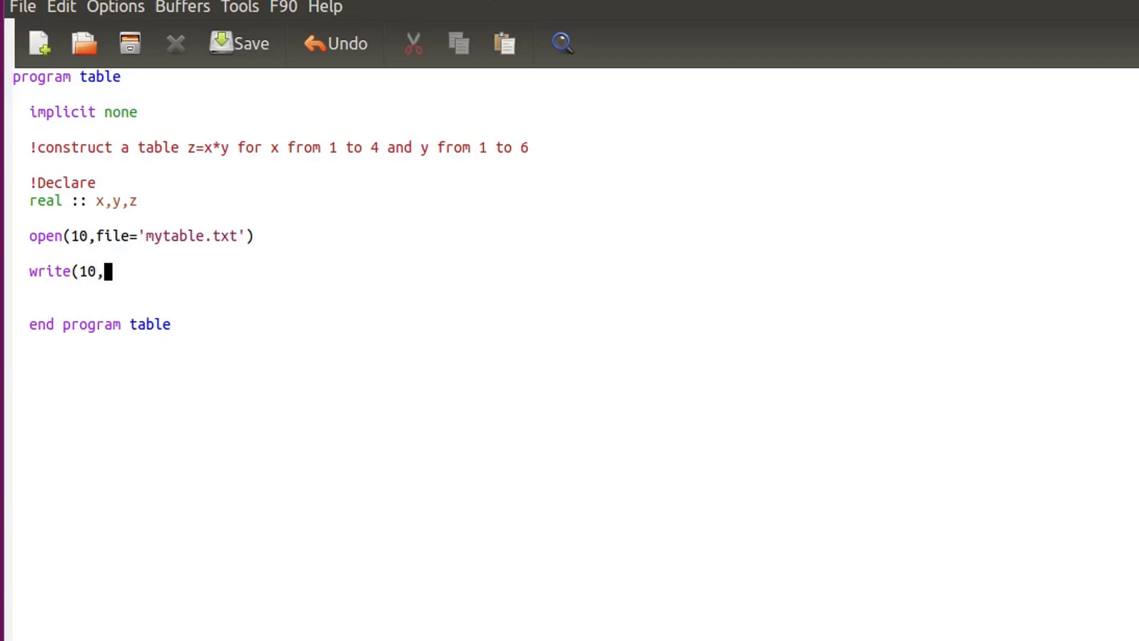
{"action": "type", "text": "*)"}
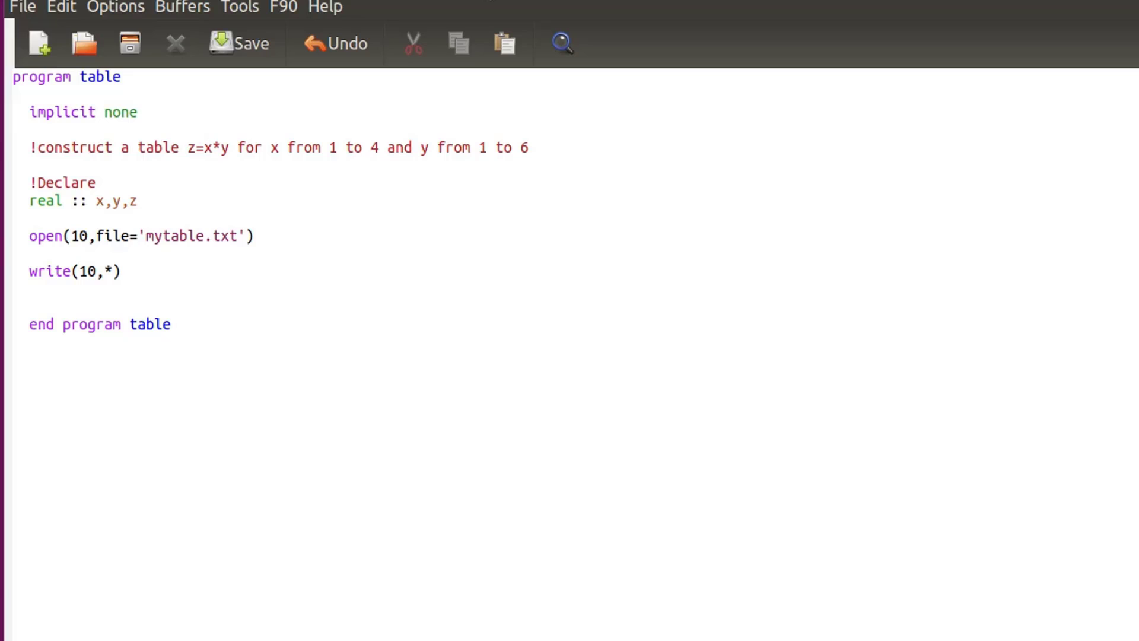
{"action": "type", "text": "''"}
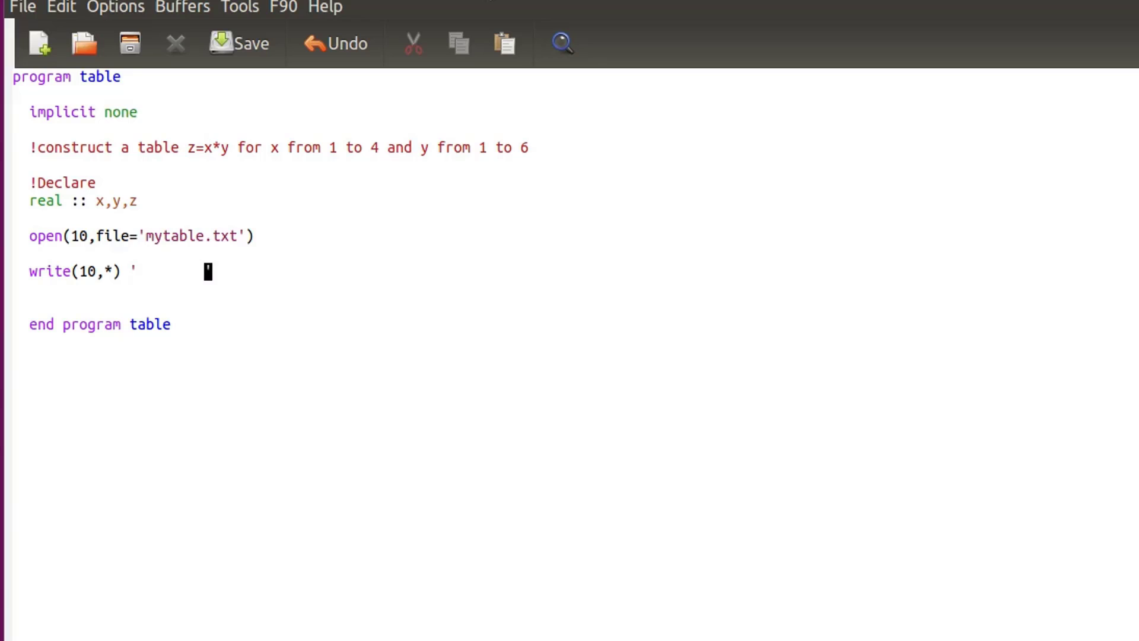
{"action": "type", "text": "x        y"}
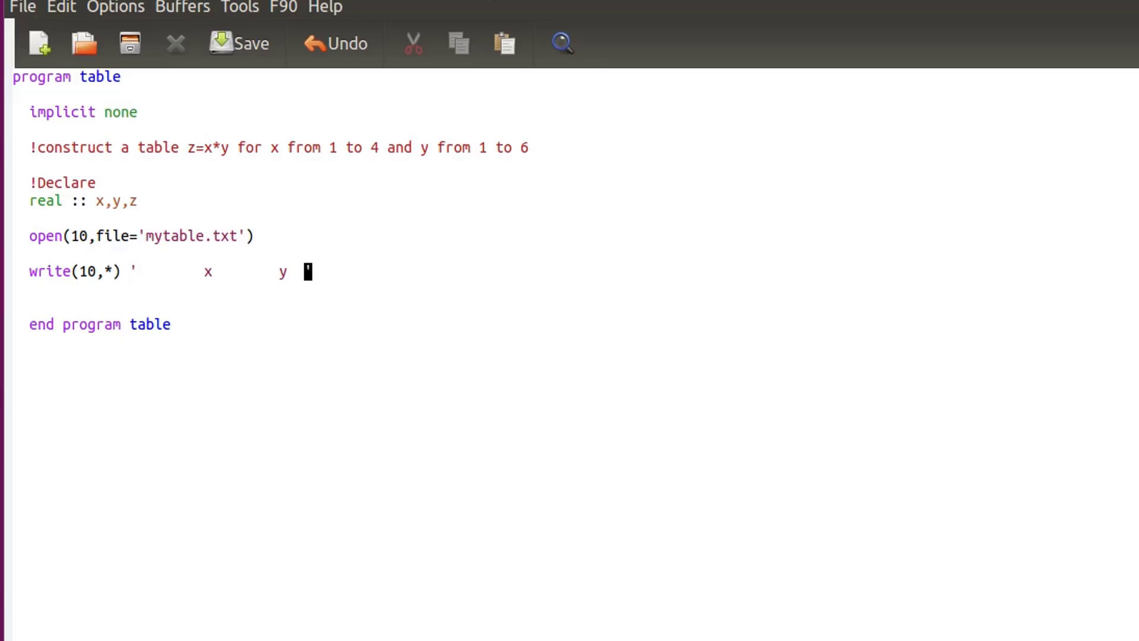
{"action": "type", "text": "z"}
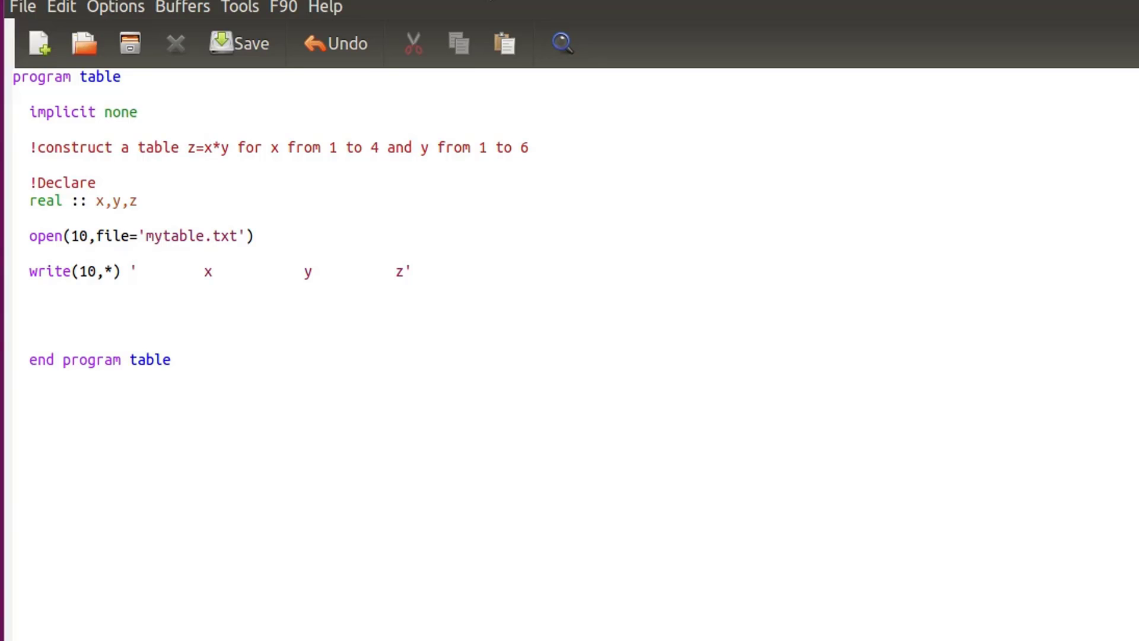
Step: Add 'do x=1,4' with its matching 'end do' and open the loop body
{"action": "type", "text": "do"}
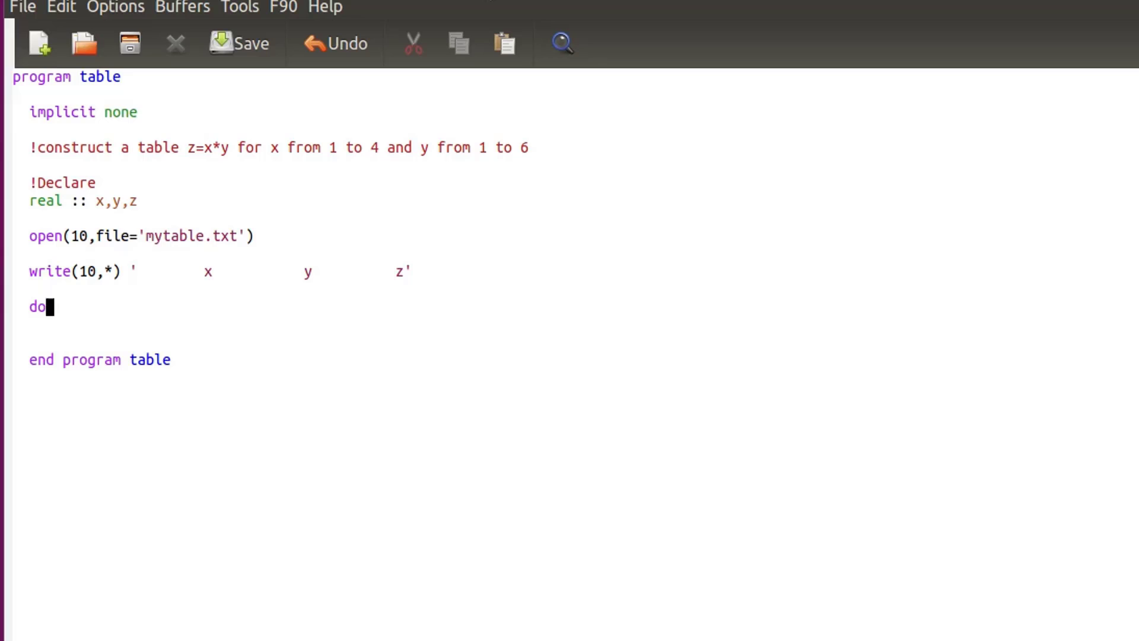
{"action": "type", "text": "x"}
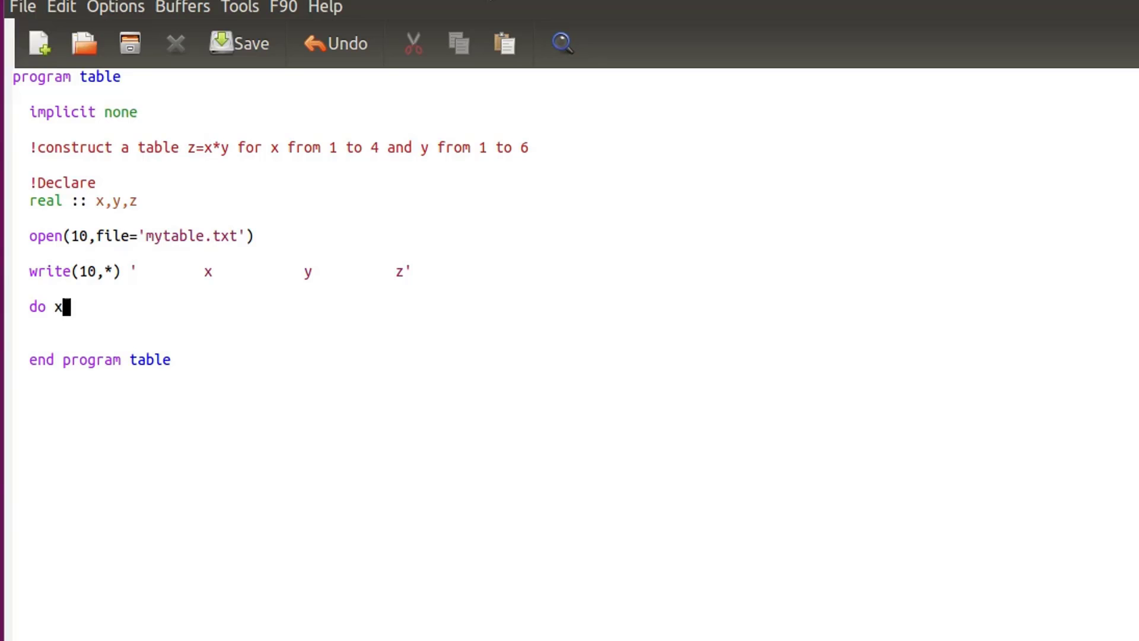
{"action": "type", "text": "=1"}
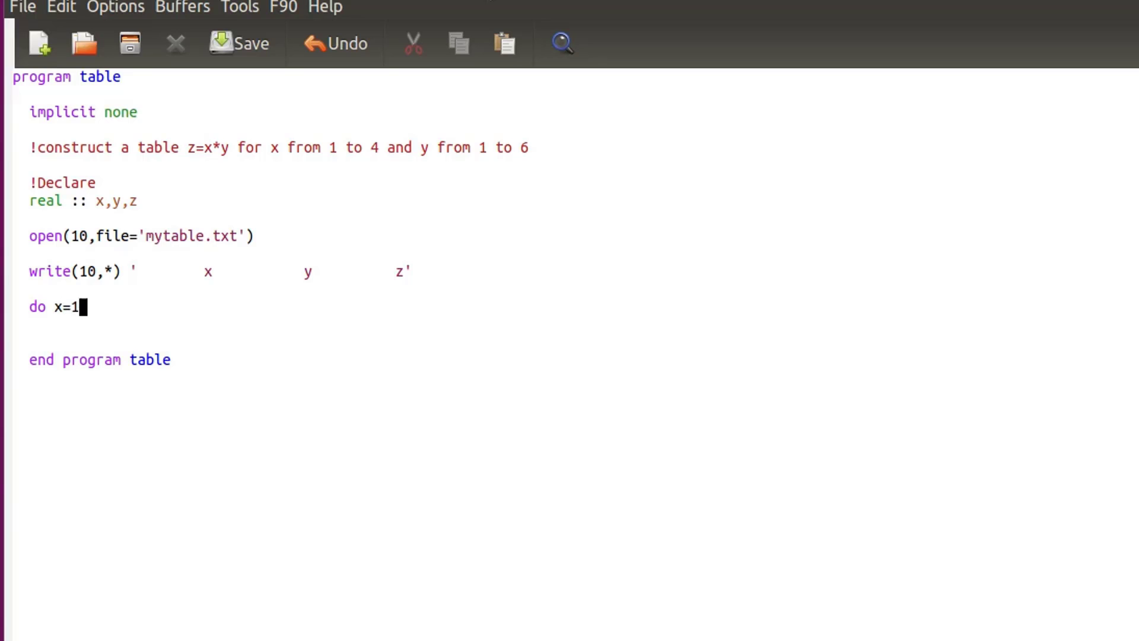
{"action": "type", "text": ","}
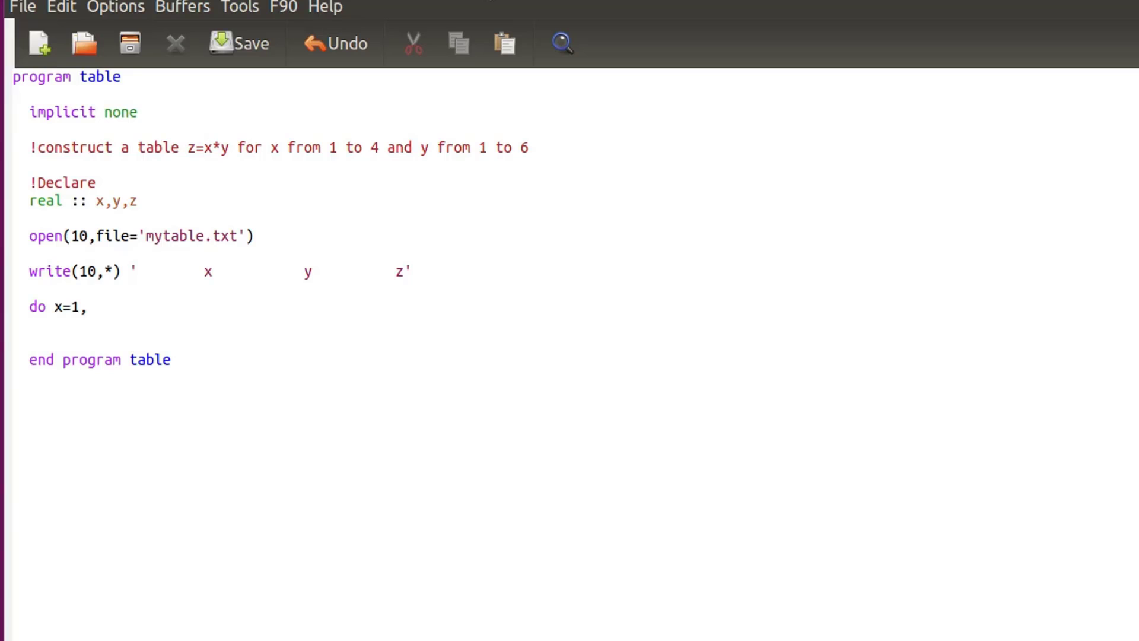
{"action": "type", "text": "4"}
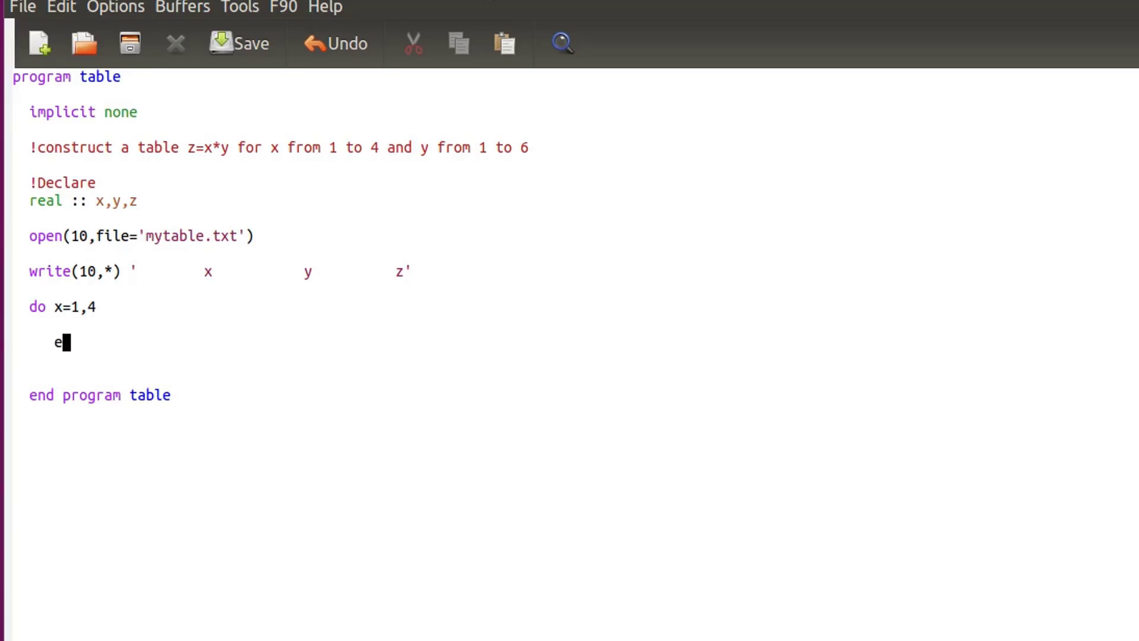
{"action": "type", "text": "nd do"}
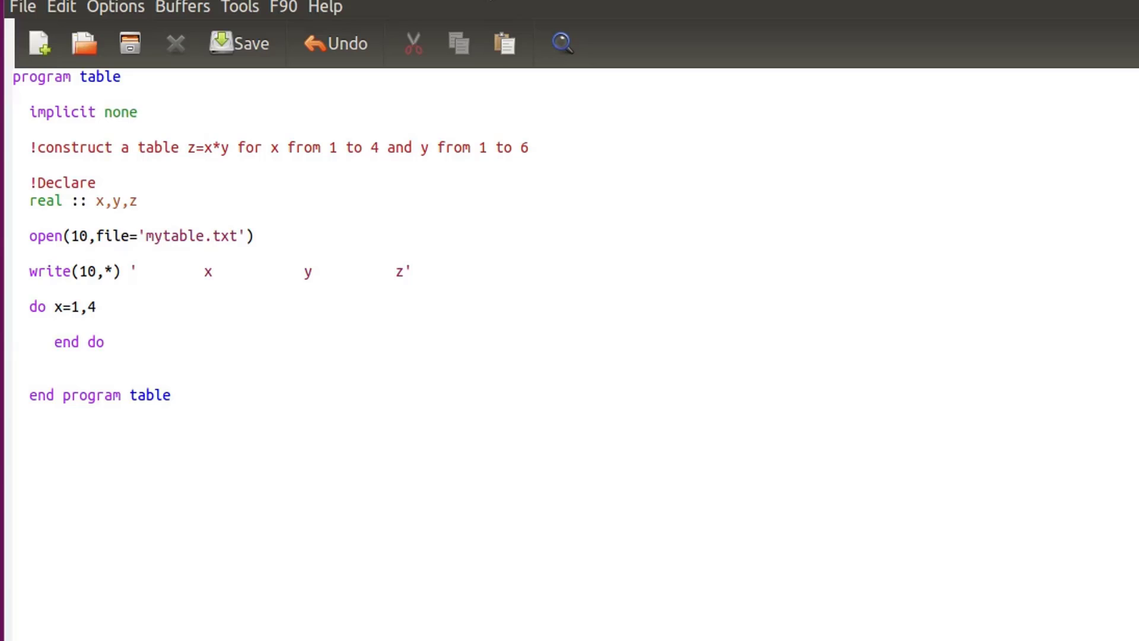
{"action": "key", "text": "Return"}
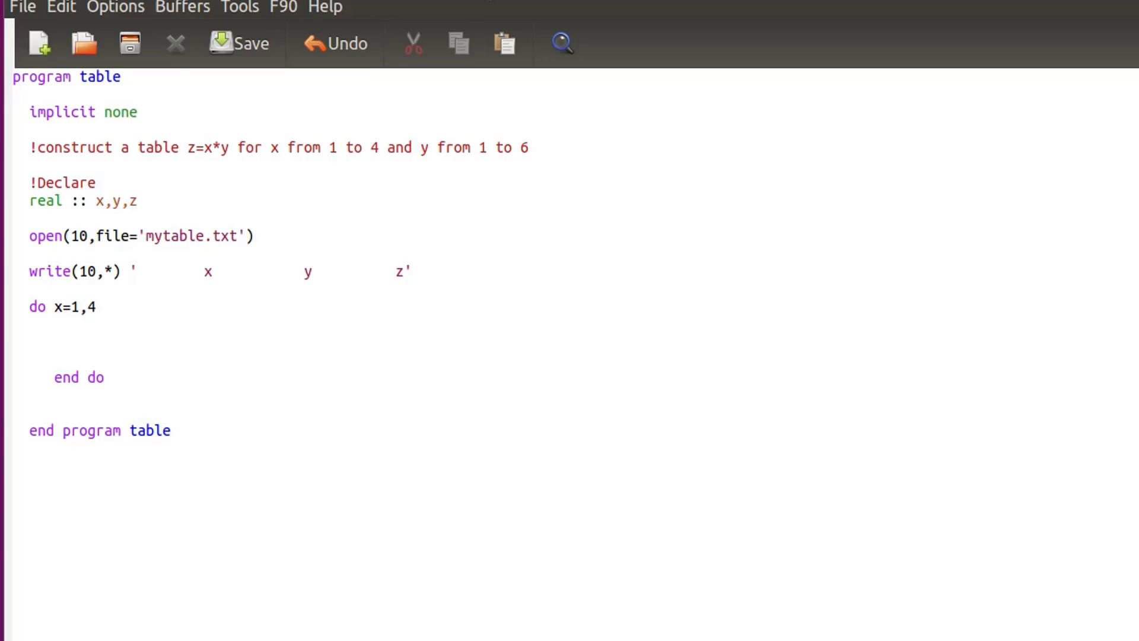
Step: Type 'do y = 1,6,0.5' inside the x loop
{"action": "type", "text": "do y"}
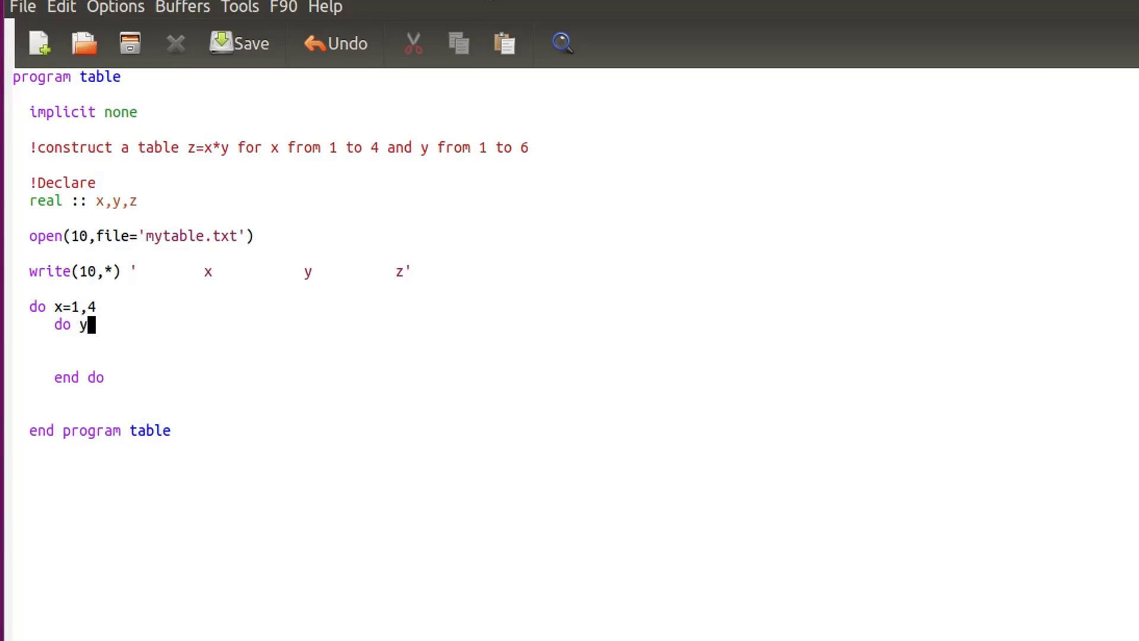
{"action": "type", "text": "="}
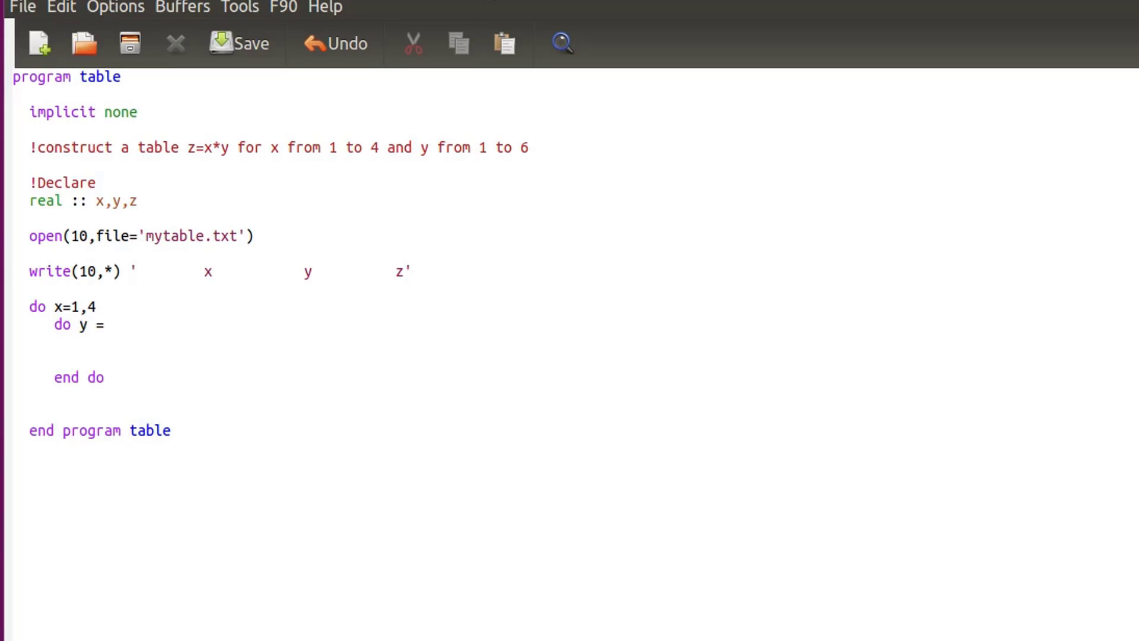
{"action": "type", "text": "1"}
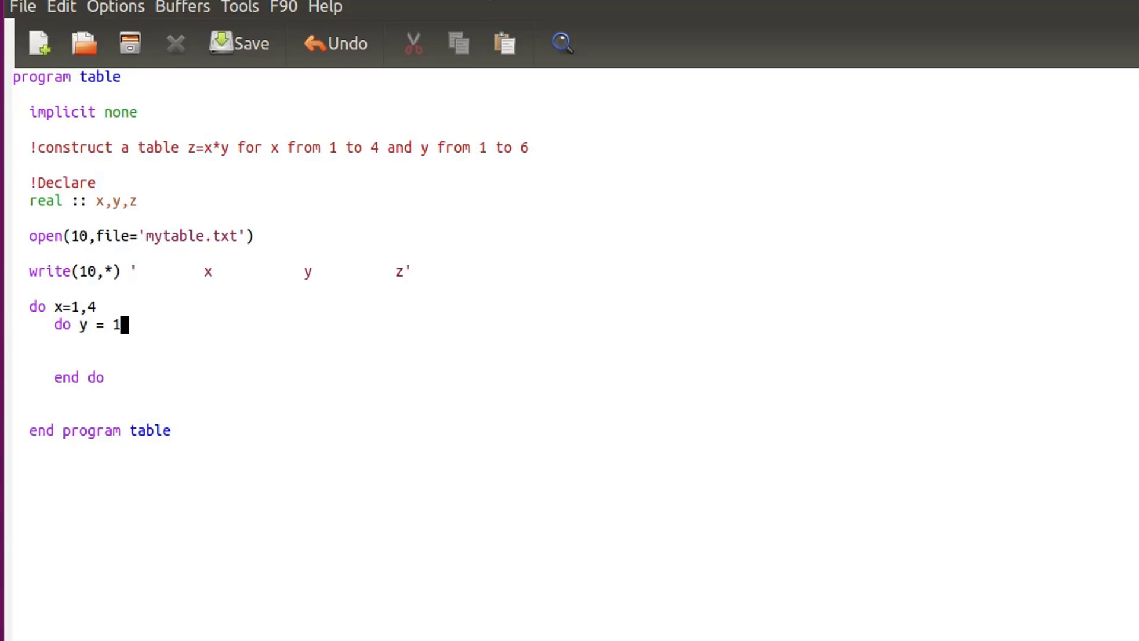
{"action": "type", "text": ",6"}
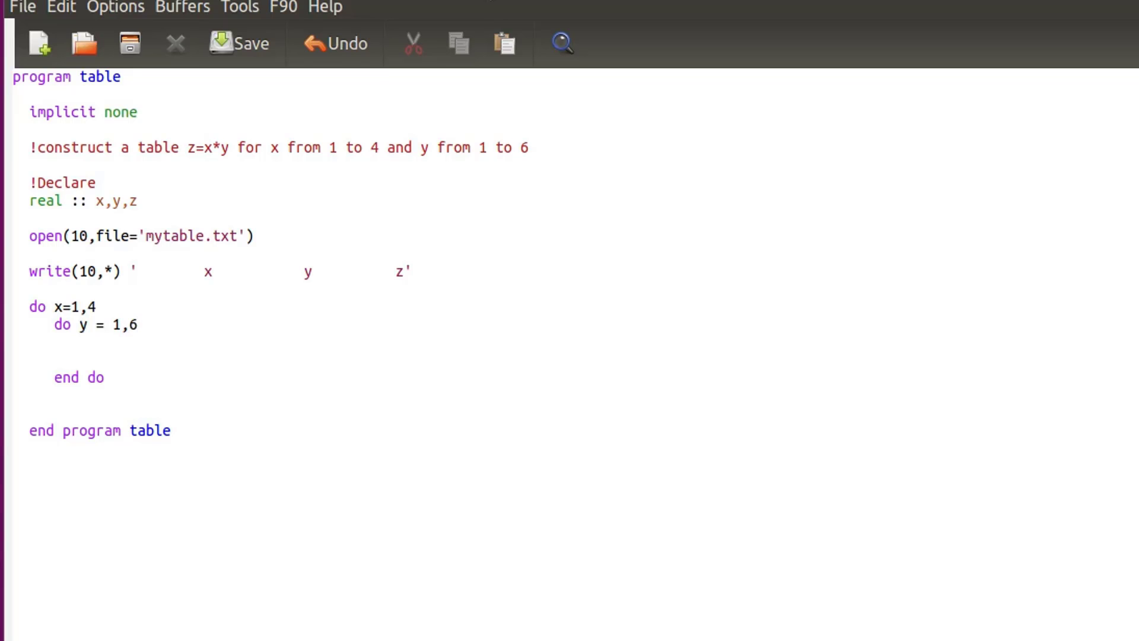
{"action": "type", "text": ","}
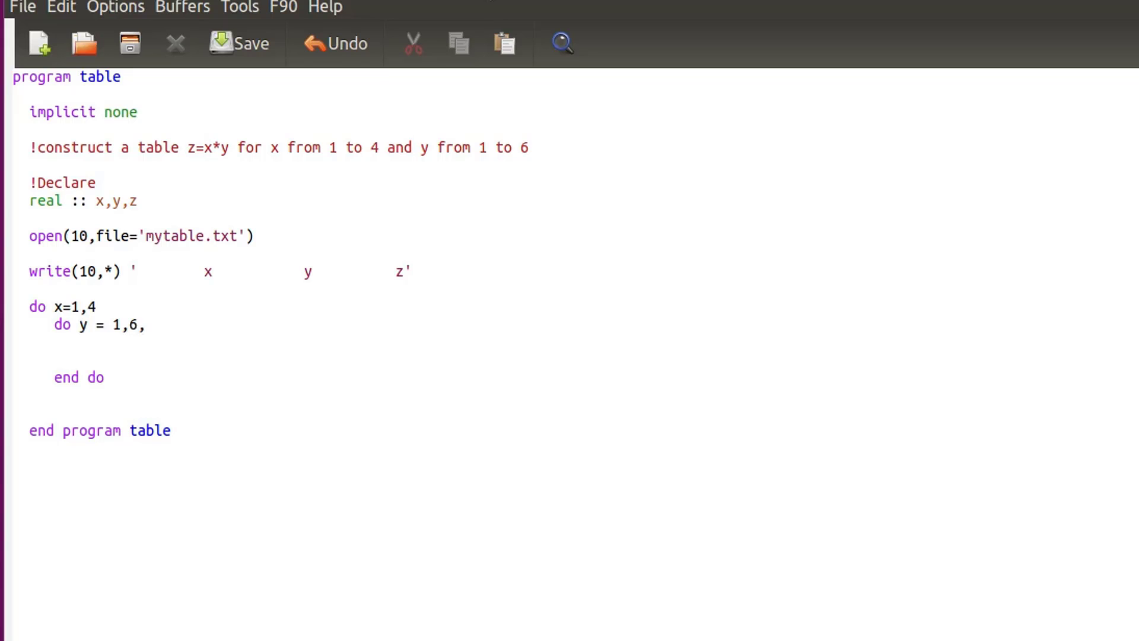
{"action": "type", "text": "0"}
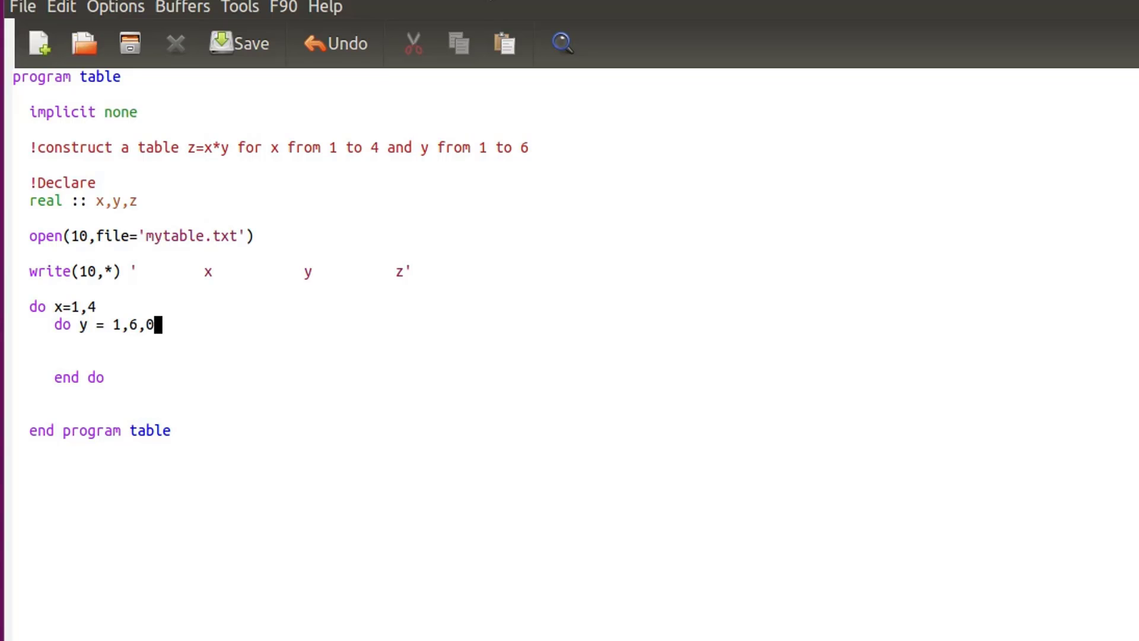
{"action": "type", "text": ".5"}
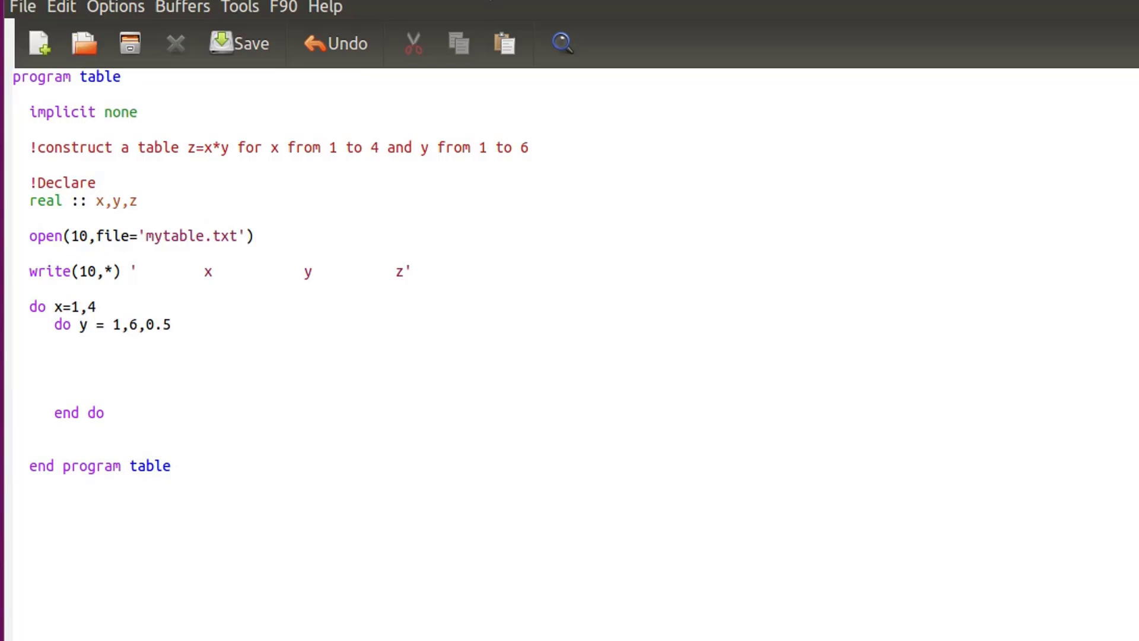
Step: Close the inner loop with end do and compute z=x*y in its body
{"action": "left_click", "coordinate": [59, 394]}
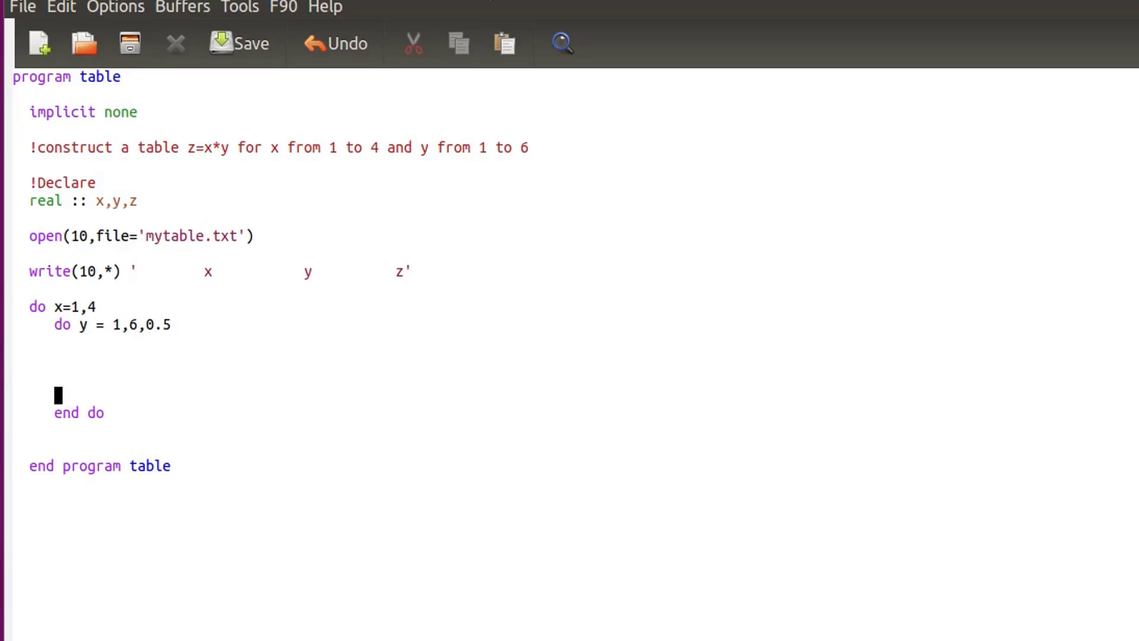
{"action": "type", "text": "end"}
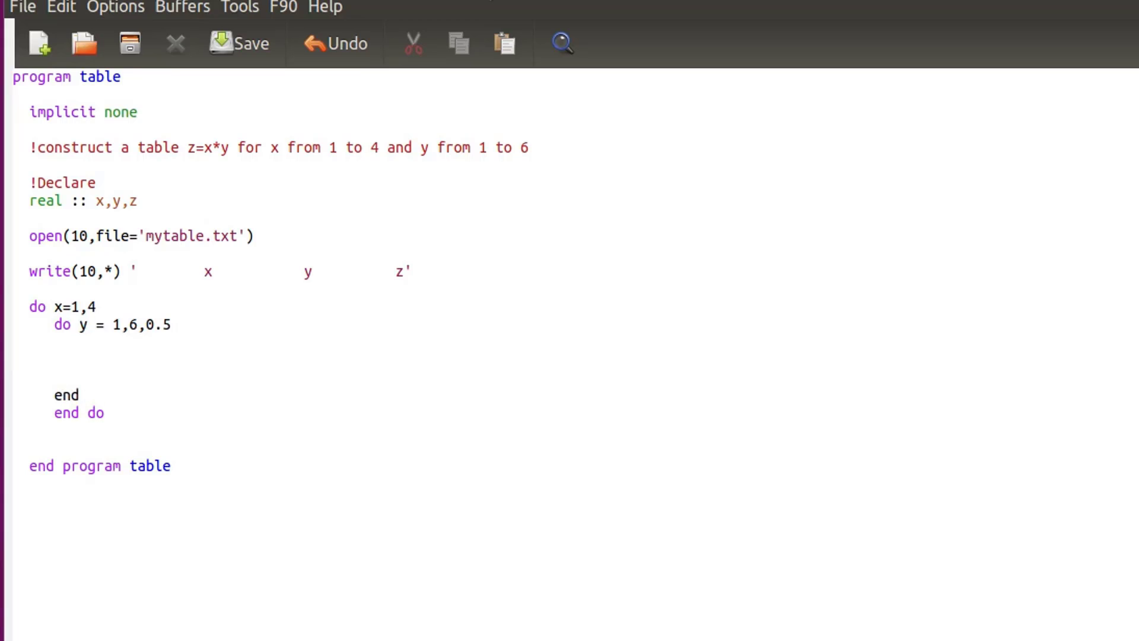
{"action": "type", "text": "do"}
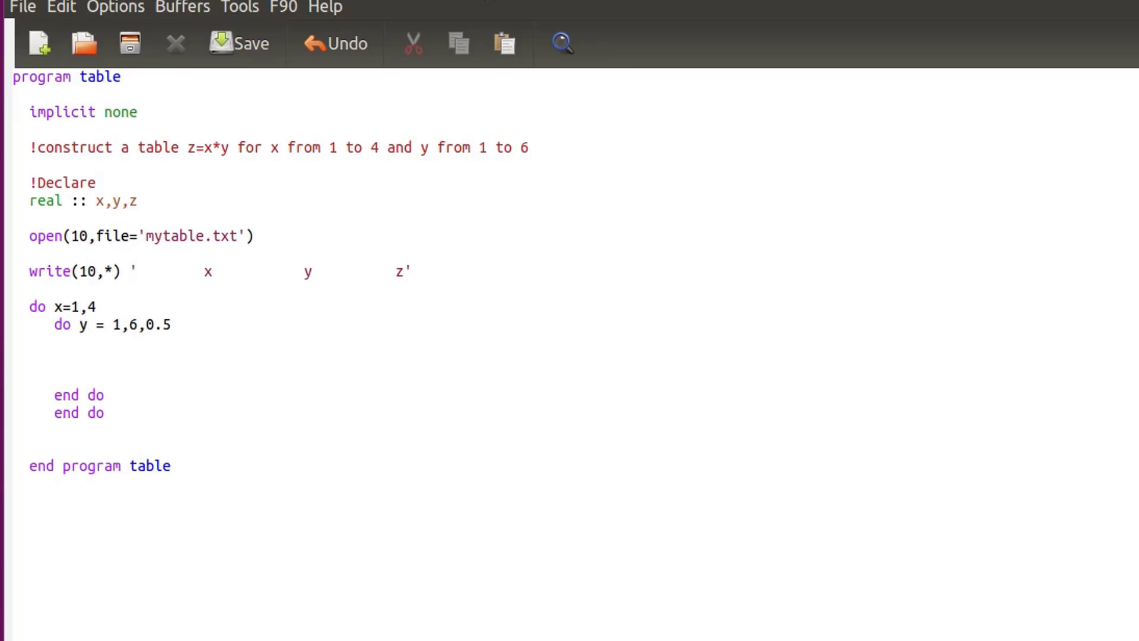
{"action": "type", "text": "z="}
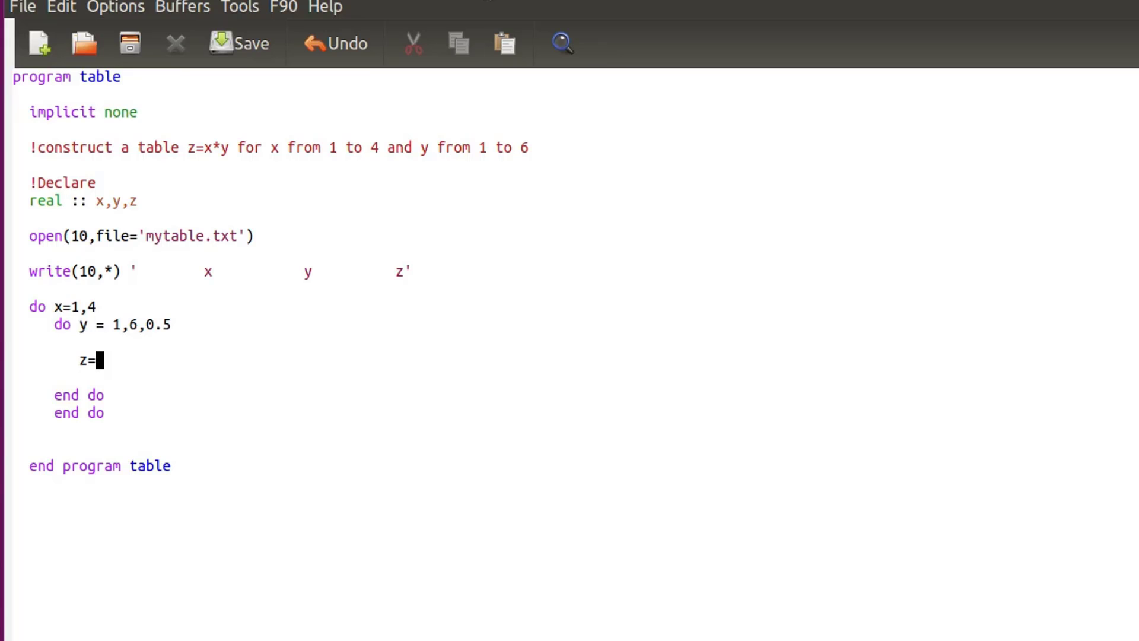
{"action": "type", "text": "x"}
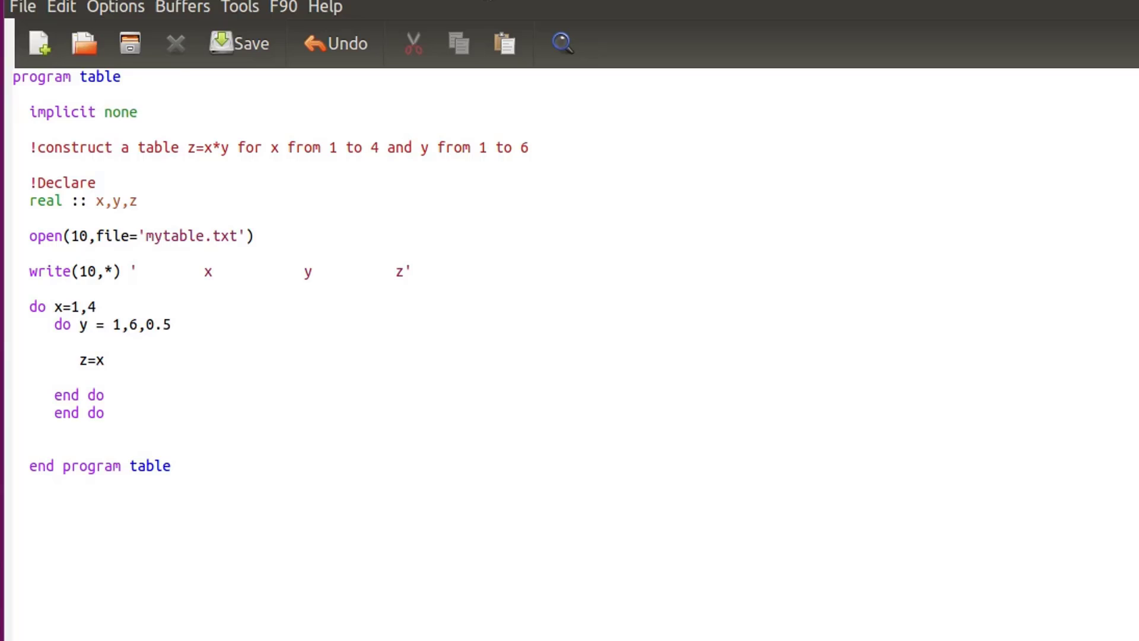
{"action": "type", "text": "*y"}
{"action": "type", "text": "p"}
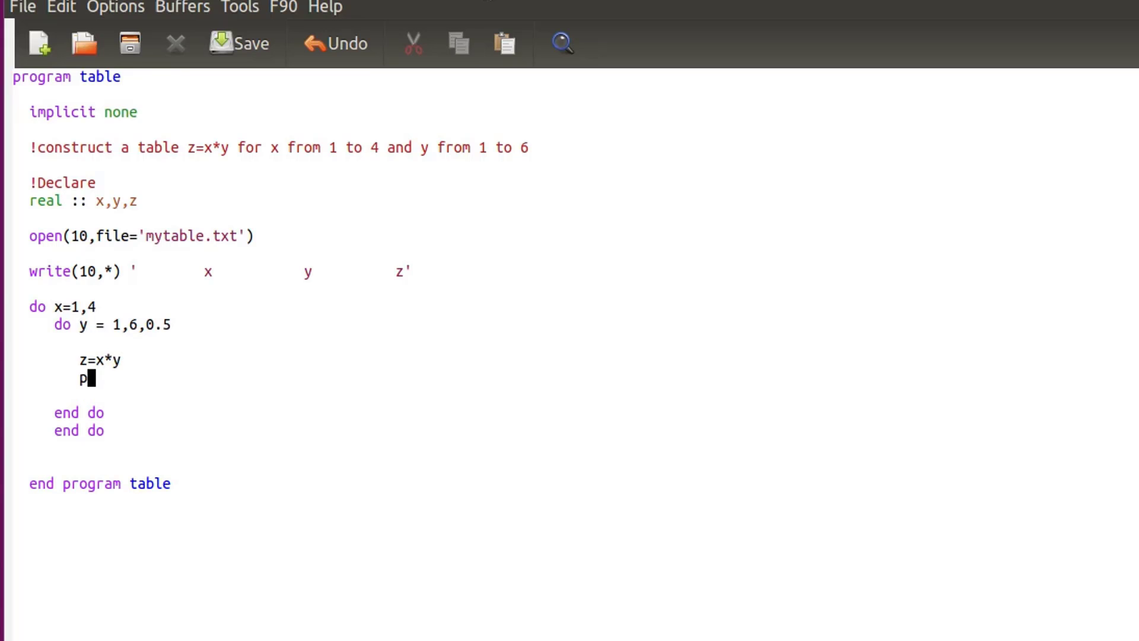
Step: Add 'print *,x,y,z' inside the inner loop
{"action": "type", "text": "ri"}
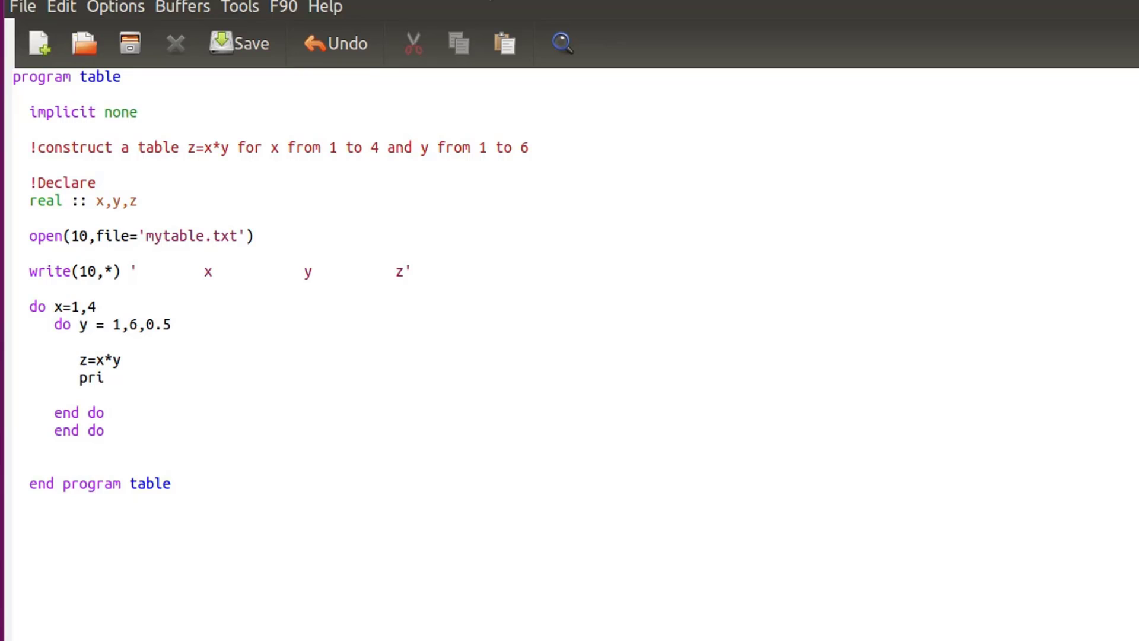
{"action": "type", "text": "n"}
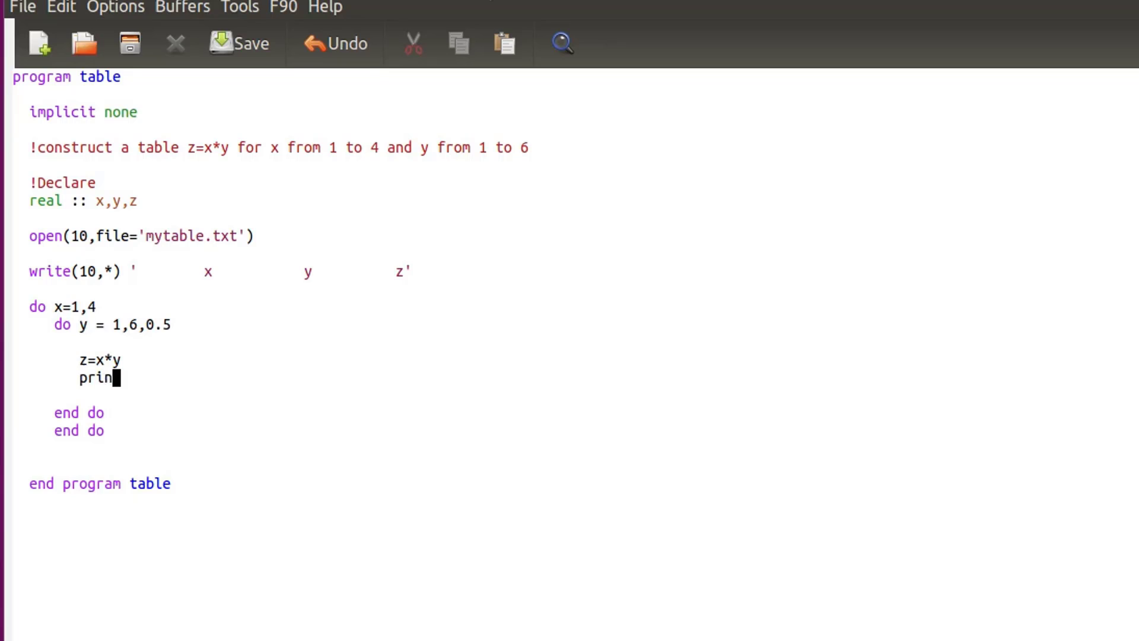
{"action": "type", "text": "t"}
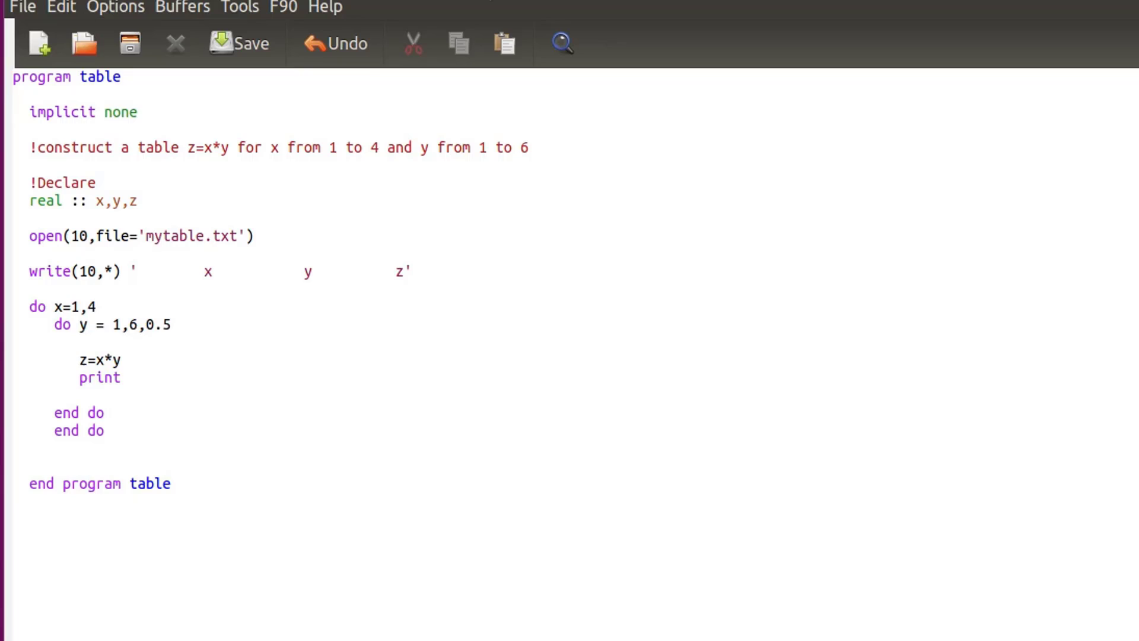
{"action": "type", "text": "*"}
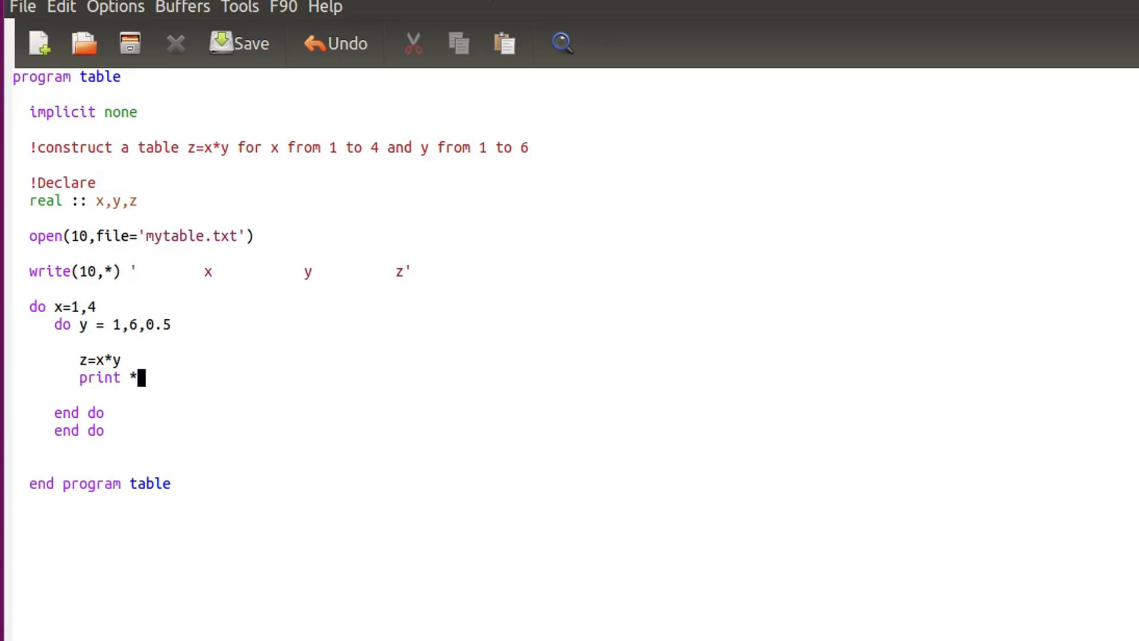
{"action": "type", "text": ","}
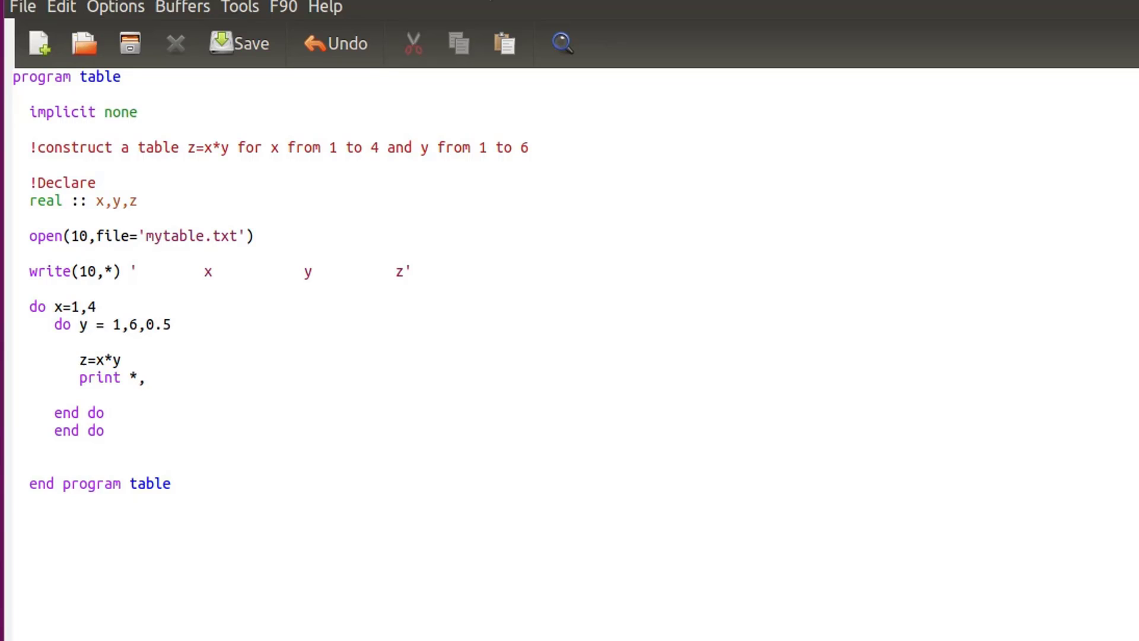
{"action": "type", "text": "x,y,"}
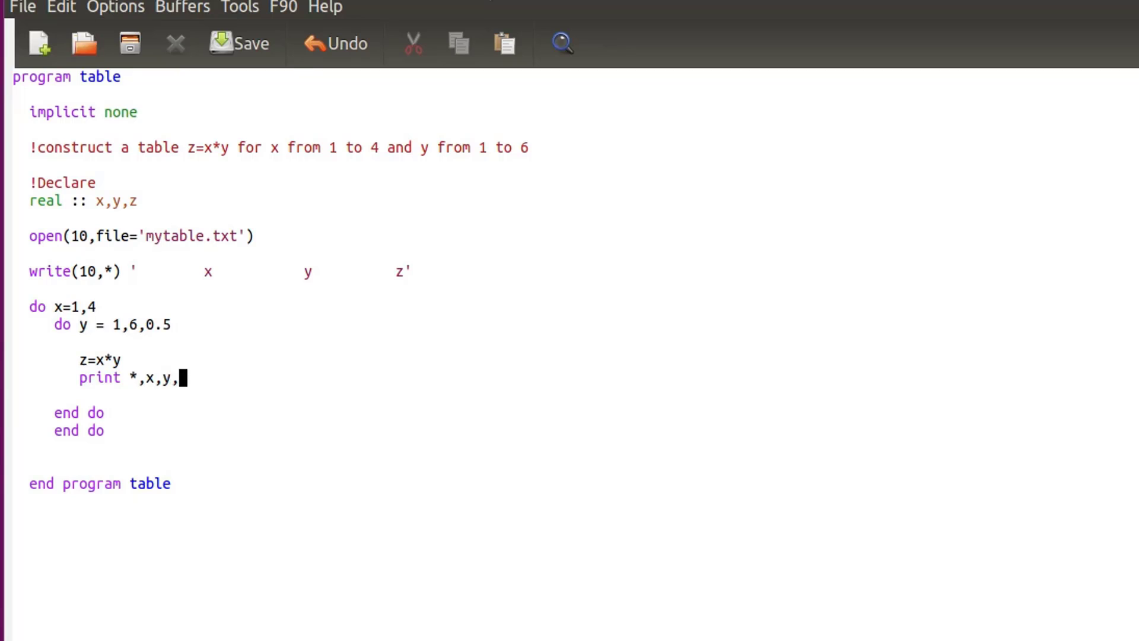
{"action": "type", "text": "z"}
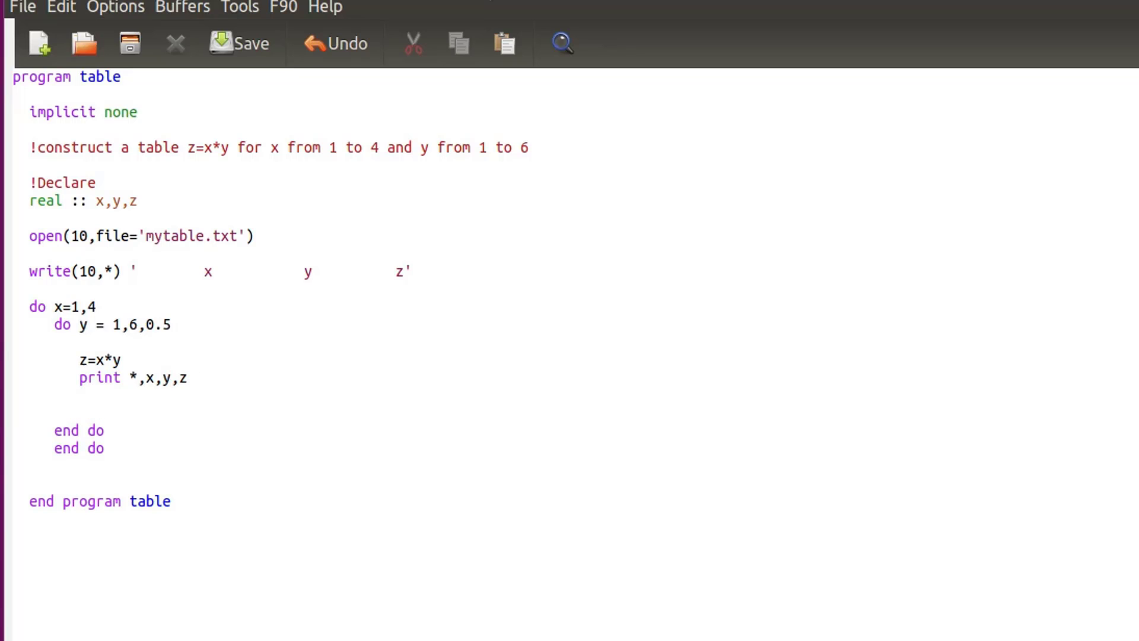
Step: Add 'write(10,*) x,y,z' below the print line
{"action": "type", "text": "write"}
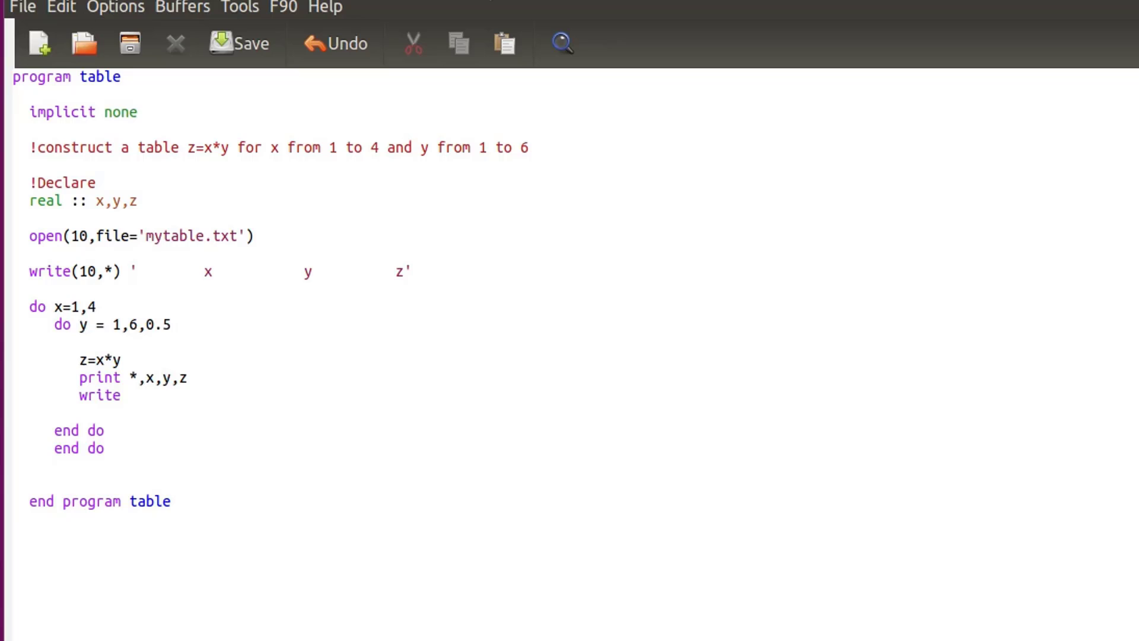
{"action": "type", "text": "(10,"}
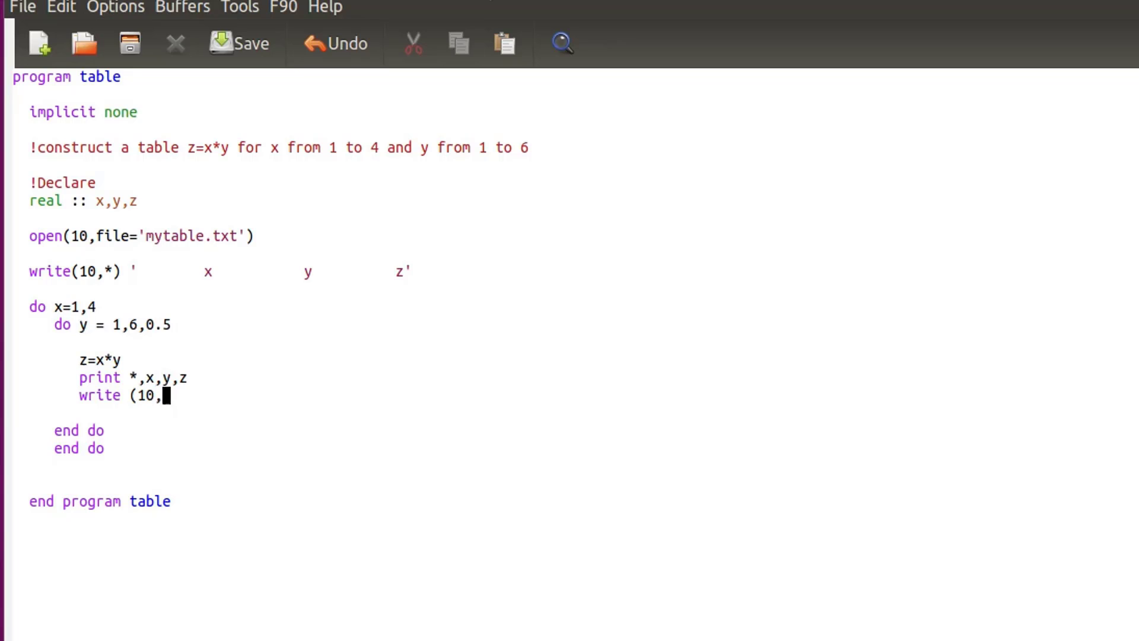
{"action": "type", "text": "*)"}
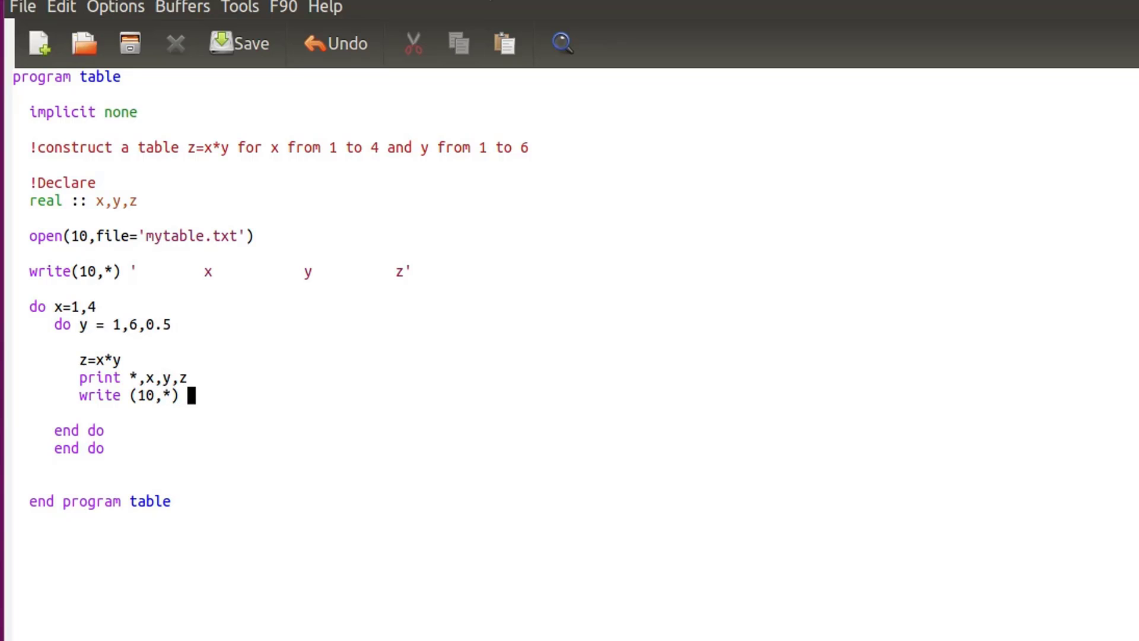
{"action": "type", "text": "x"}
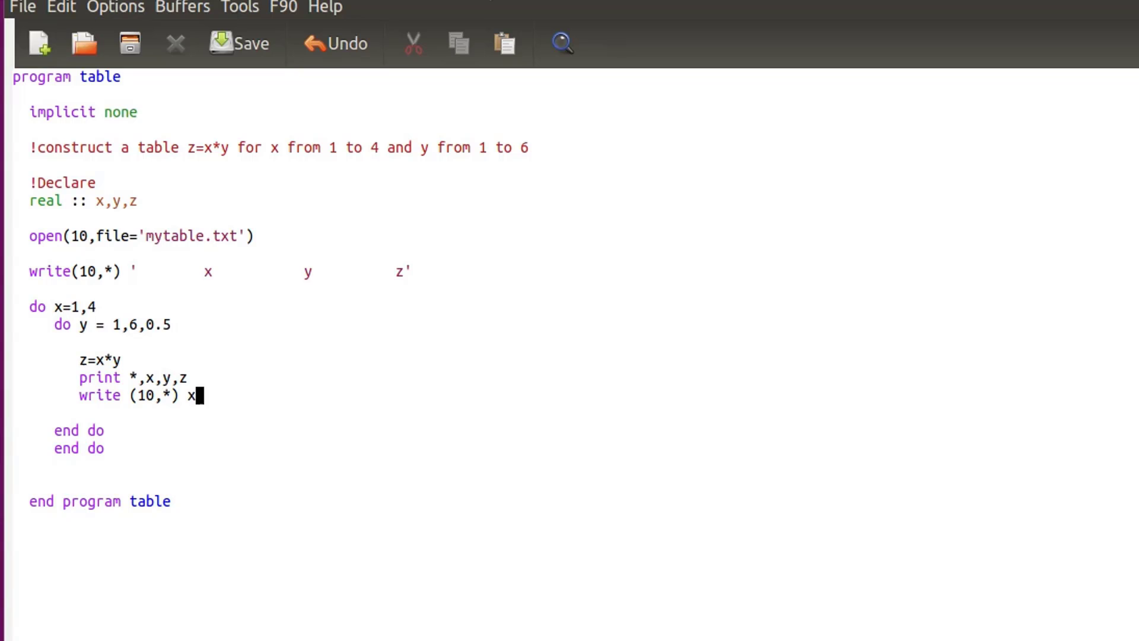
{"action": "type", "text": ",y,z"}
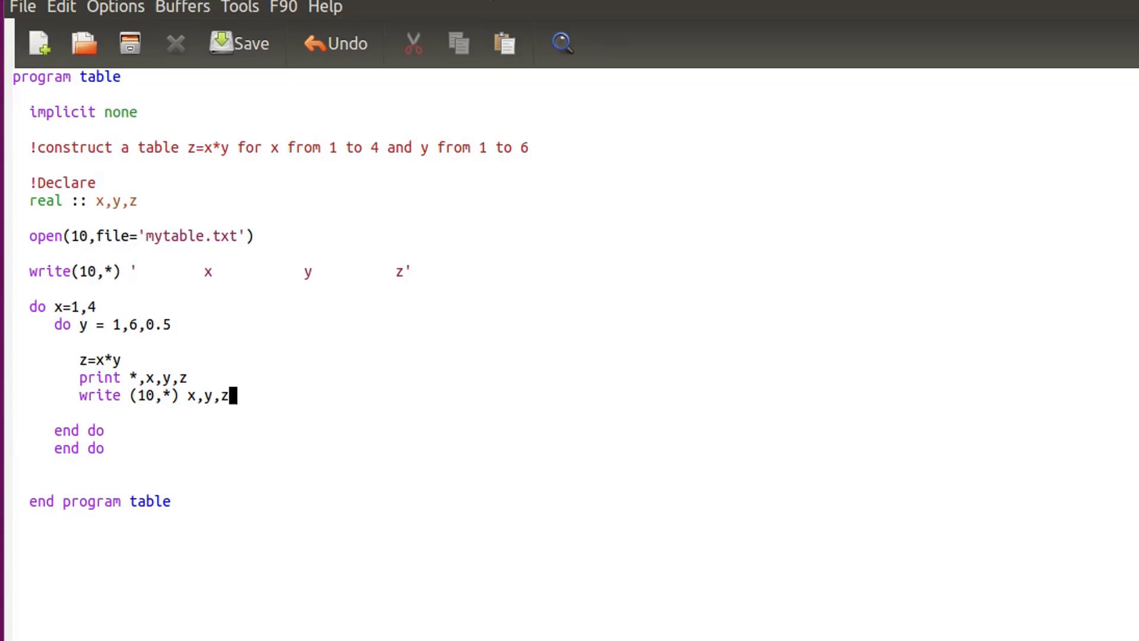
{"action": "left_click", "coordinate": [97, 307]}
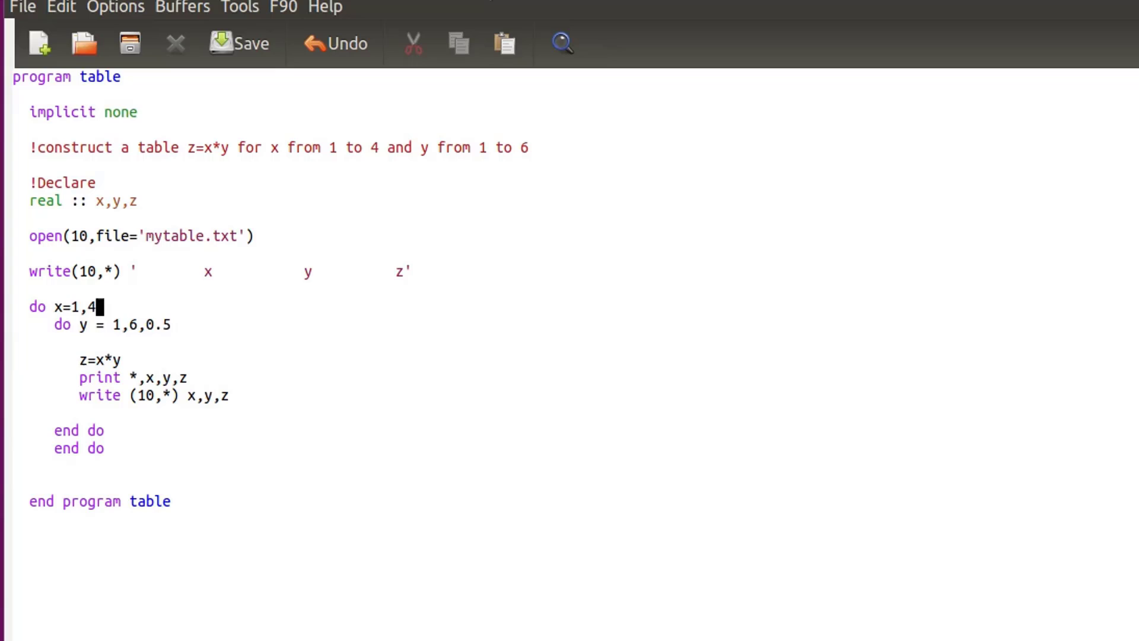
Step: Add a print statement echoing the ' x y z' header above the write line
{"action": "left_click", "coordinate": [142, 271]}
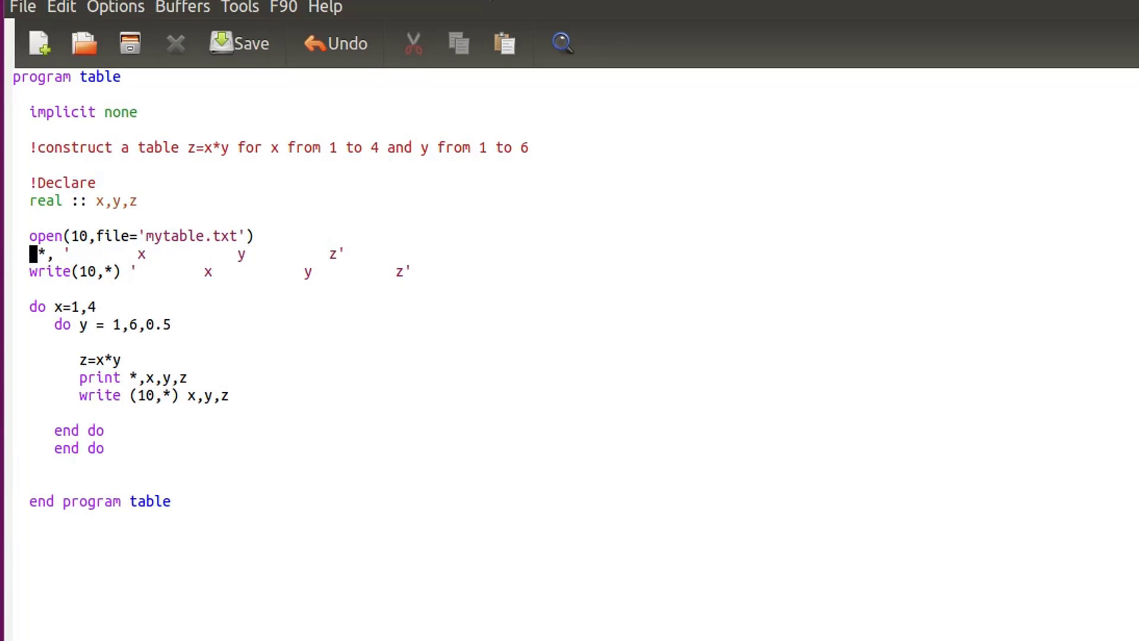
{"action": "type", "text": "print"}
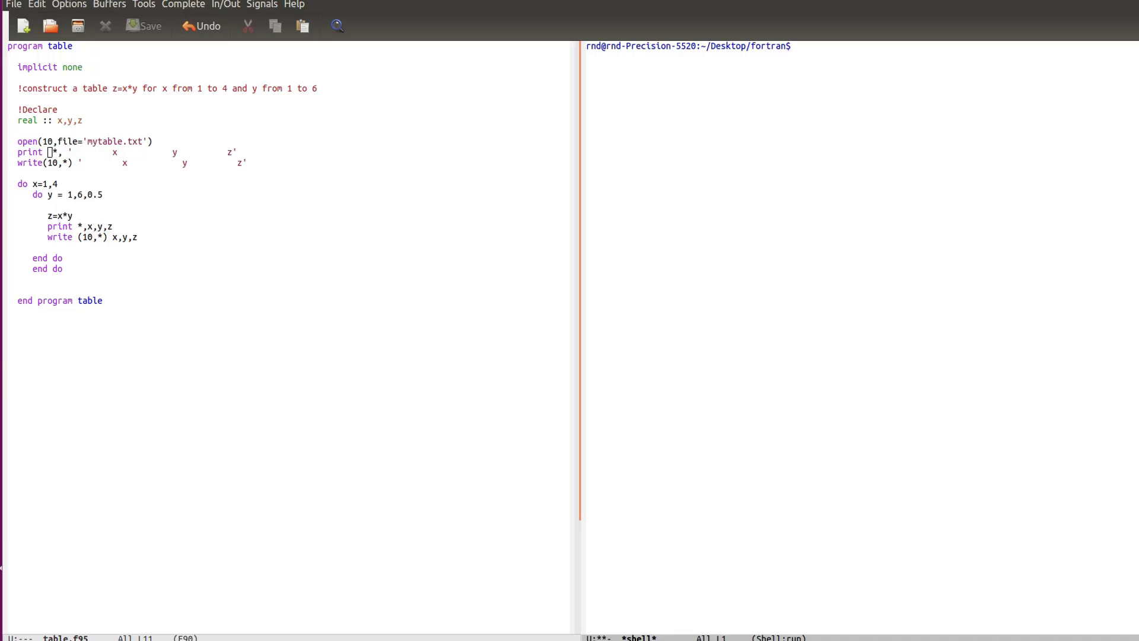
Step: Run 'gfortran -o table table.f95' in the shell buffer
{"action": "type", "text": "gfor"}
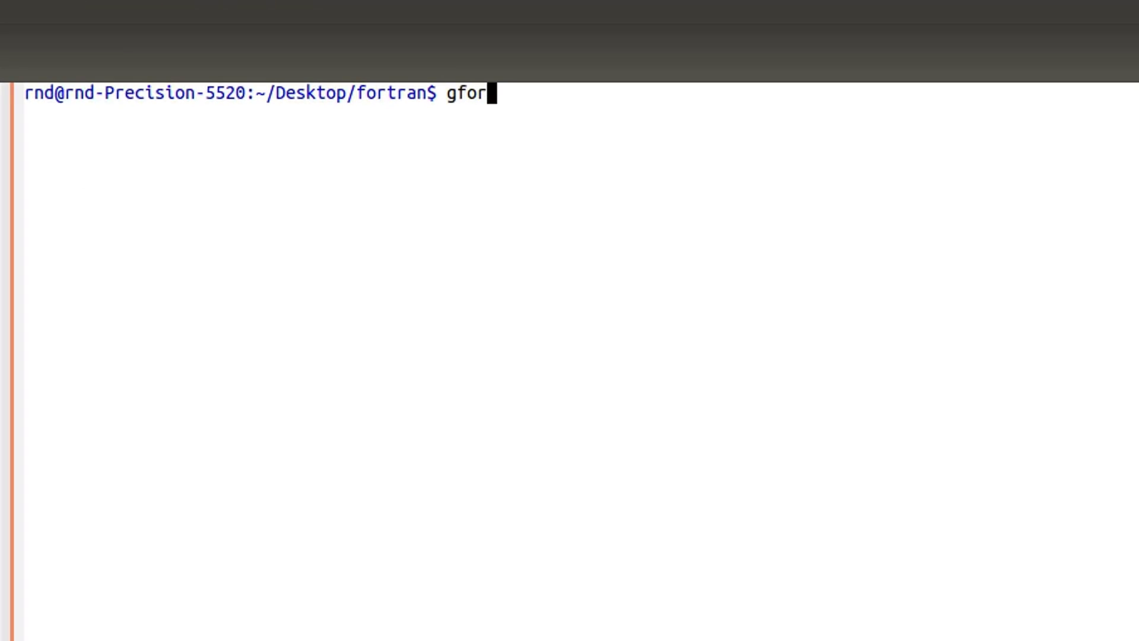
{"action": "type", "text": "tran -"}
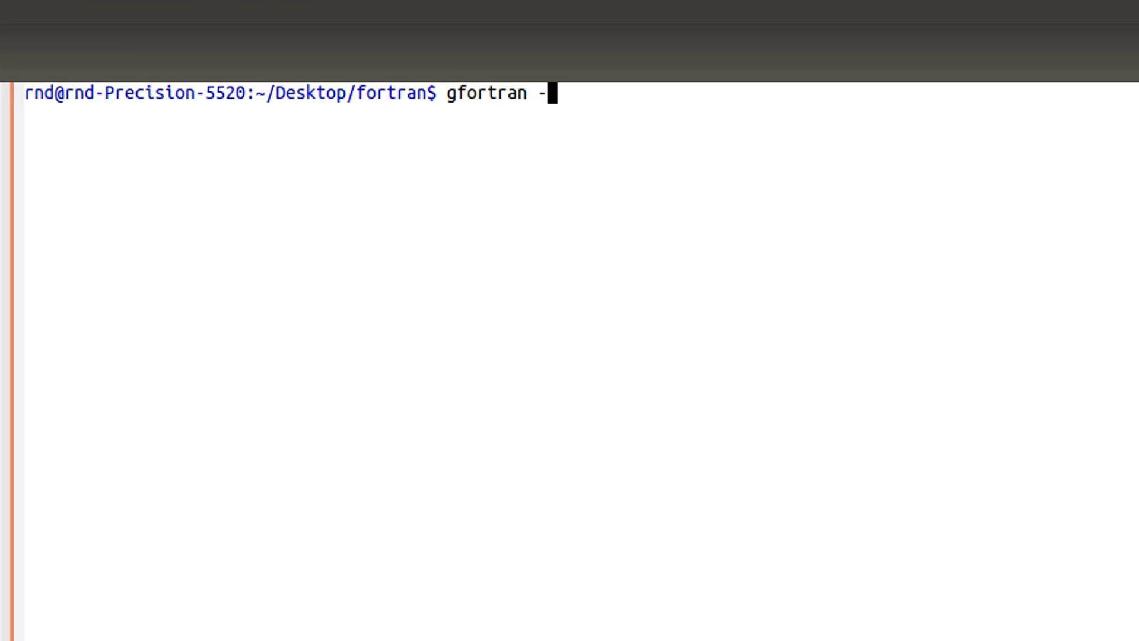
{"action": "type", "text": "o"}
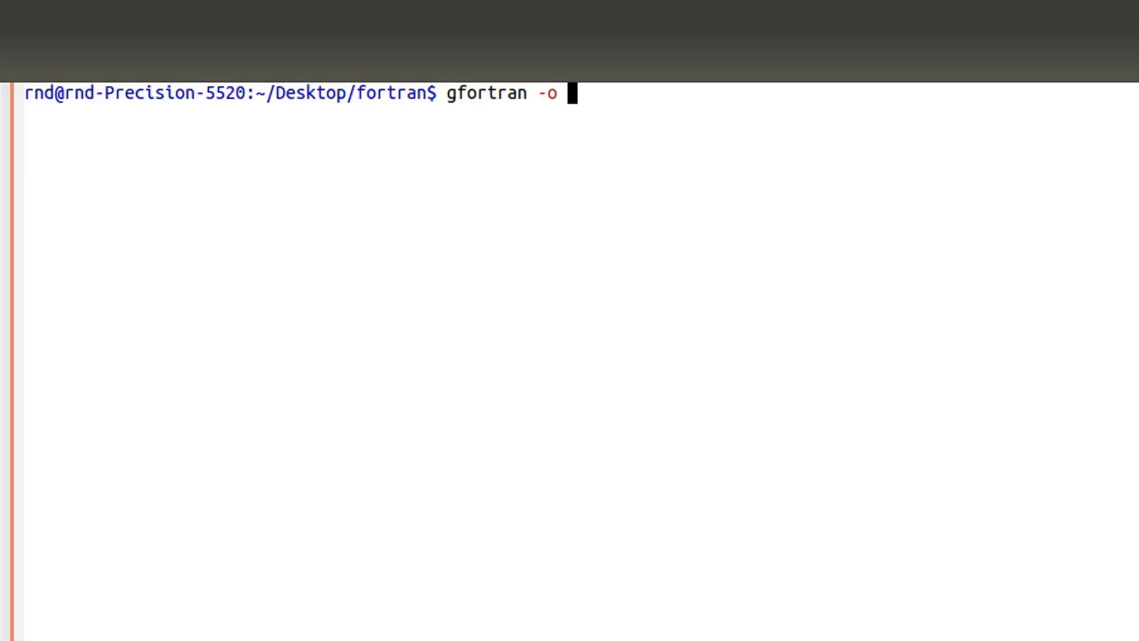
{"action": "type", "text": "tab"}
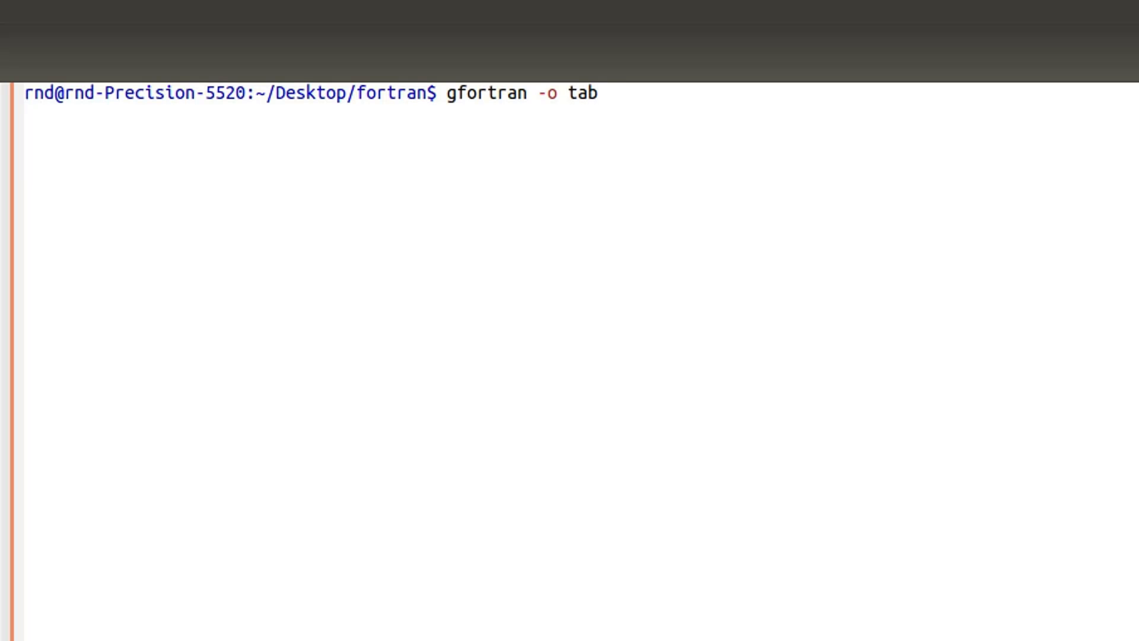
{"action": "type", "text": "le"}
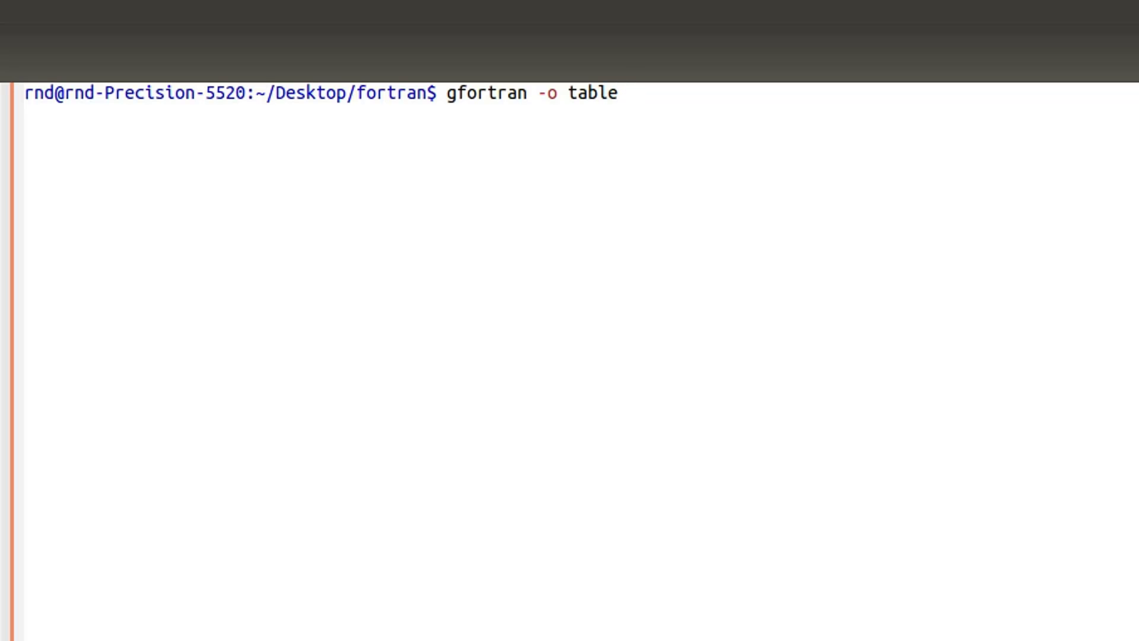
{"action": "type", "text": "table."}
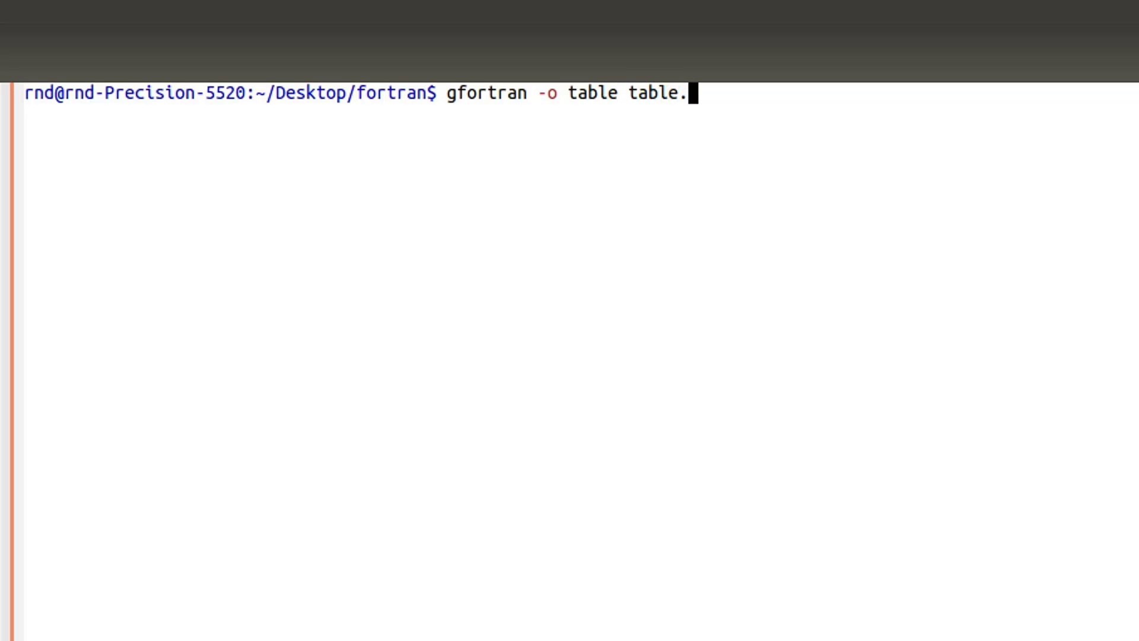
{"action": "type", "text": "f95"}
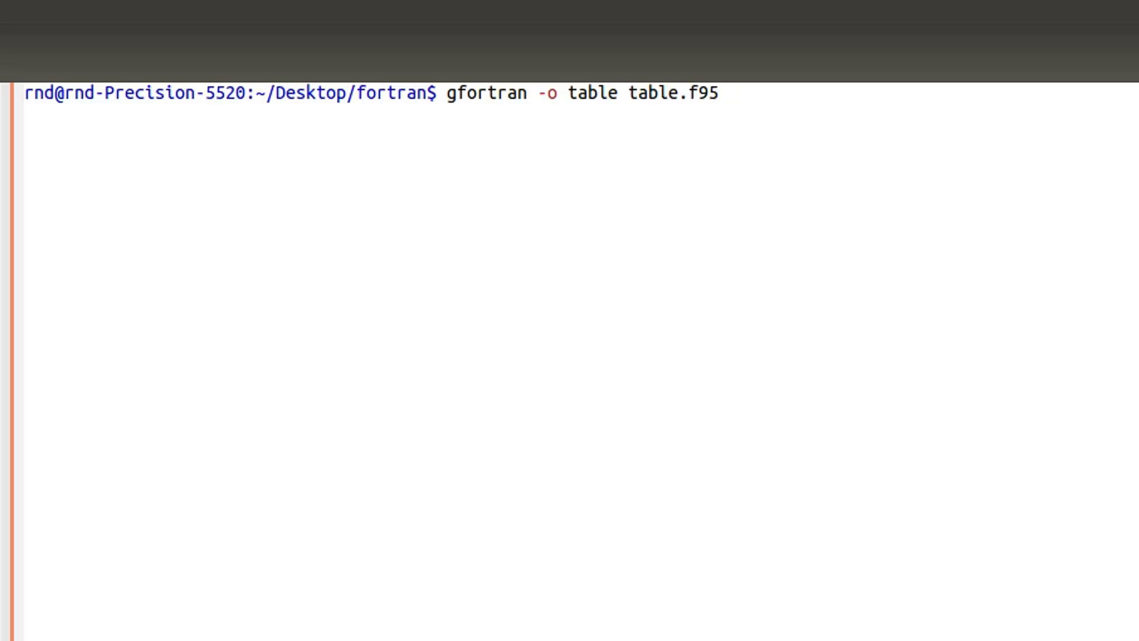
{"action": "key", "text": "Return"}
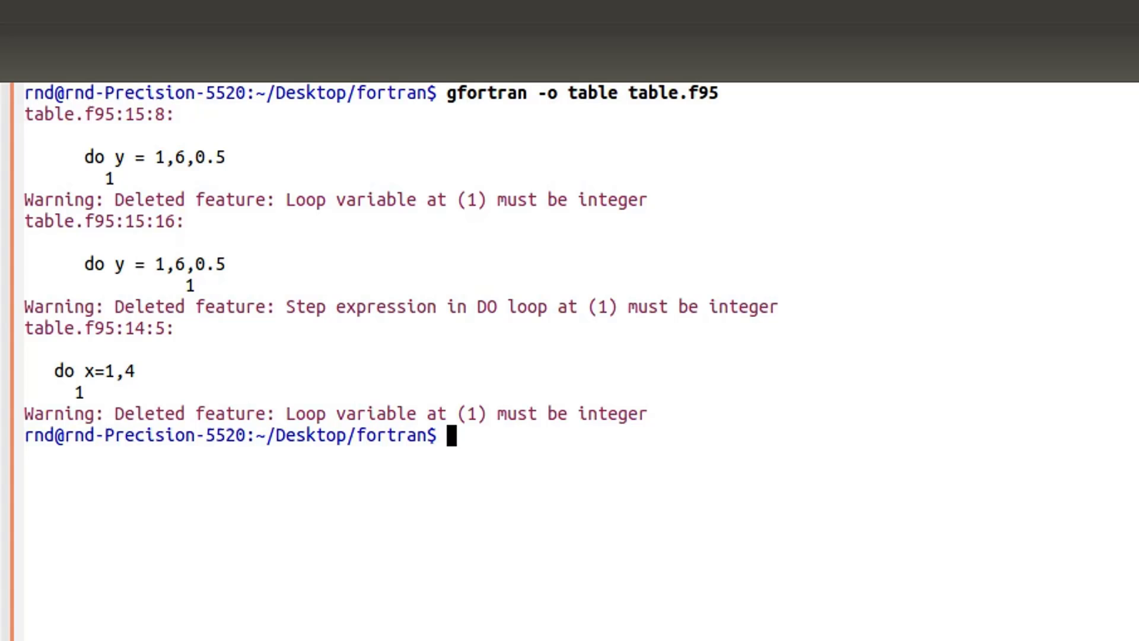
Step: Run the compiled ./table executable at the shell prompt
{"action": "type", "text": "."}
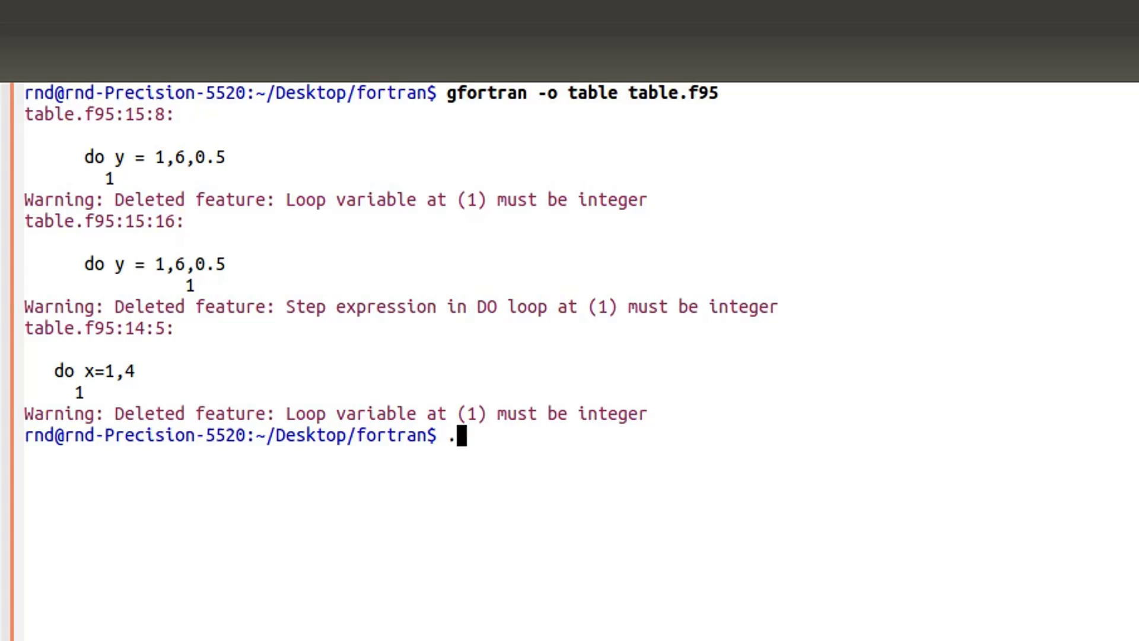
{"action": "type", "text": "/tab"}
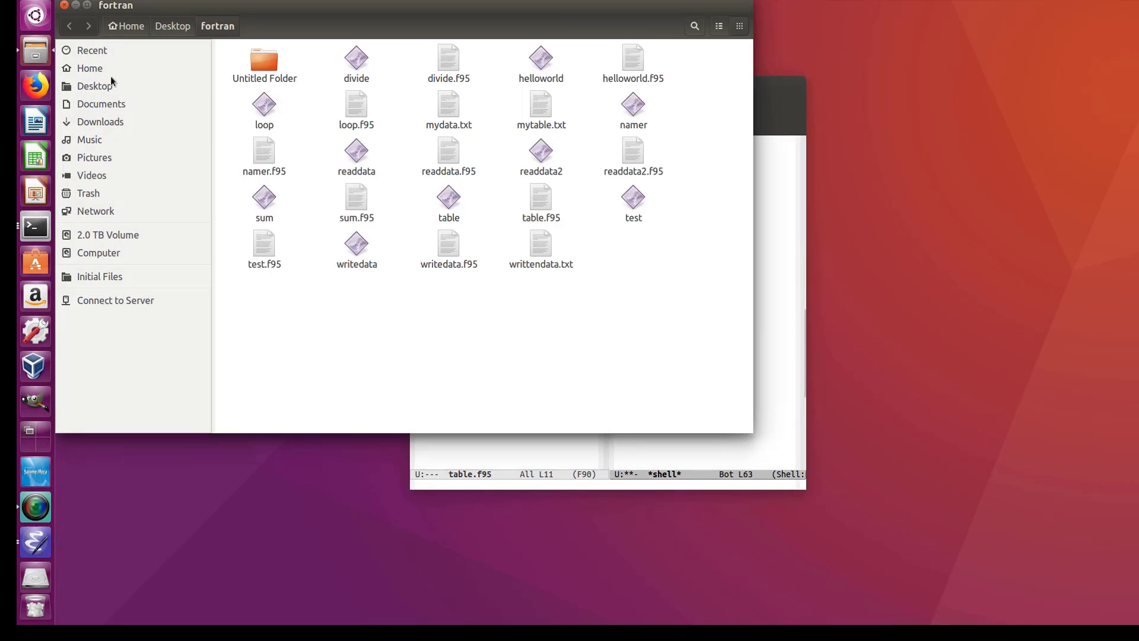
{"action": "mouse_move", "coordinate": [446, 245]}
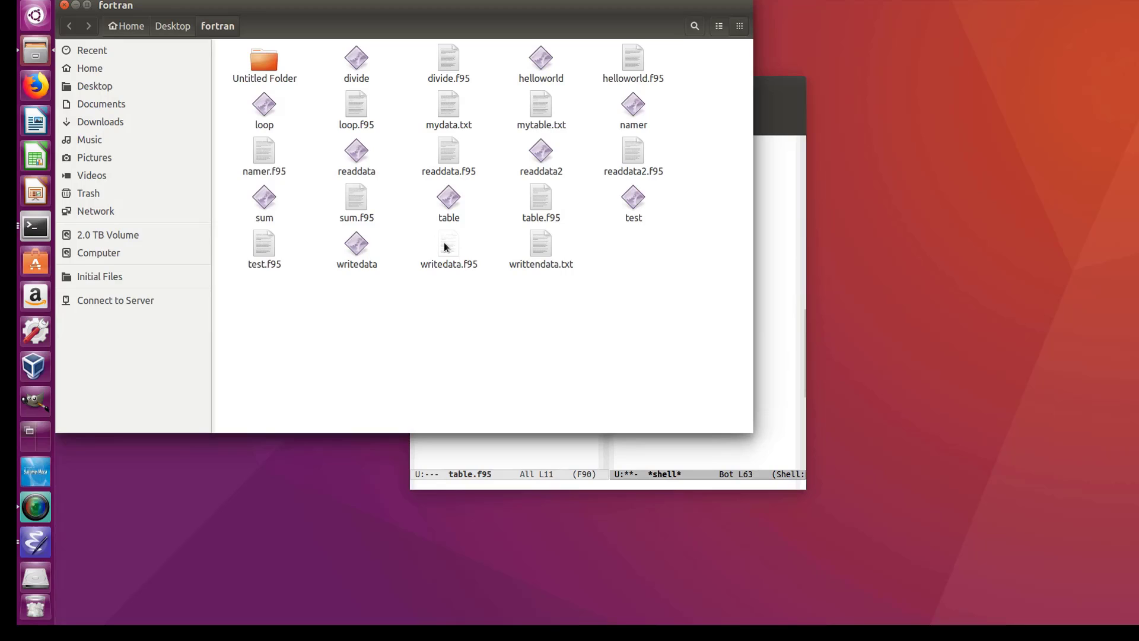
{"action": "mouse_move", "coordinate": [576, 213]}
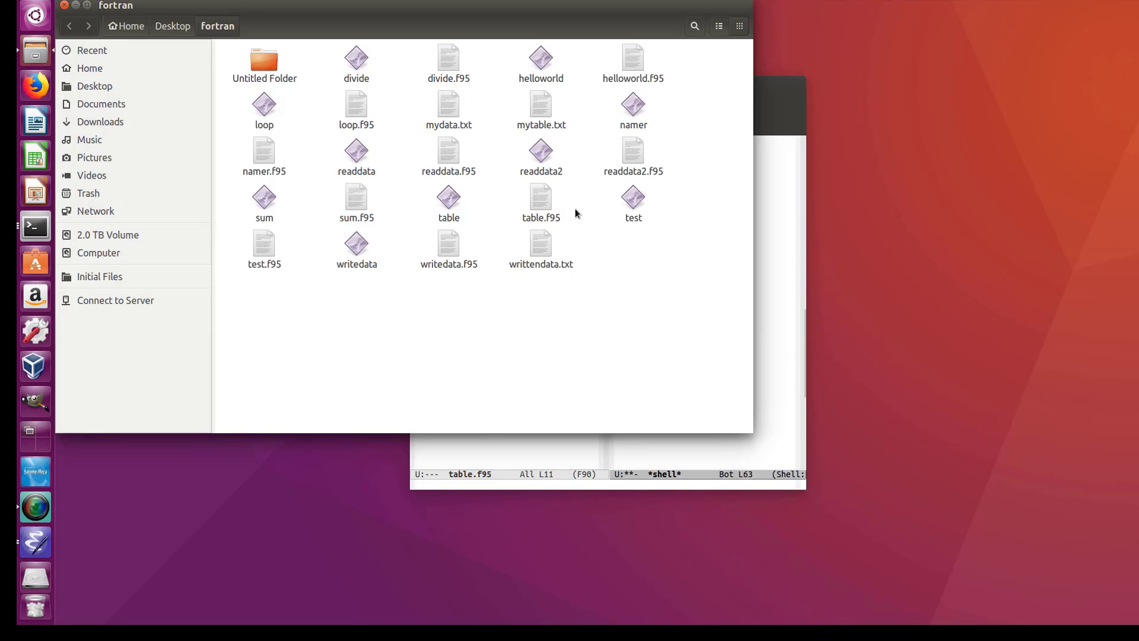
{"action": "mouse_move", "coordinate": [391, 307]}
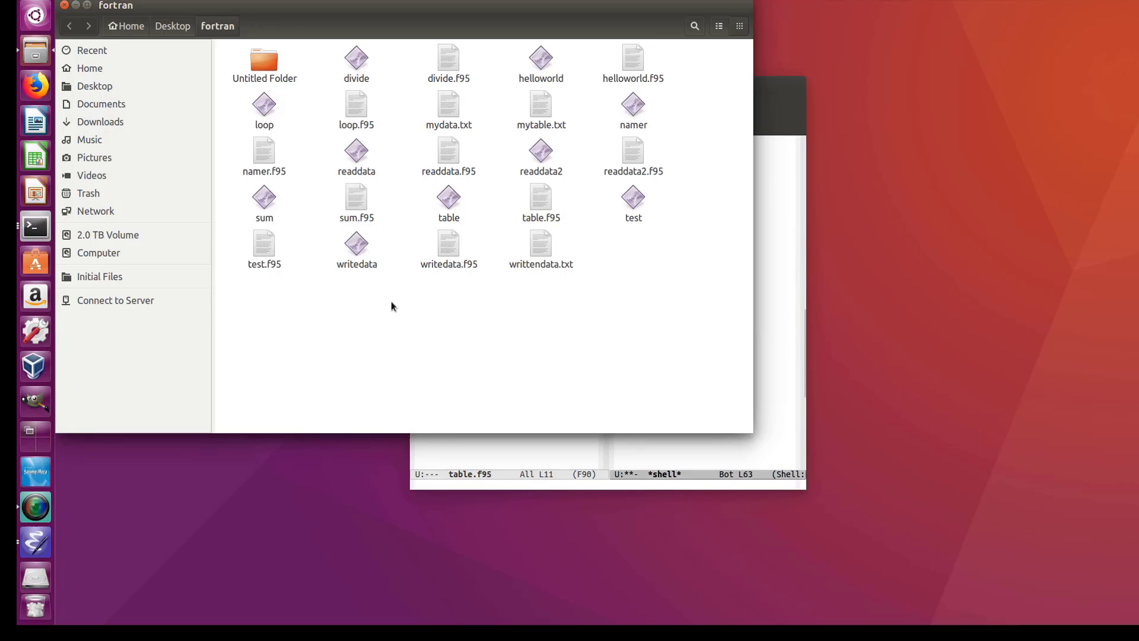
Step: Open mytable.txt from the fortran folder in gedit
{"action": "left_click", "coordinate": [541, 110]}
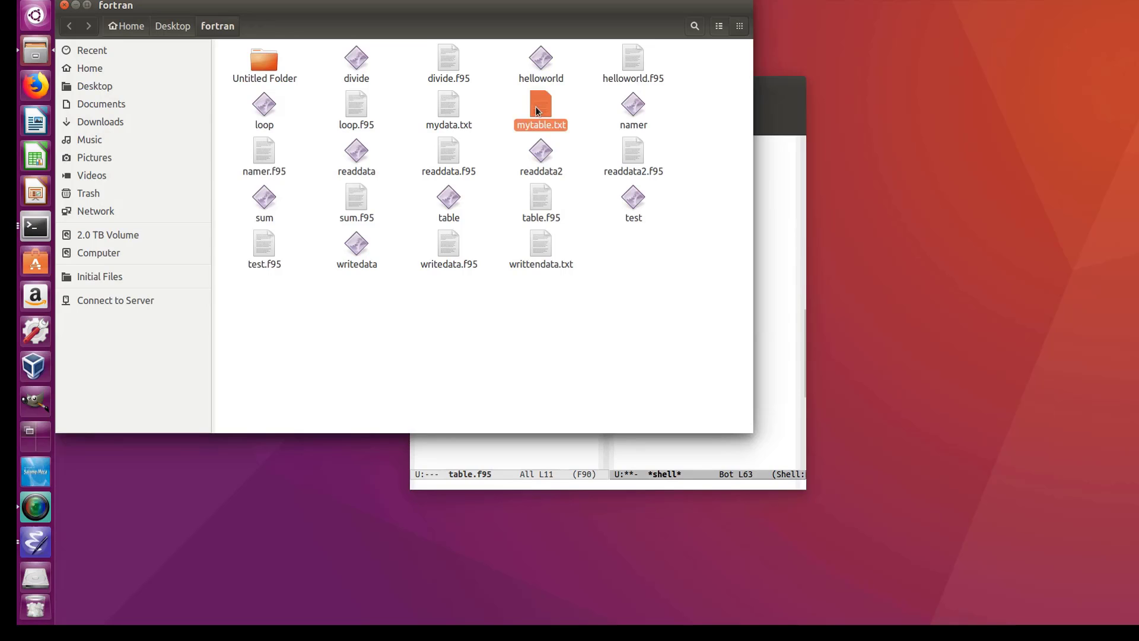
{"action": "double_click", "coordinate": [540, 109]}
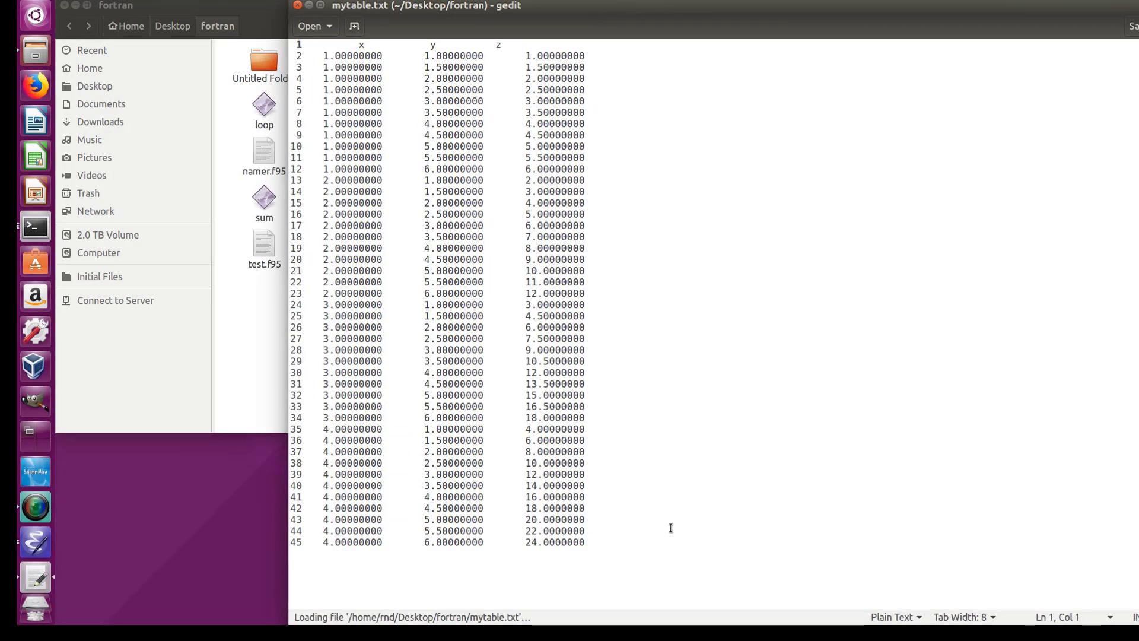
{"action": "key", "text": "ctrl+a"}
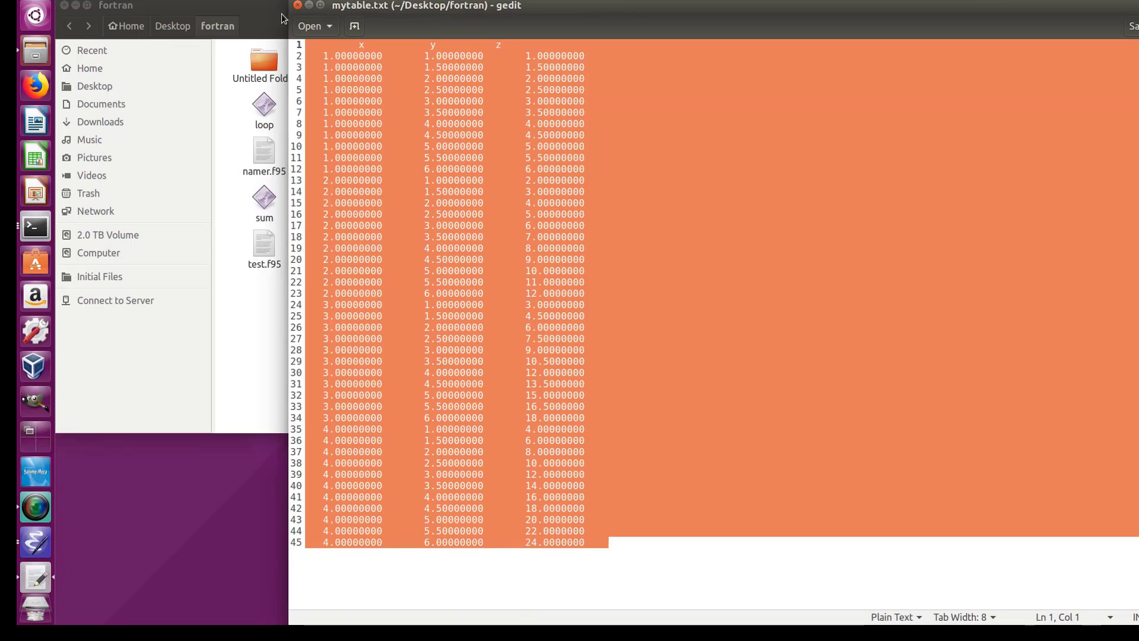
{"action": "left_click", "coordinate": [370, 191]}
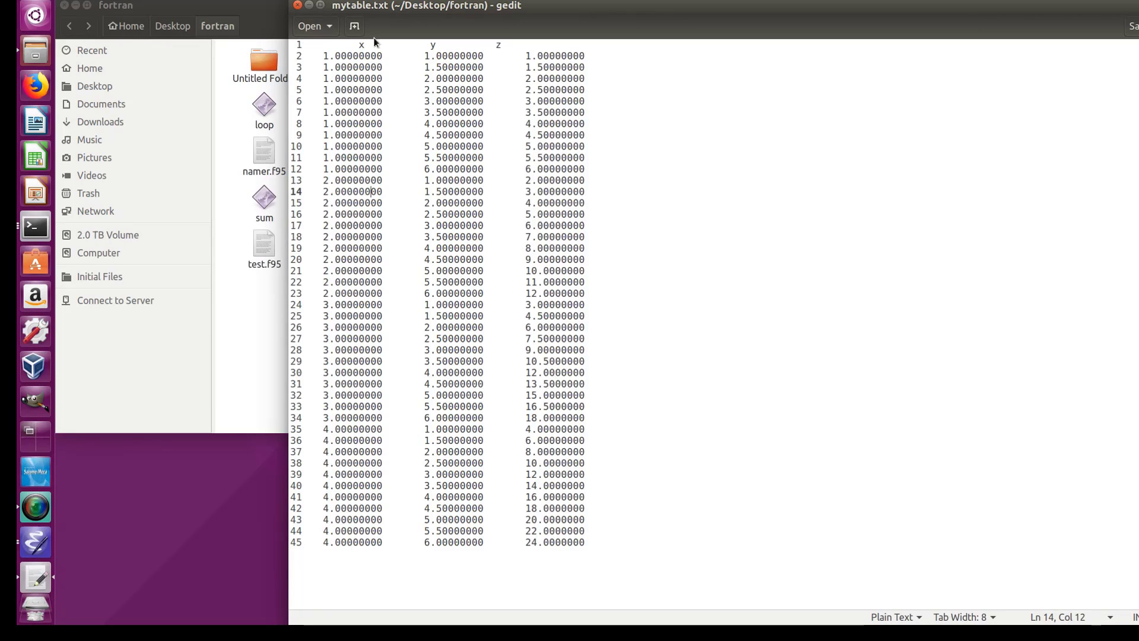